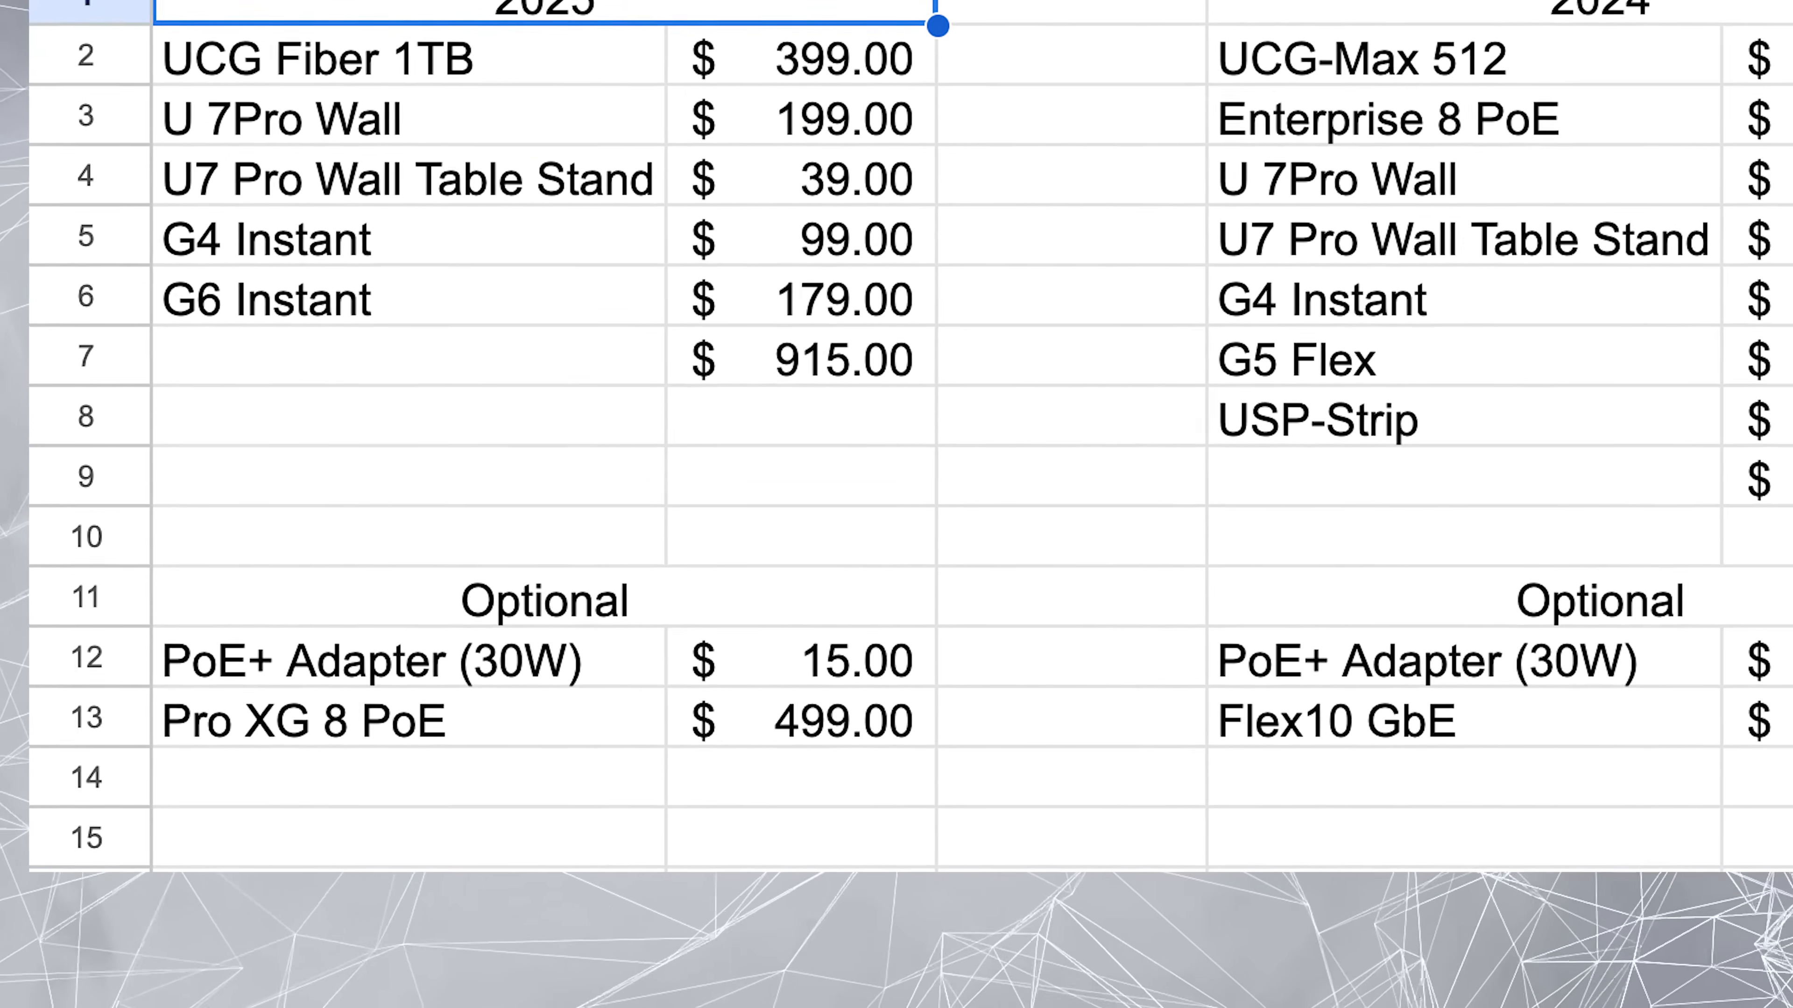
Show the Topology map with six wireless clients, both cameras included, under the U7-Pro-Wall.
{"action": "scroll", "scroll_direction": "down", "scroll_amount": 3}
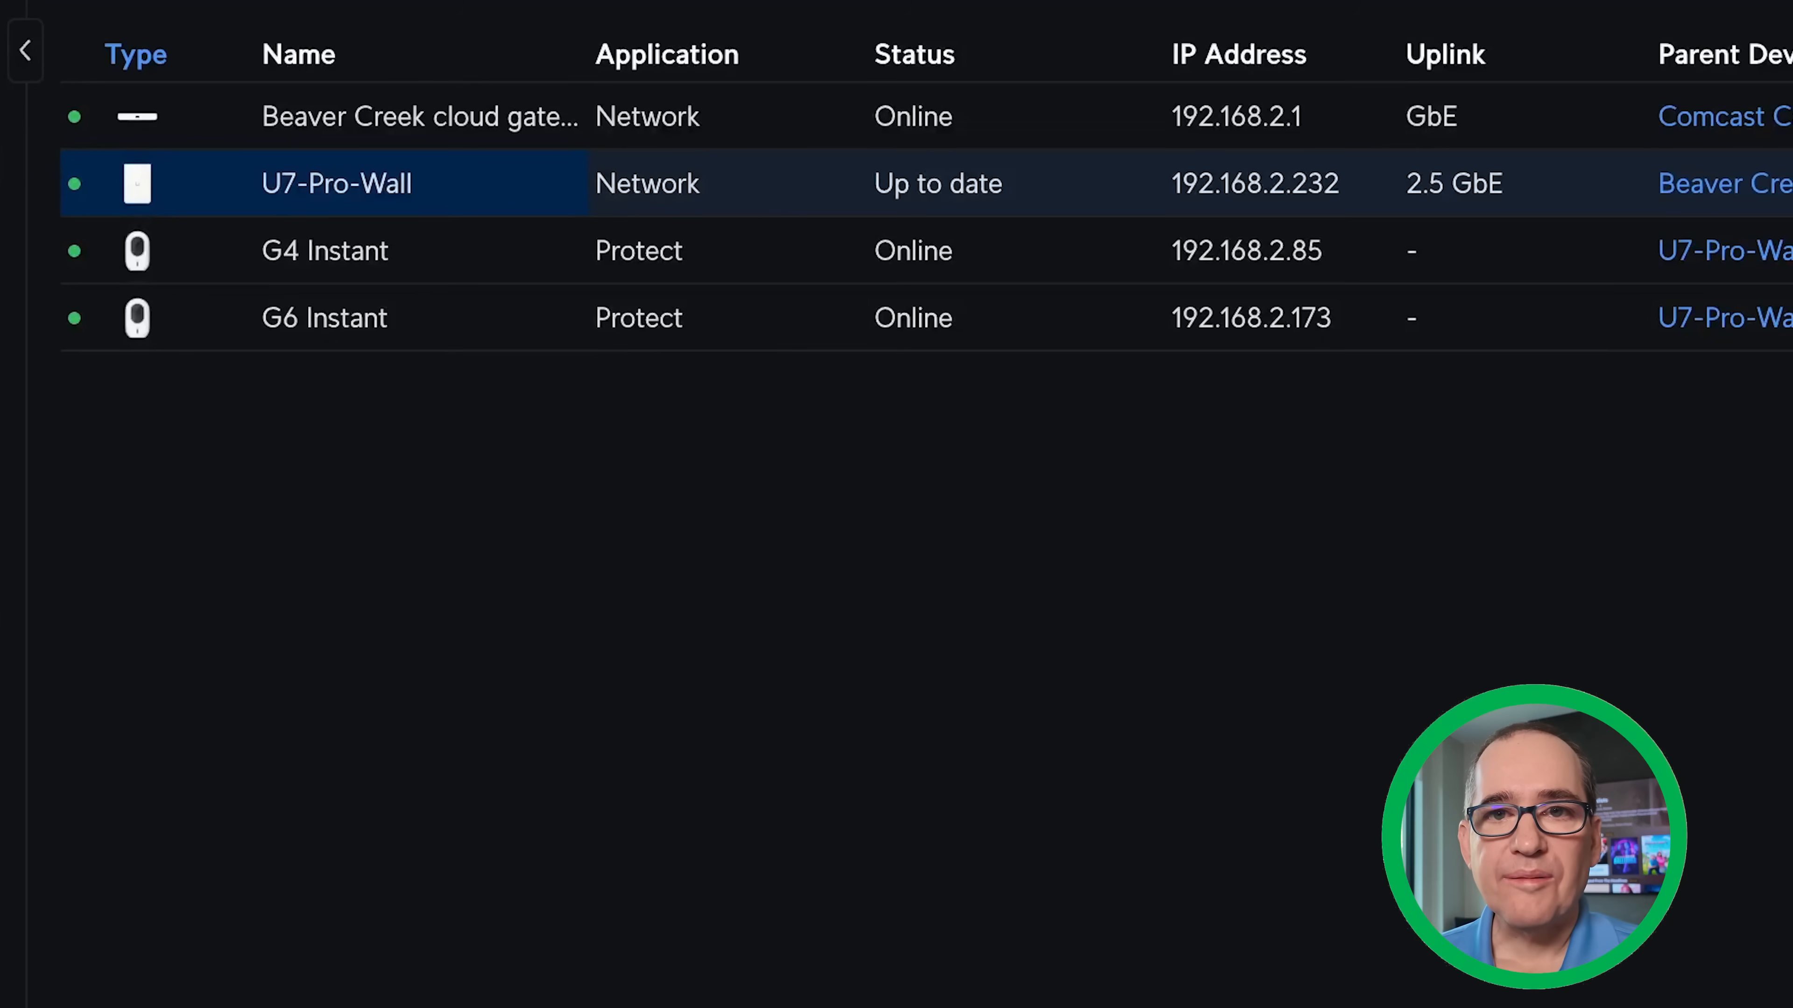
{"action": "mouse_move", "coordinate": [356, 221]}
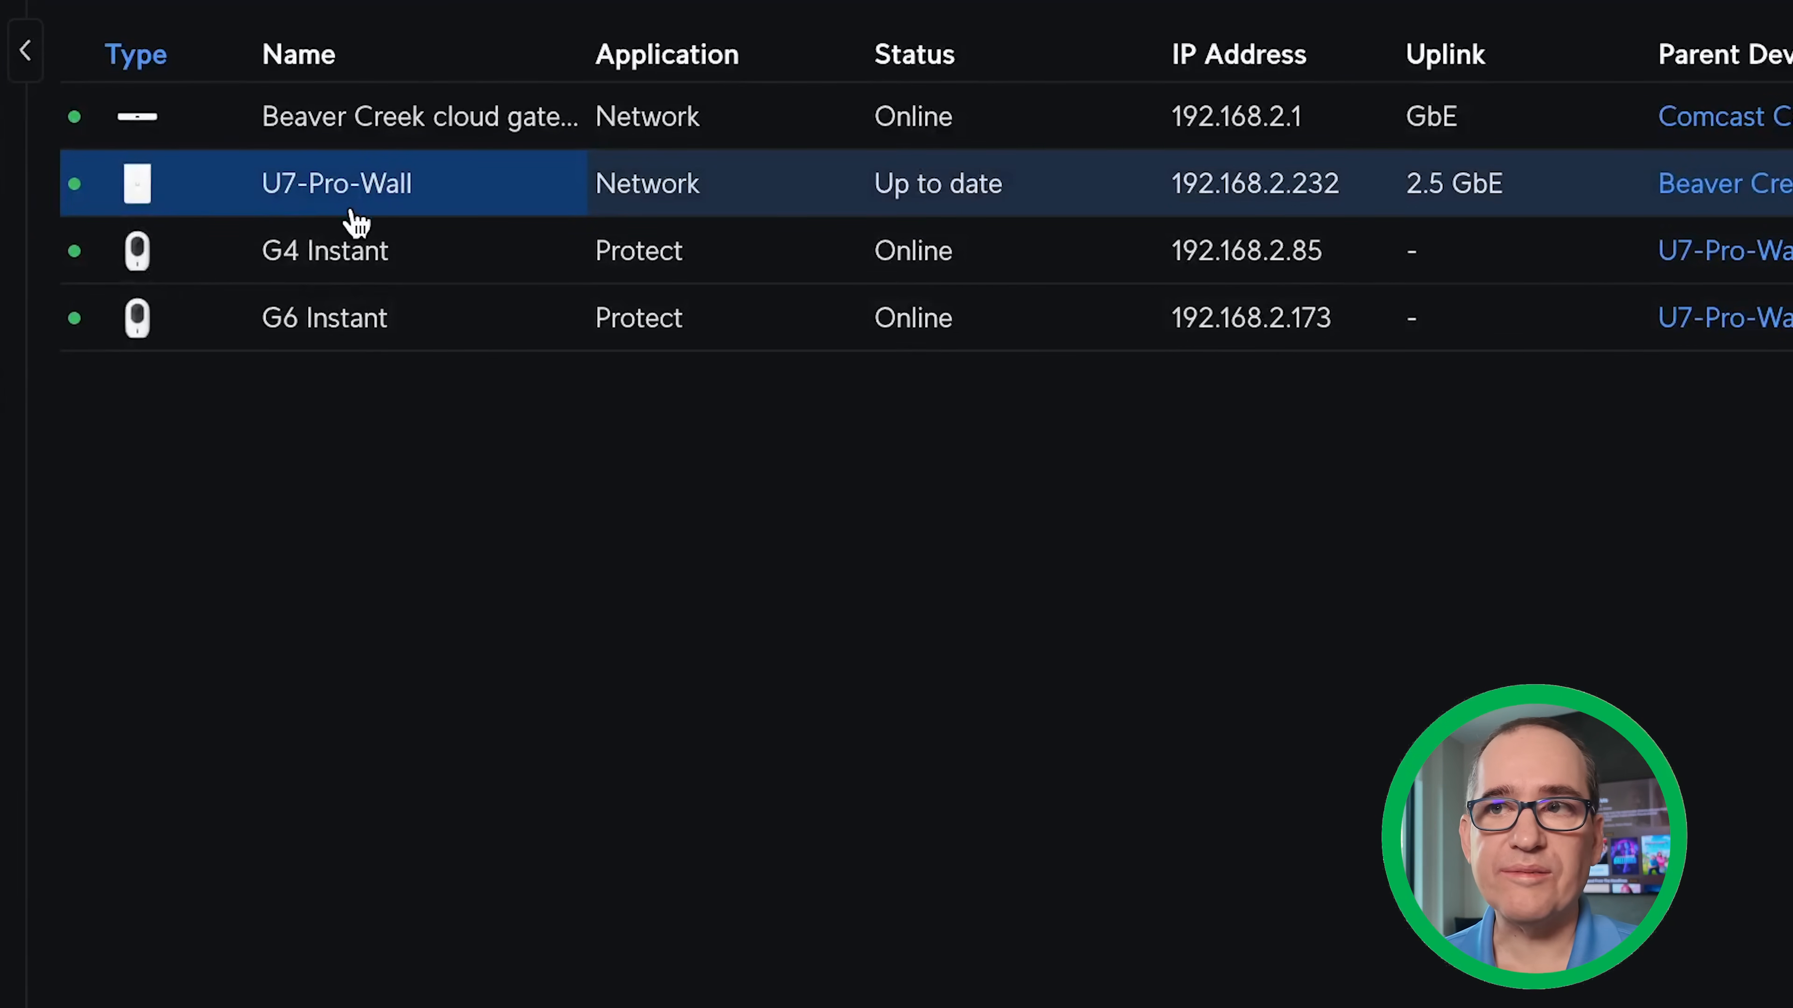
{"action": "mouse_move", "coordinate": [623, 212]}
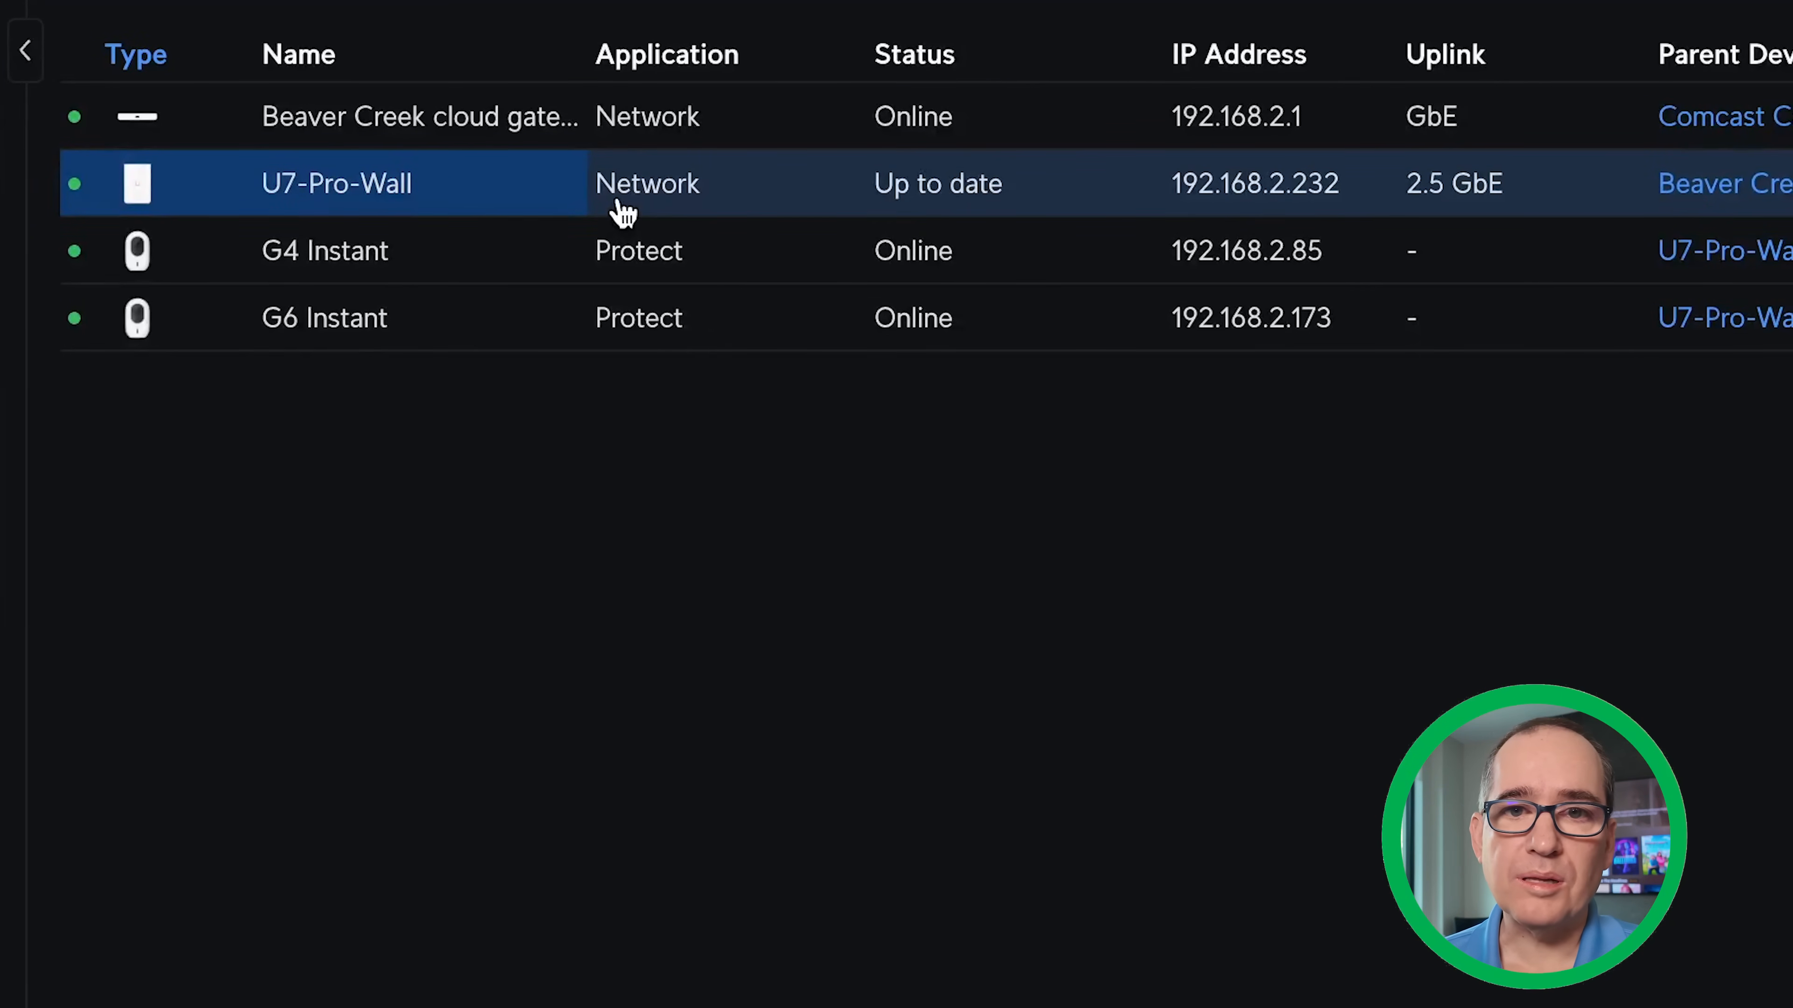
{"action": "mouse_move", "coordinate": [1442, 197]}
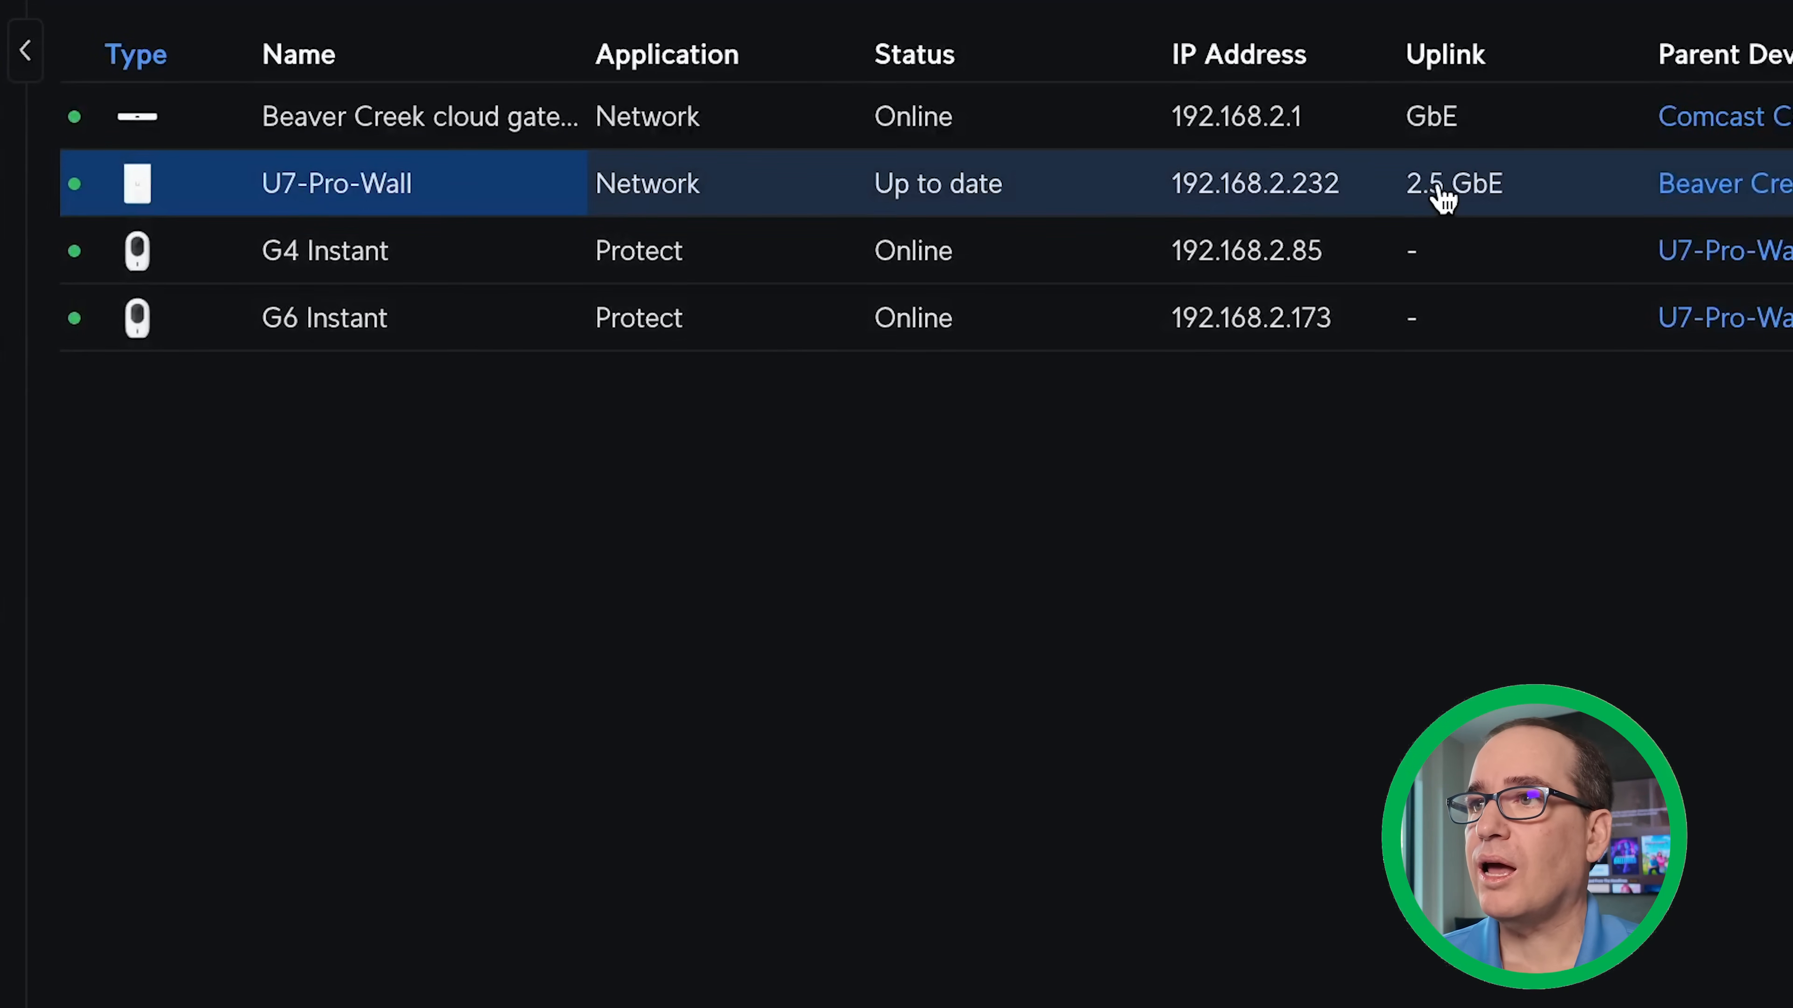
{"action": "mouse_move", "coordinate": [749, 324]}
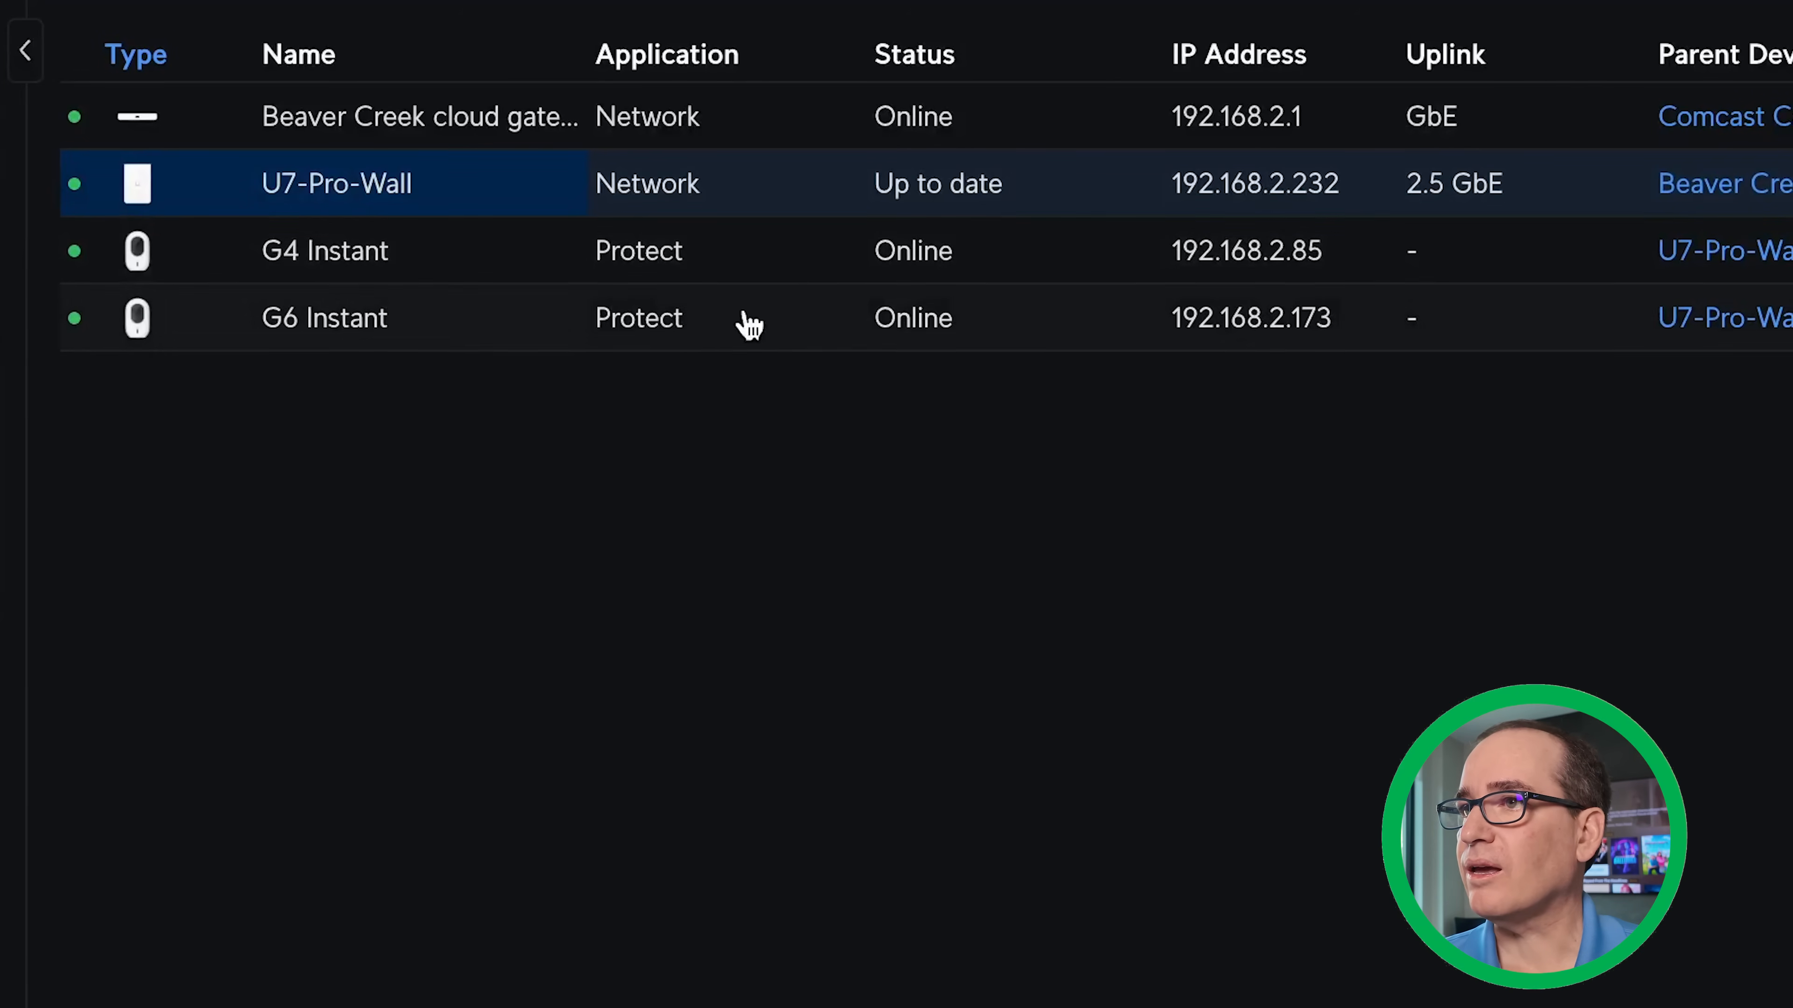
{"action": "mouse_move", "coordinate": [591, 148]}
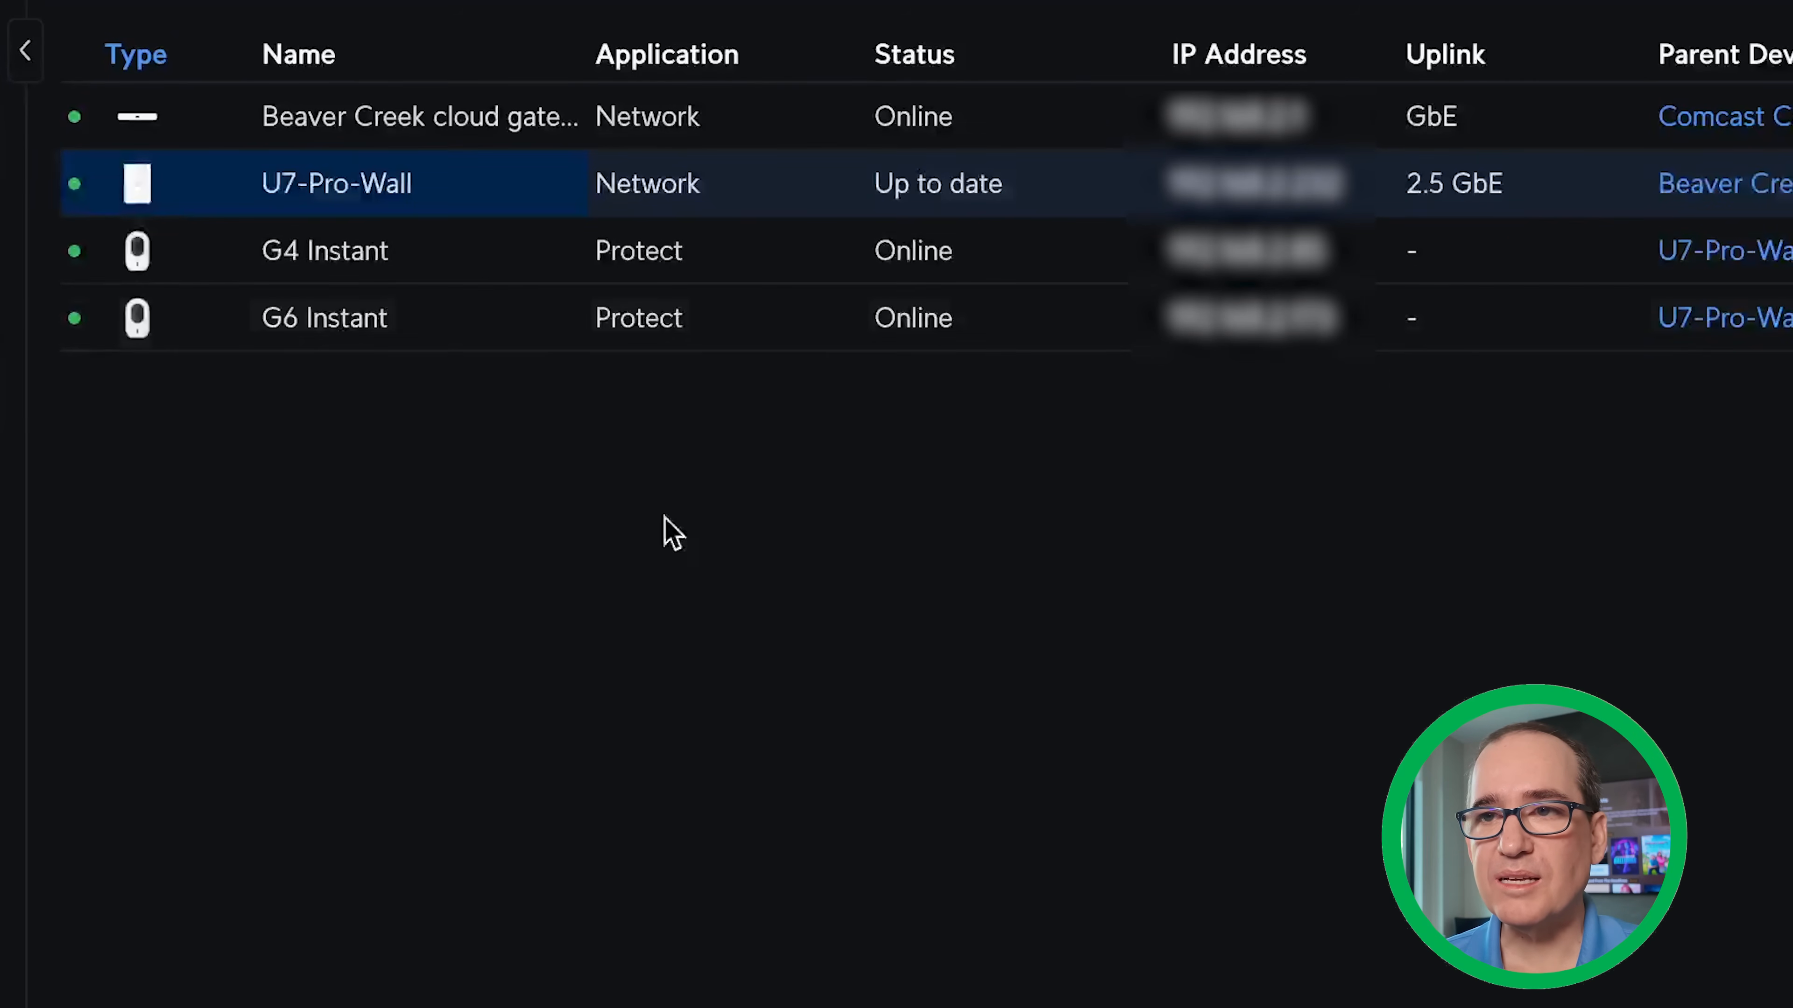
{"action": "mouse_move", "coordinate": [625, 469]}
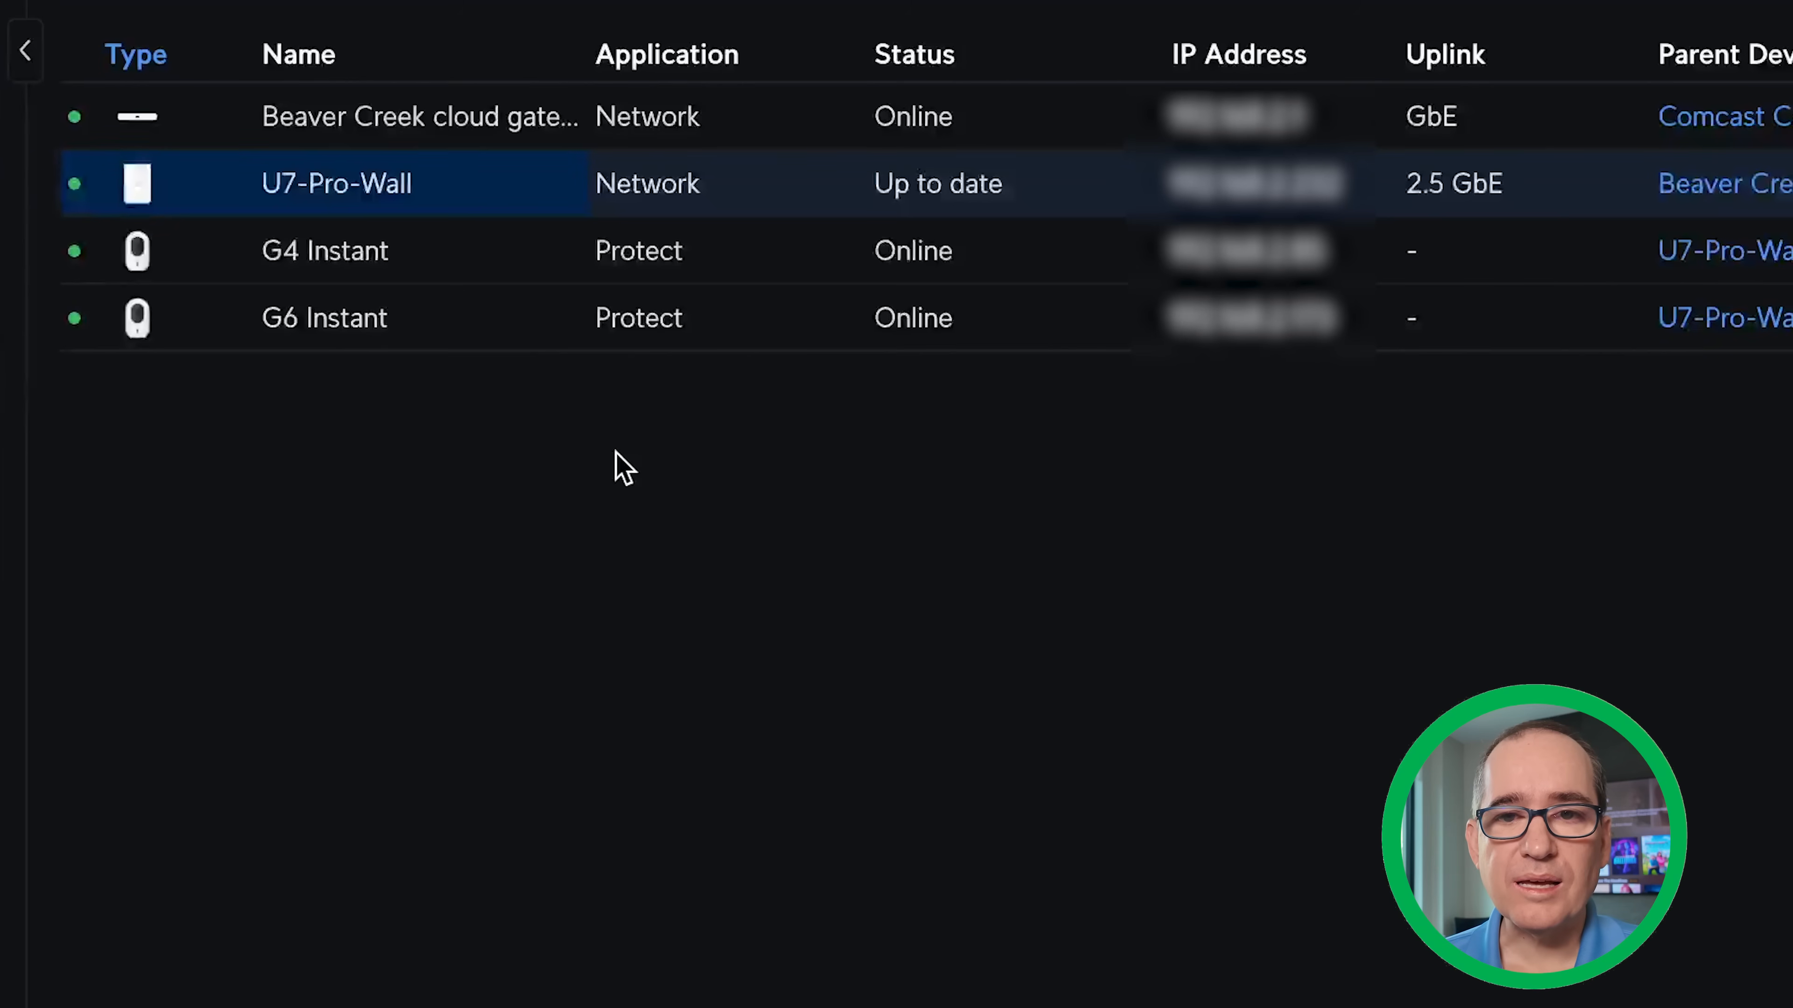
{"action": "mouse_move", "coordinate": [317, 289]}
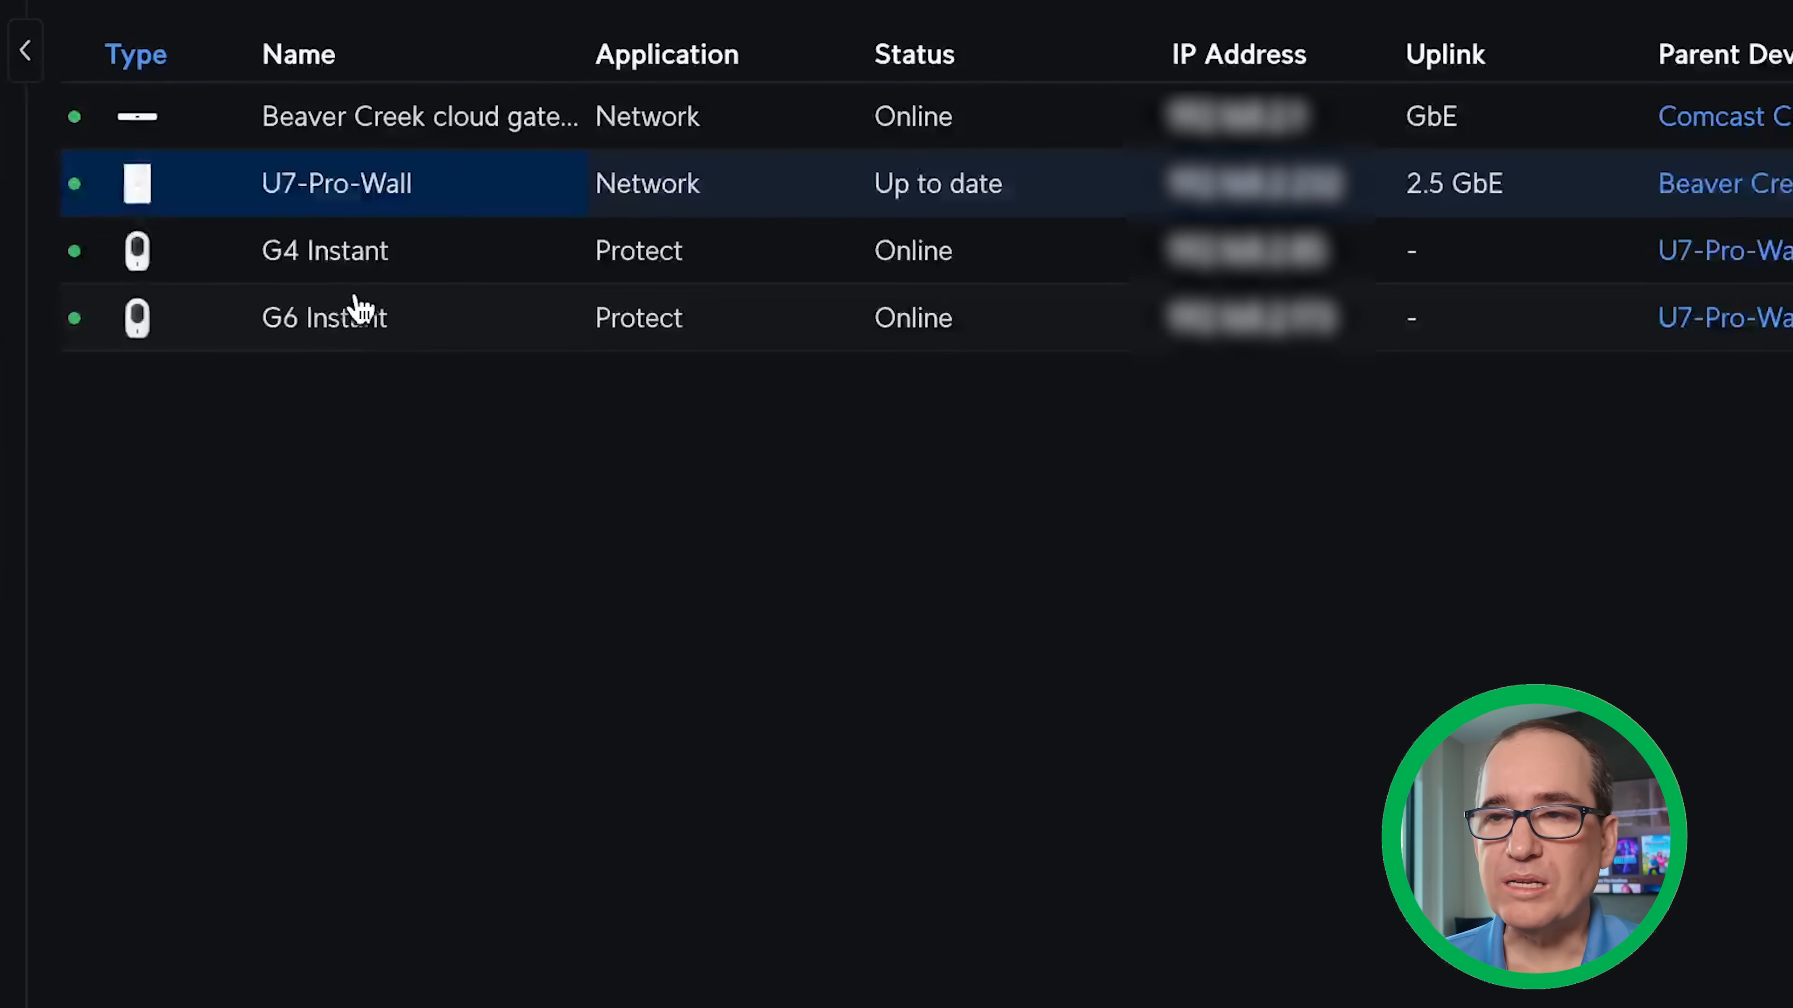
{"action": "mouse_move", "coordinate": [424, 345]}
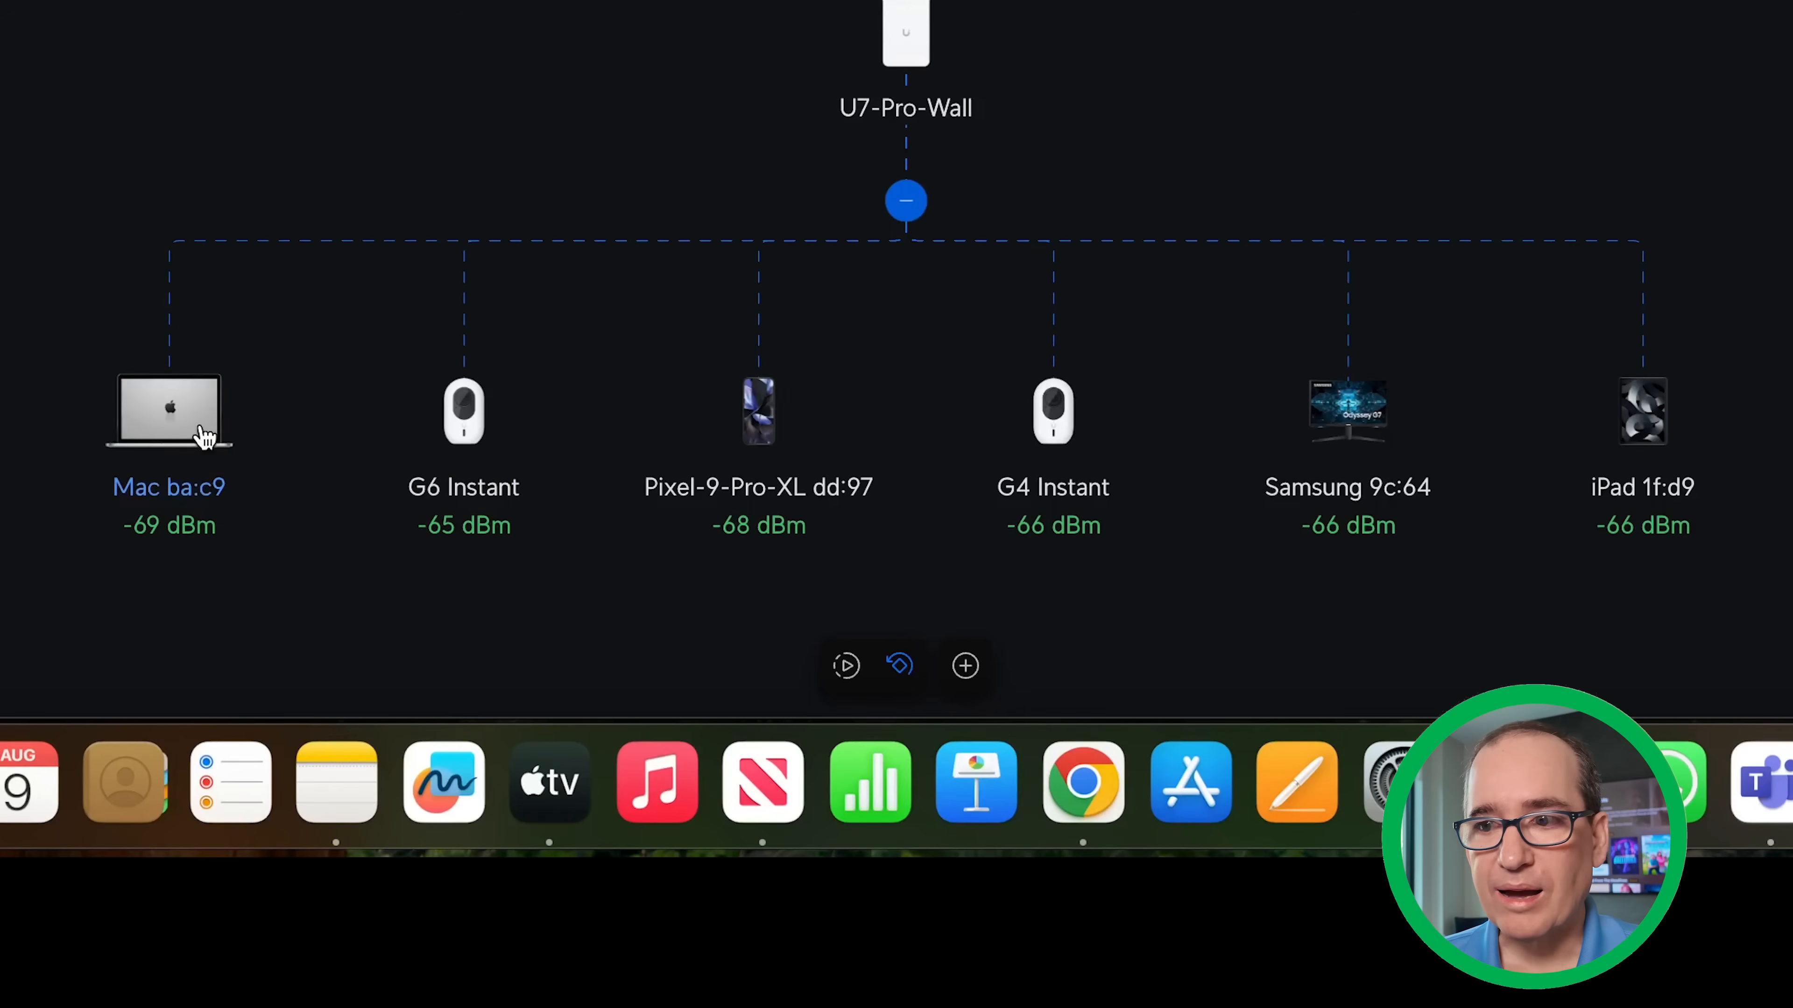
{"action": "left_click", "coordinate": [168, 409]}
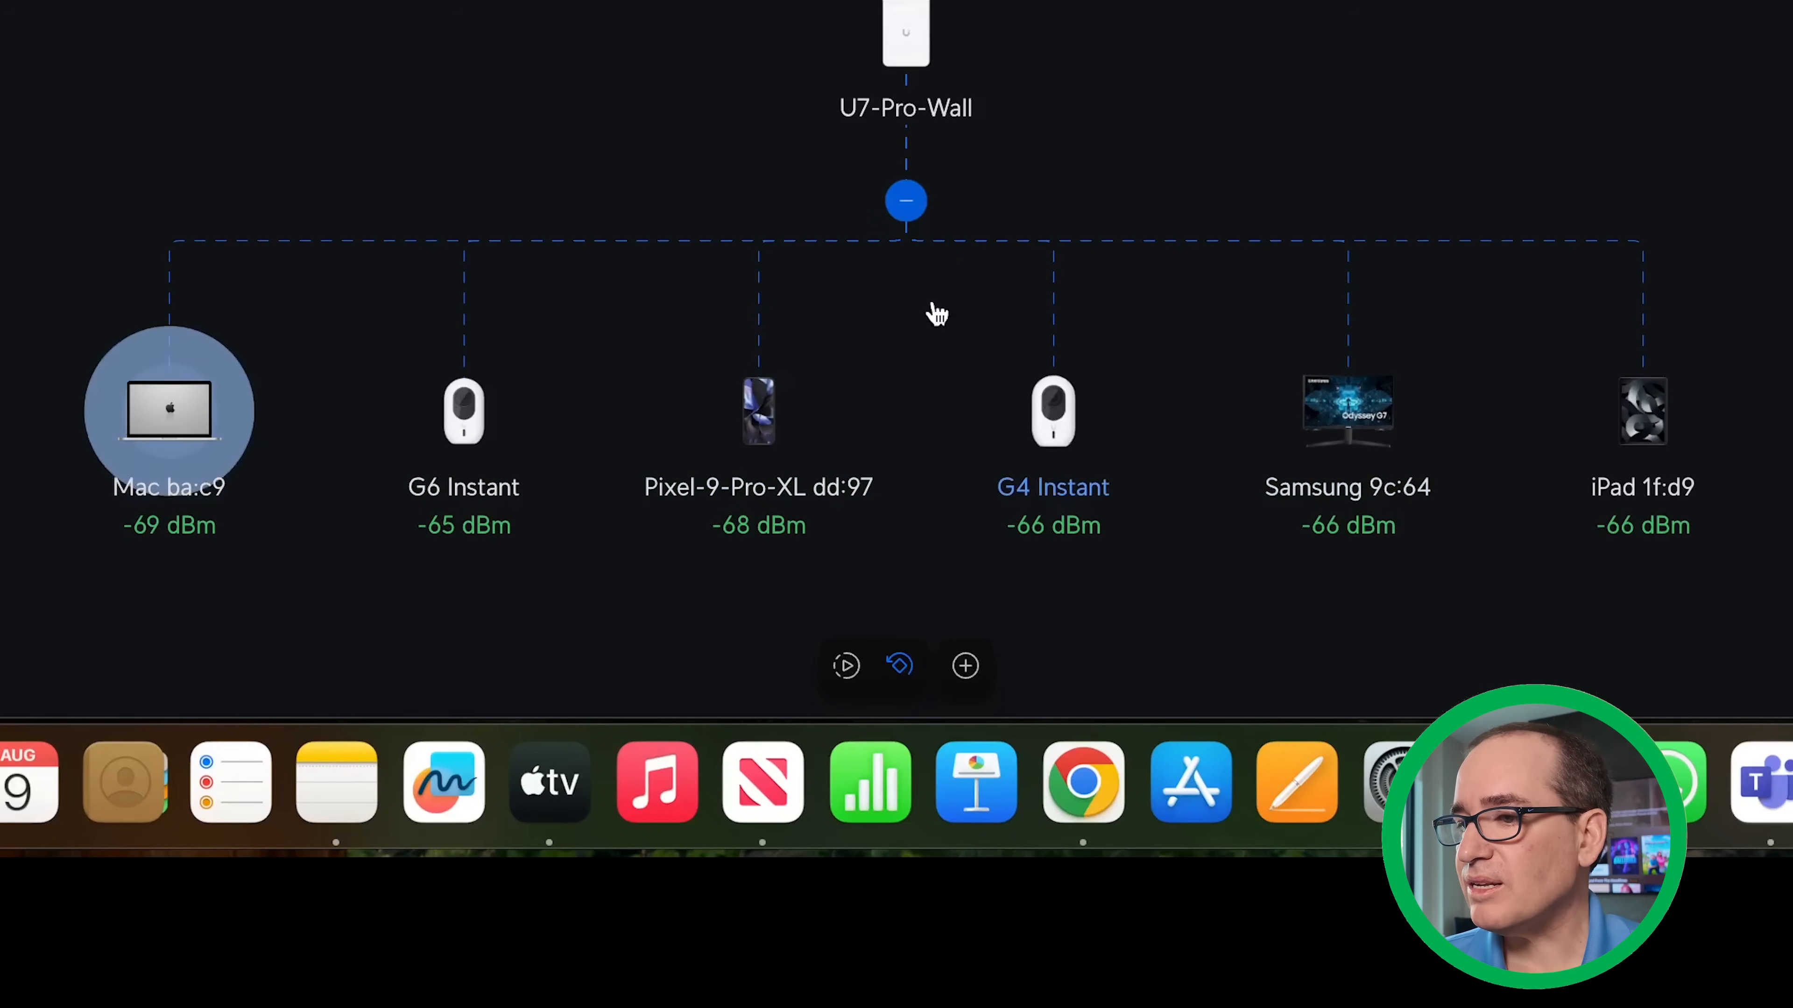
{"action": "mouse_move", "coordinate": [883, 459]}
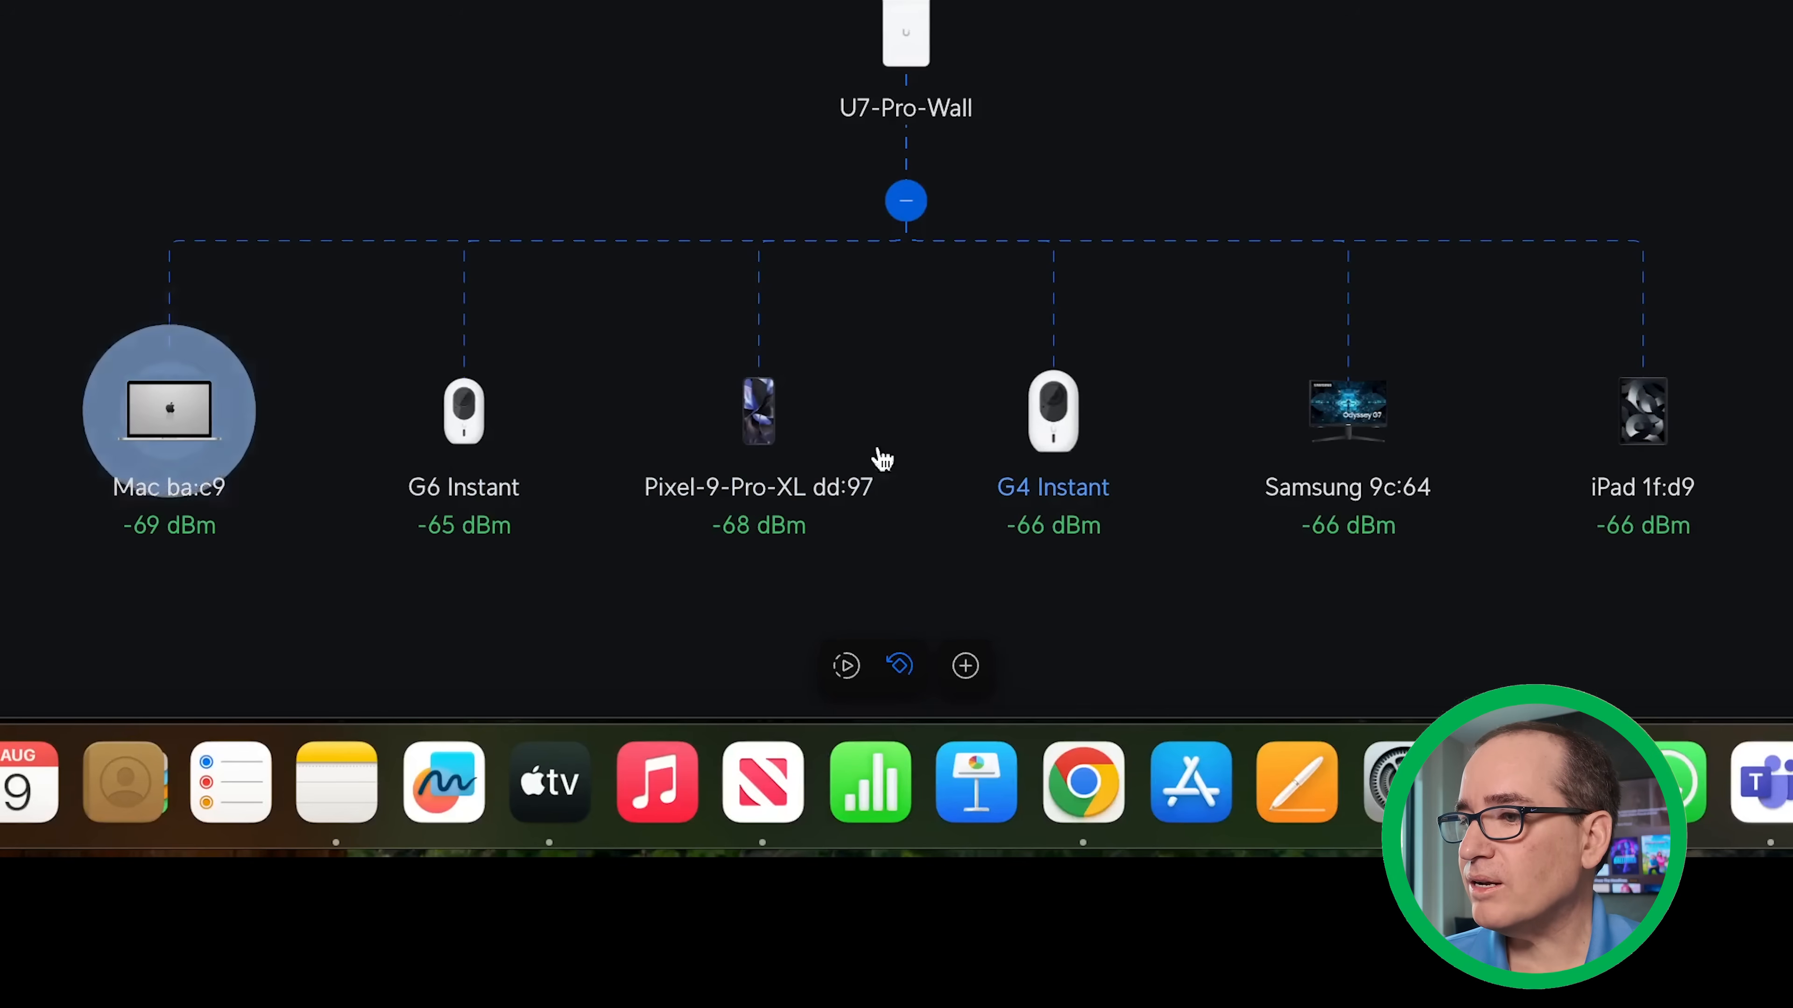
{"action": "mouse_move", "coordinate": [1346, 429]}
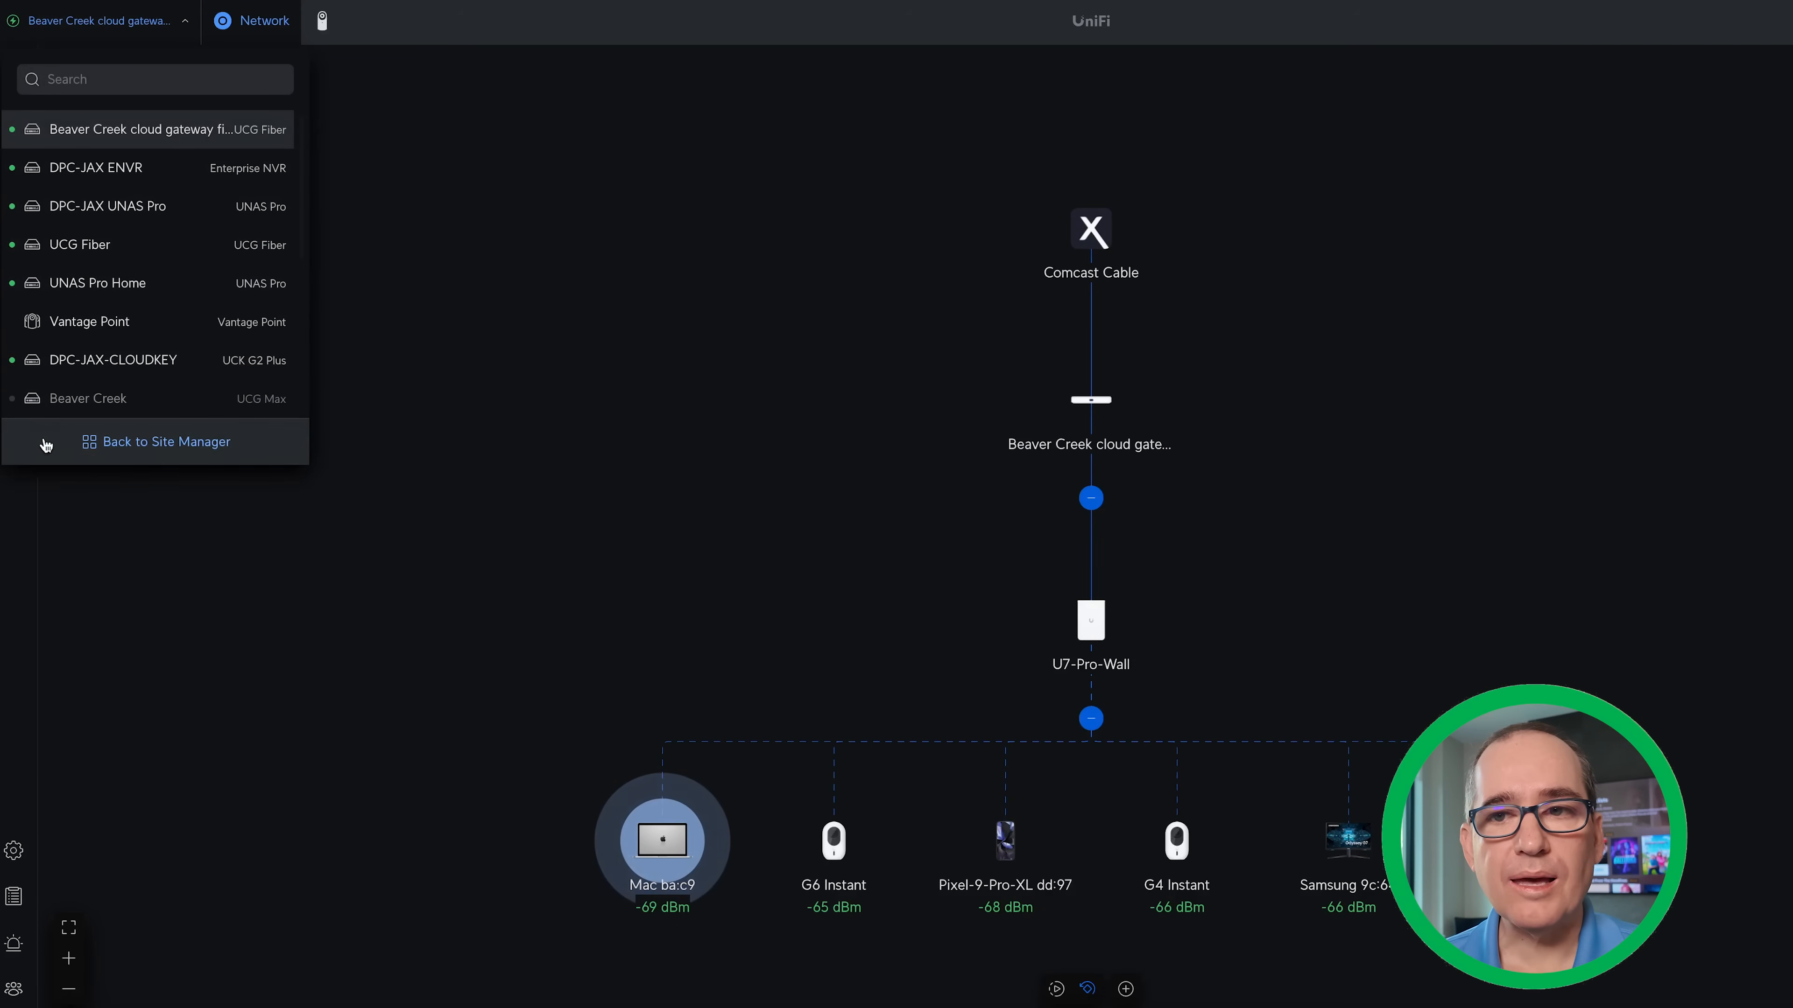
Return to the all-sites overview and go to the Site Magic SD-WAN setup.
{"action": "left_click", "coordinate": [167, 441]}
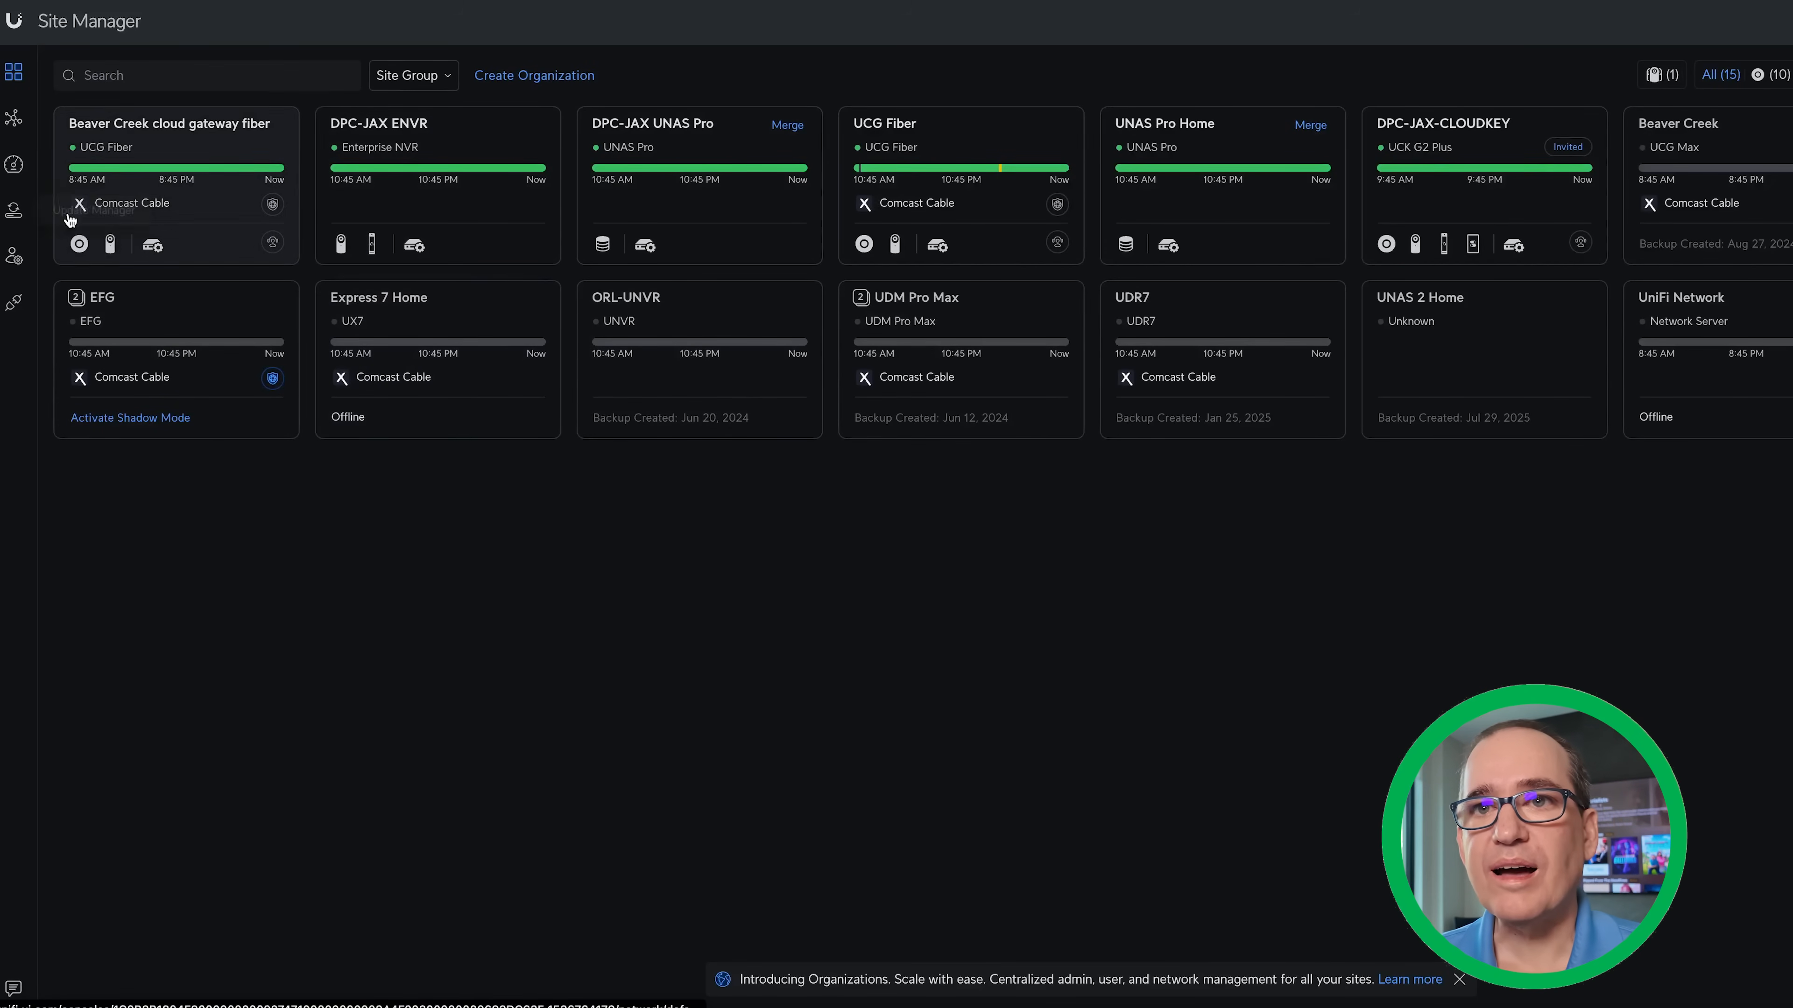
{"action": "mouse_move", "coordinate": [15, 118]}
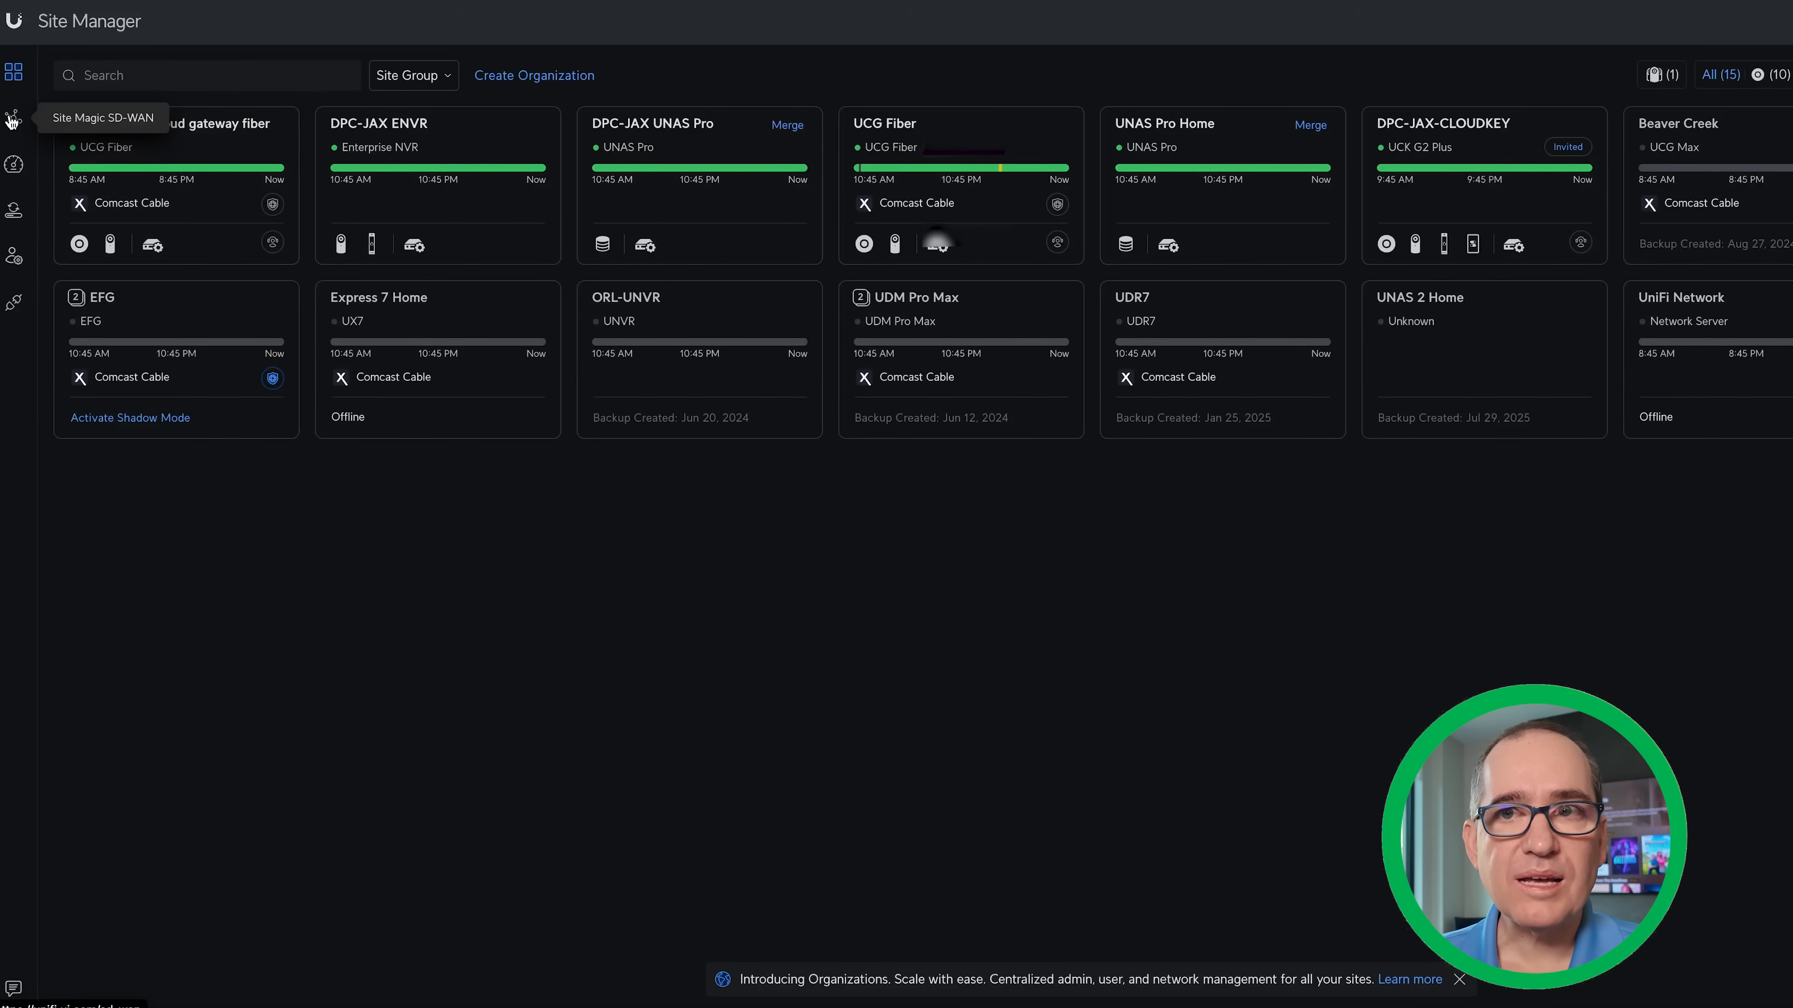
{"action": "left_click", "coordinate": [14, 117]}
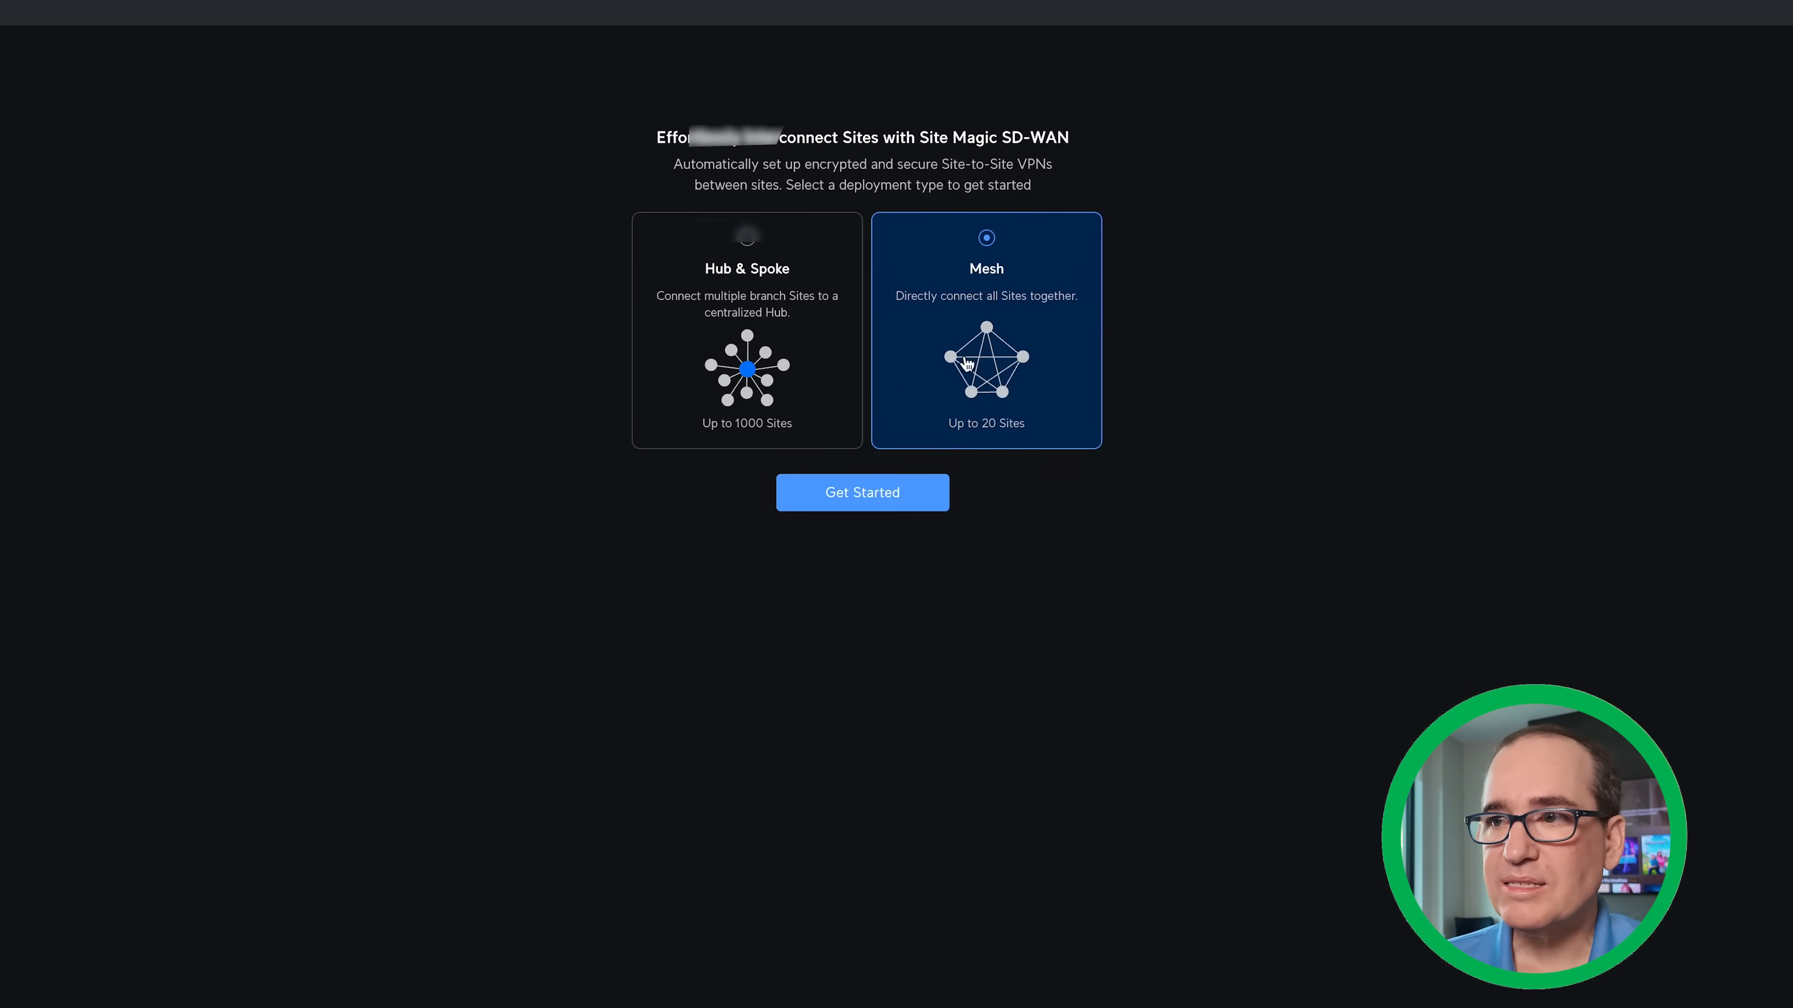
{"action": "mouse_move", "coordinate": [1028, 296]}
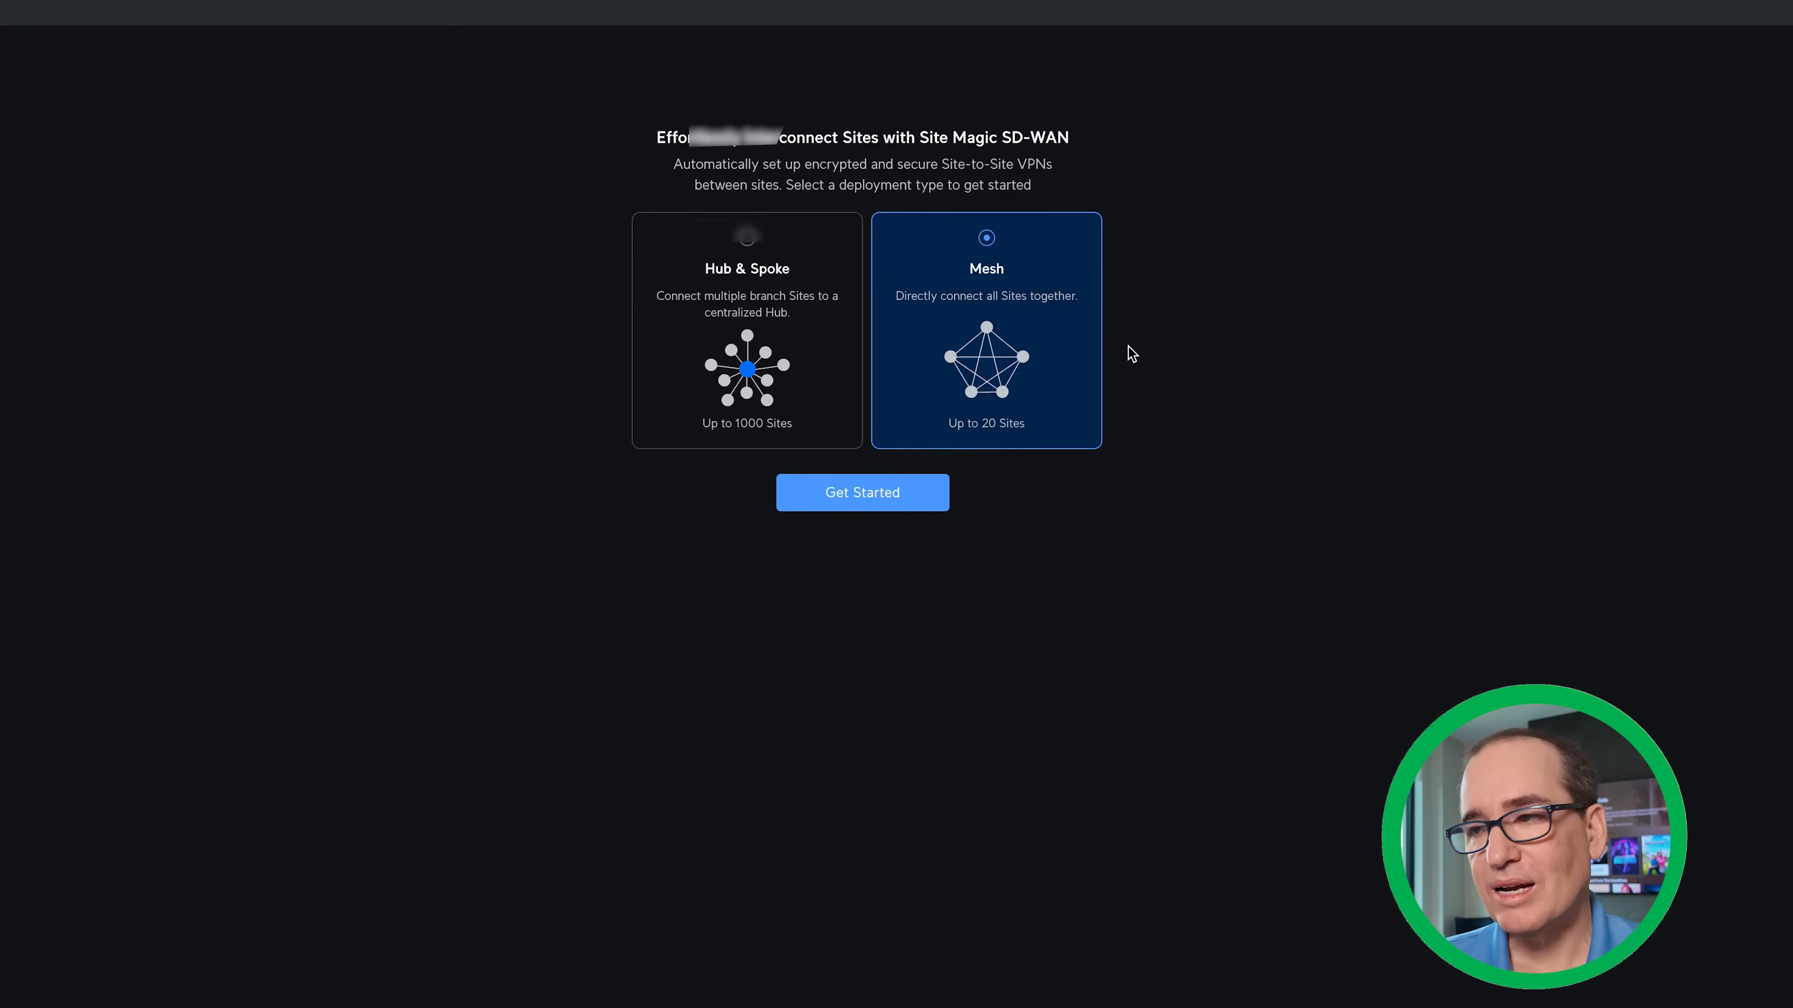
Start a new Mesh deployment, bringing up the Add New Mesh dialog for Mesh 2.
{"action": "left_click", "coordinate": [862, 492]}
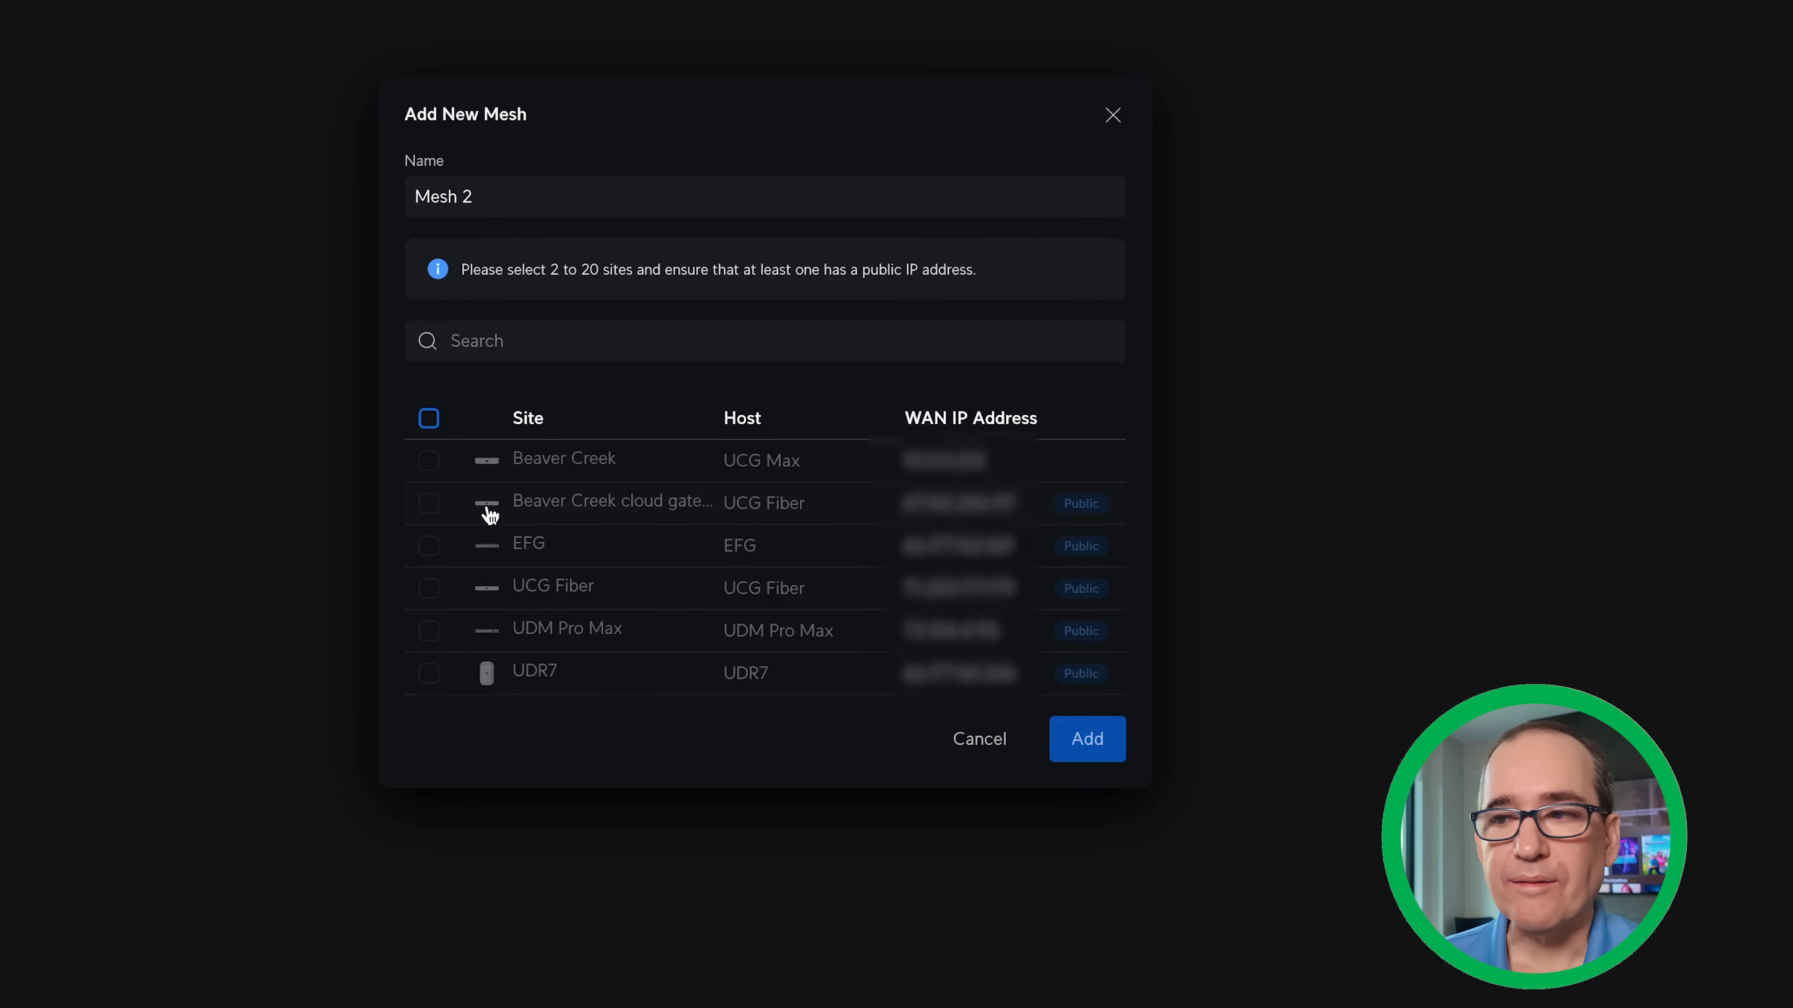
{"action": "mouse_move", "coordinate": [538, 509]}
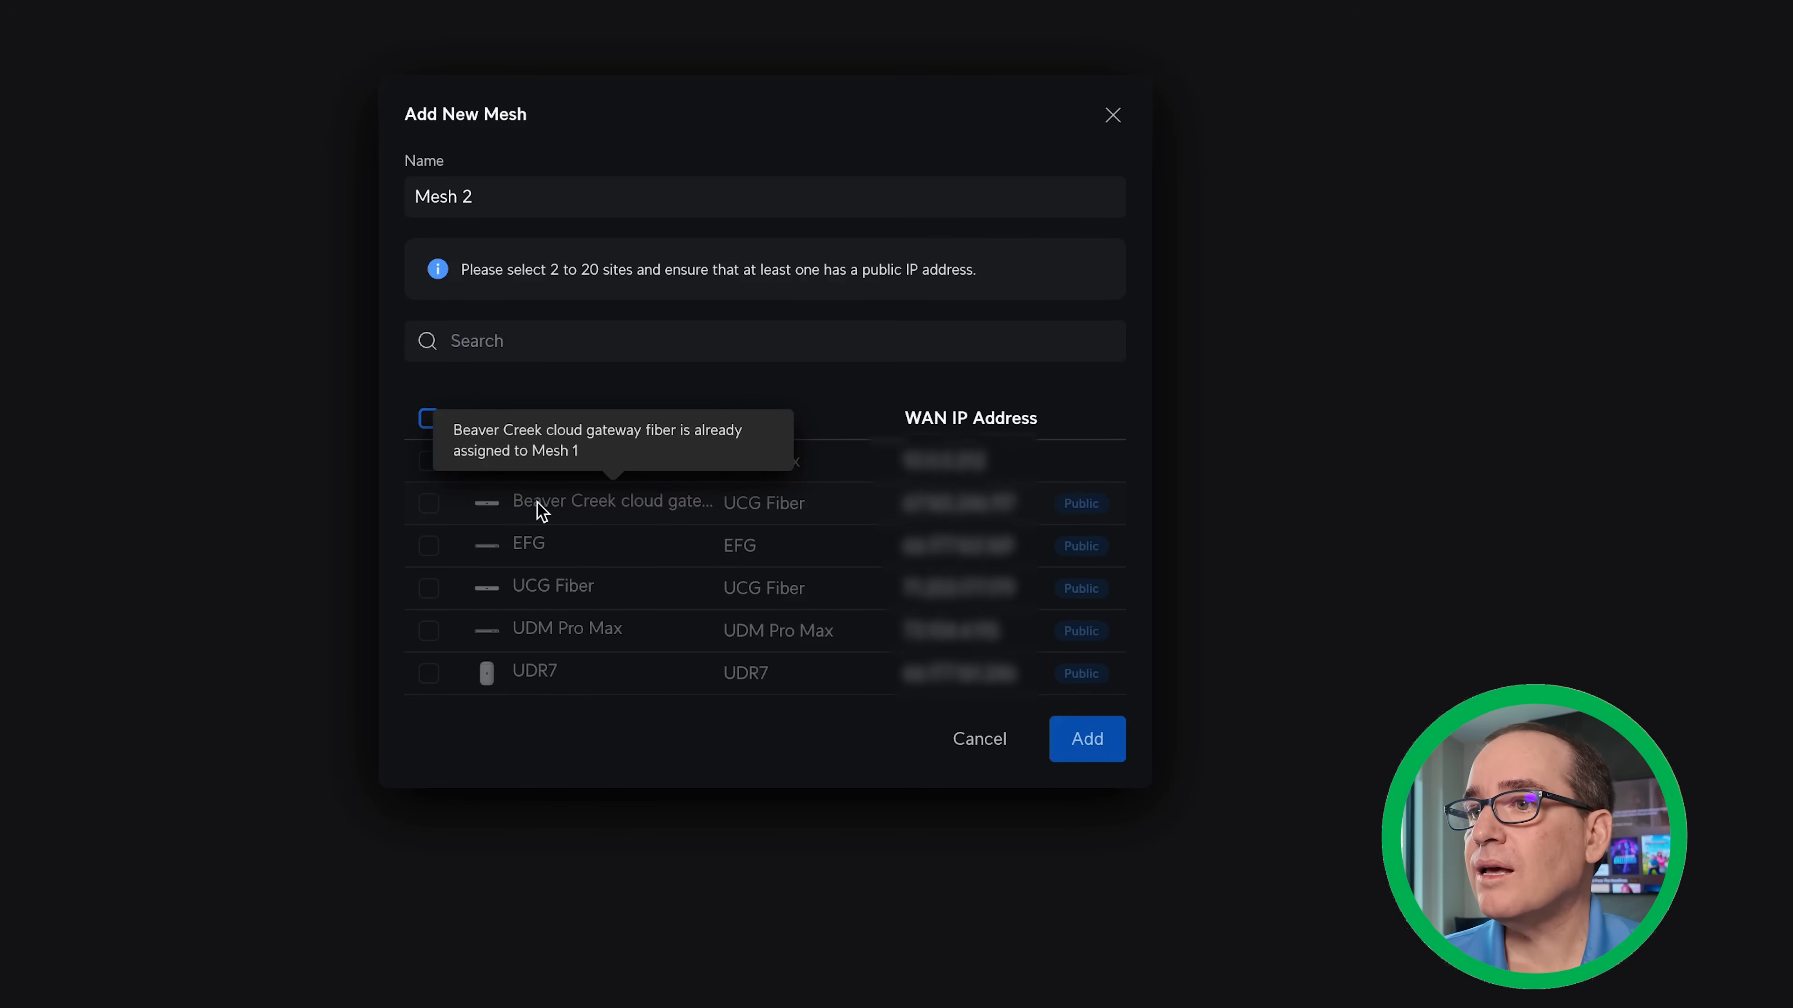
{"action": "mouse_move", "coordinate": [548, 599]}
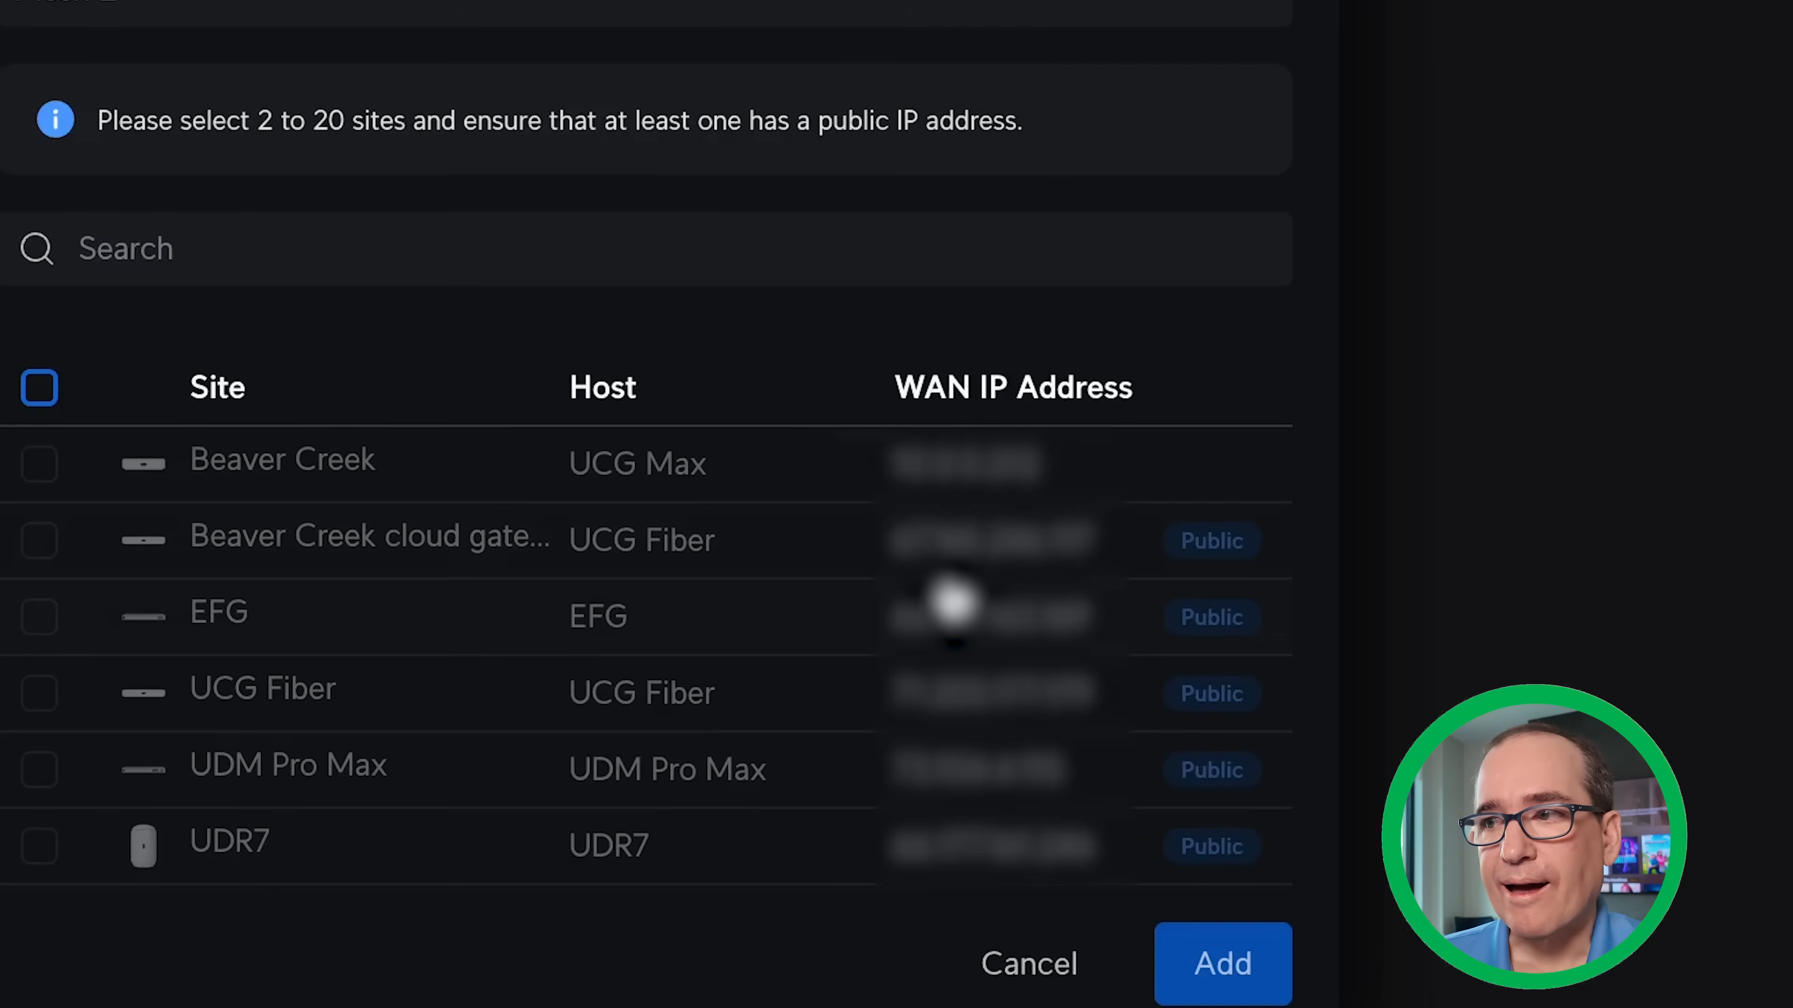
{"action": "mouse_move", "coordinate": [1015, 556]}
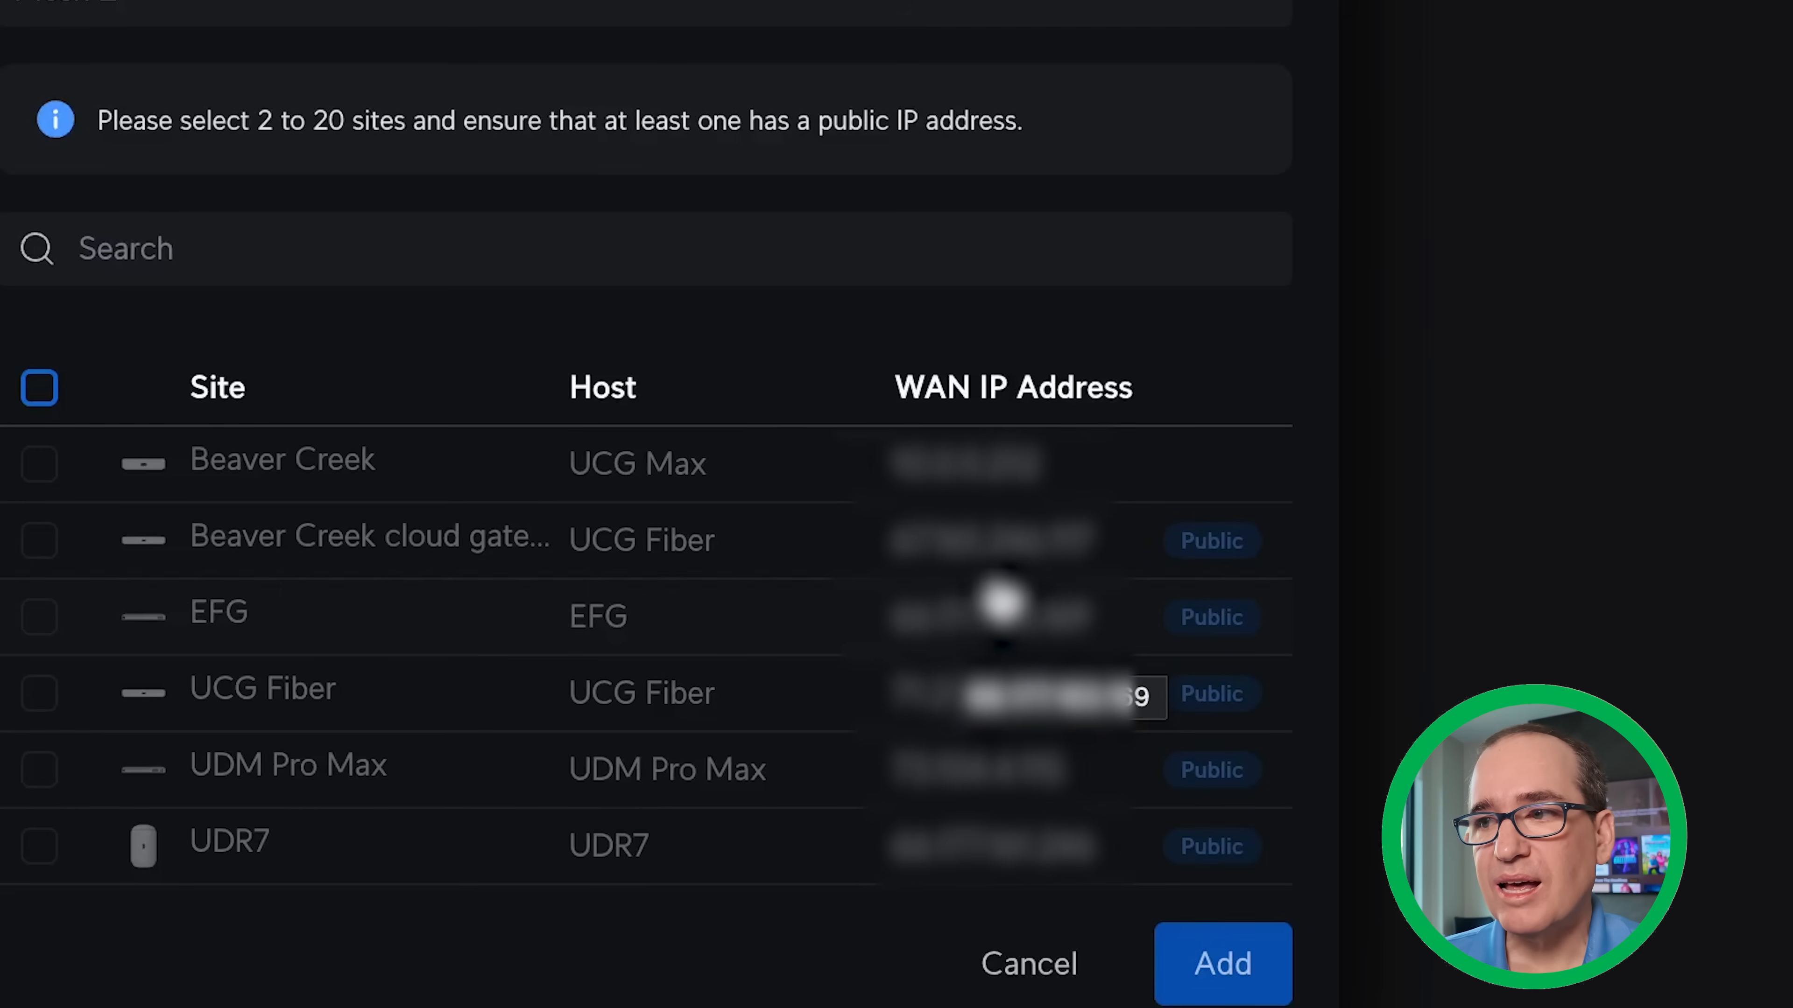
{"action": "mouse_move", "coordinate": [958, 623]}
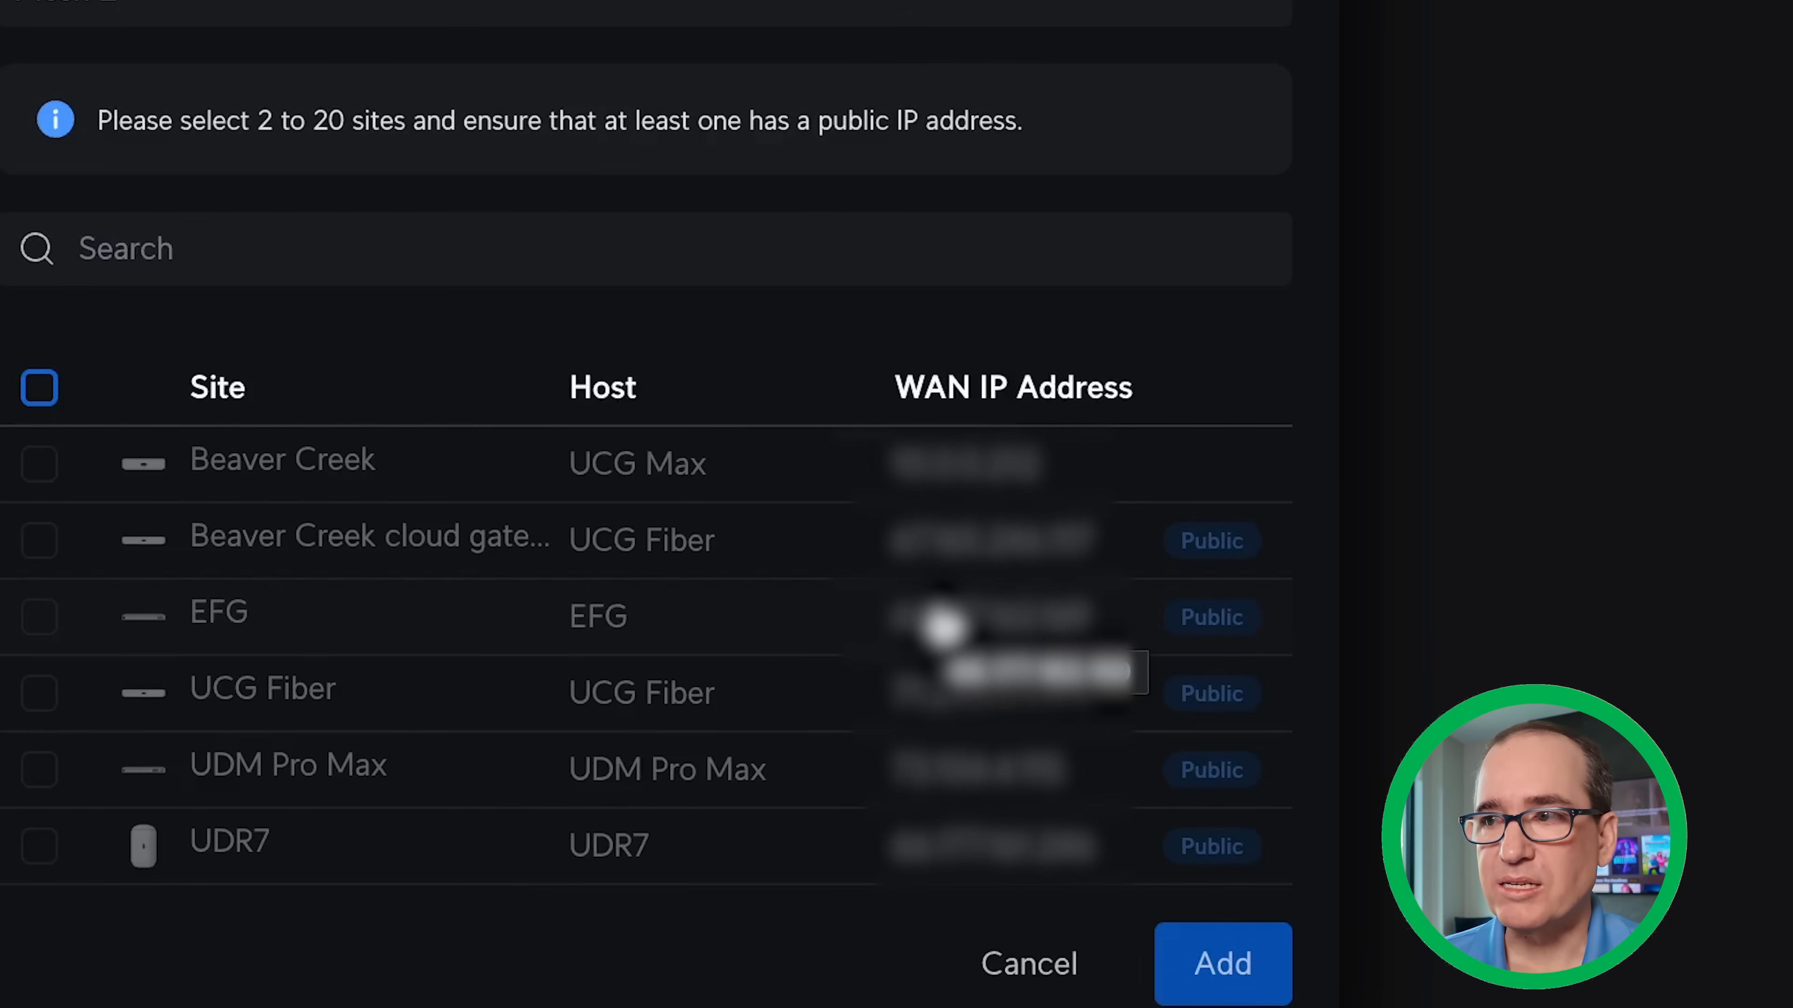
{"action": "mouse_move", "coordinate": [729, 627]}
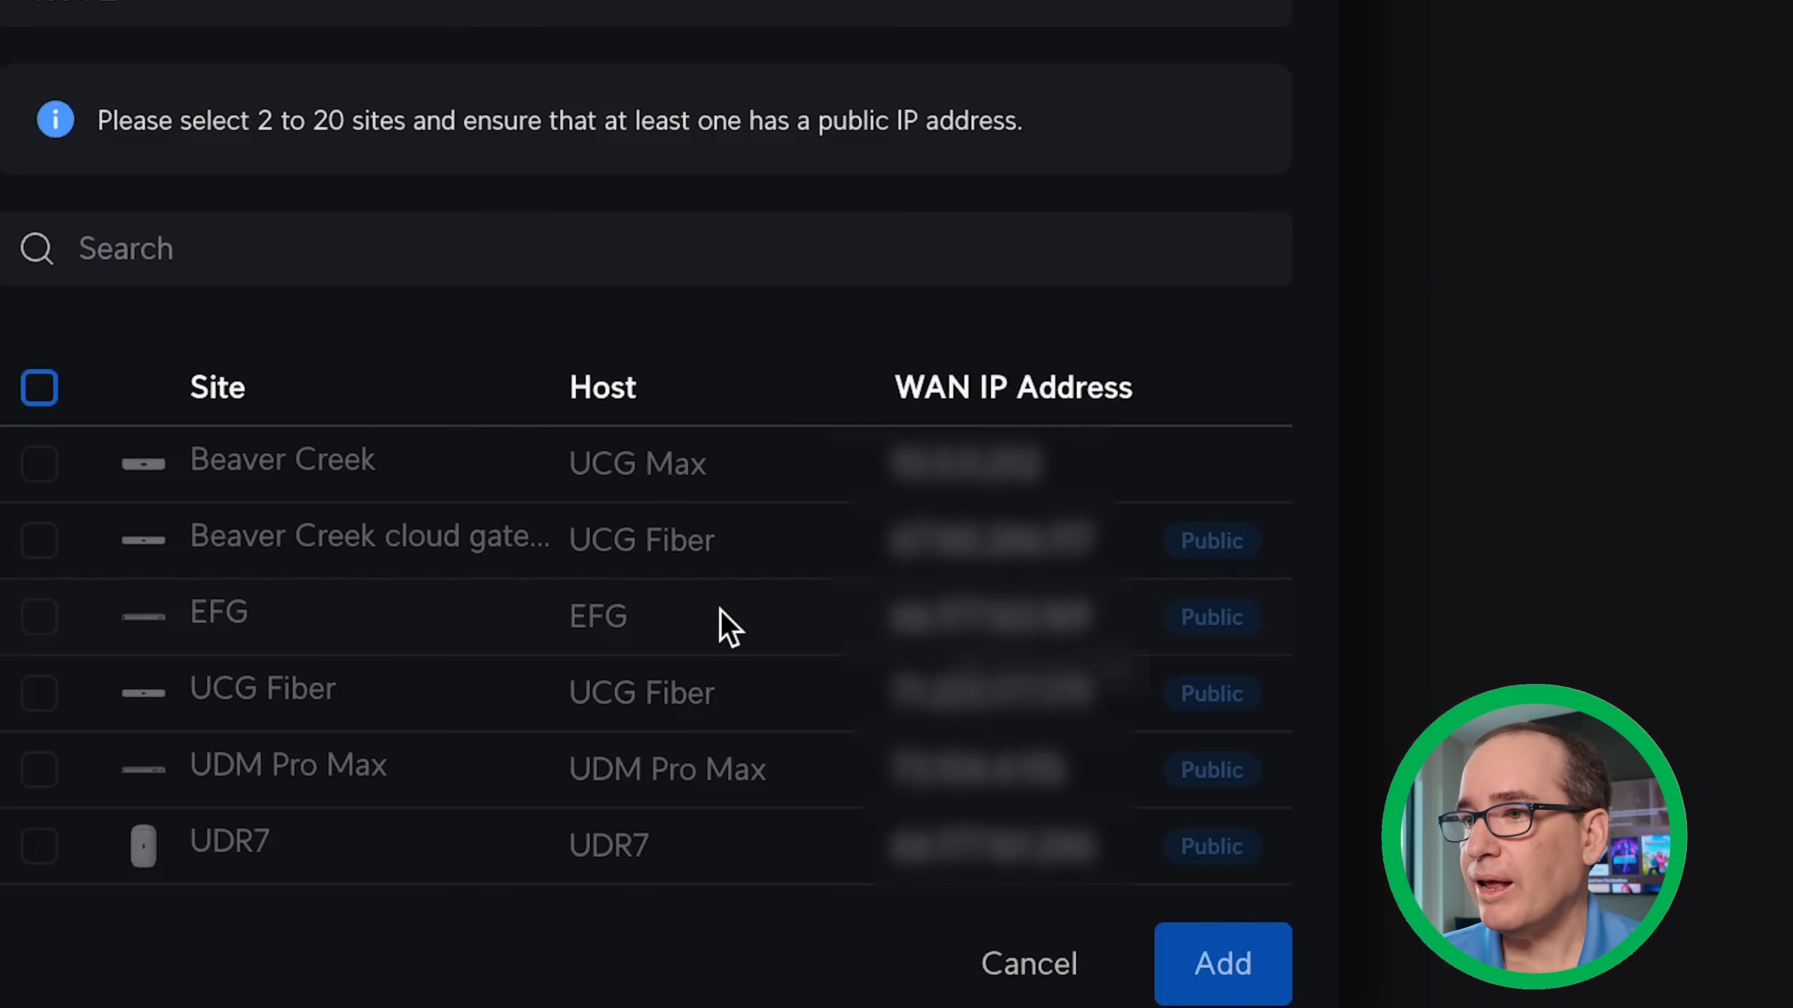
{"action": "mouse_move", "coordinate": [890, 912]}
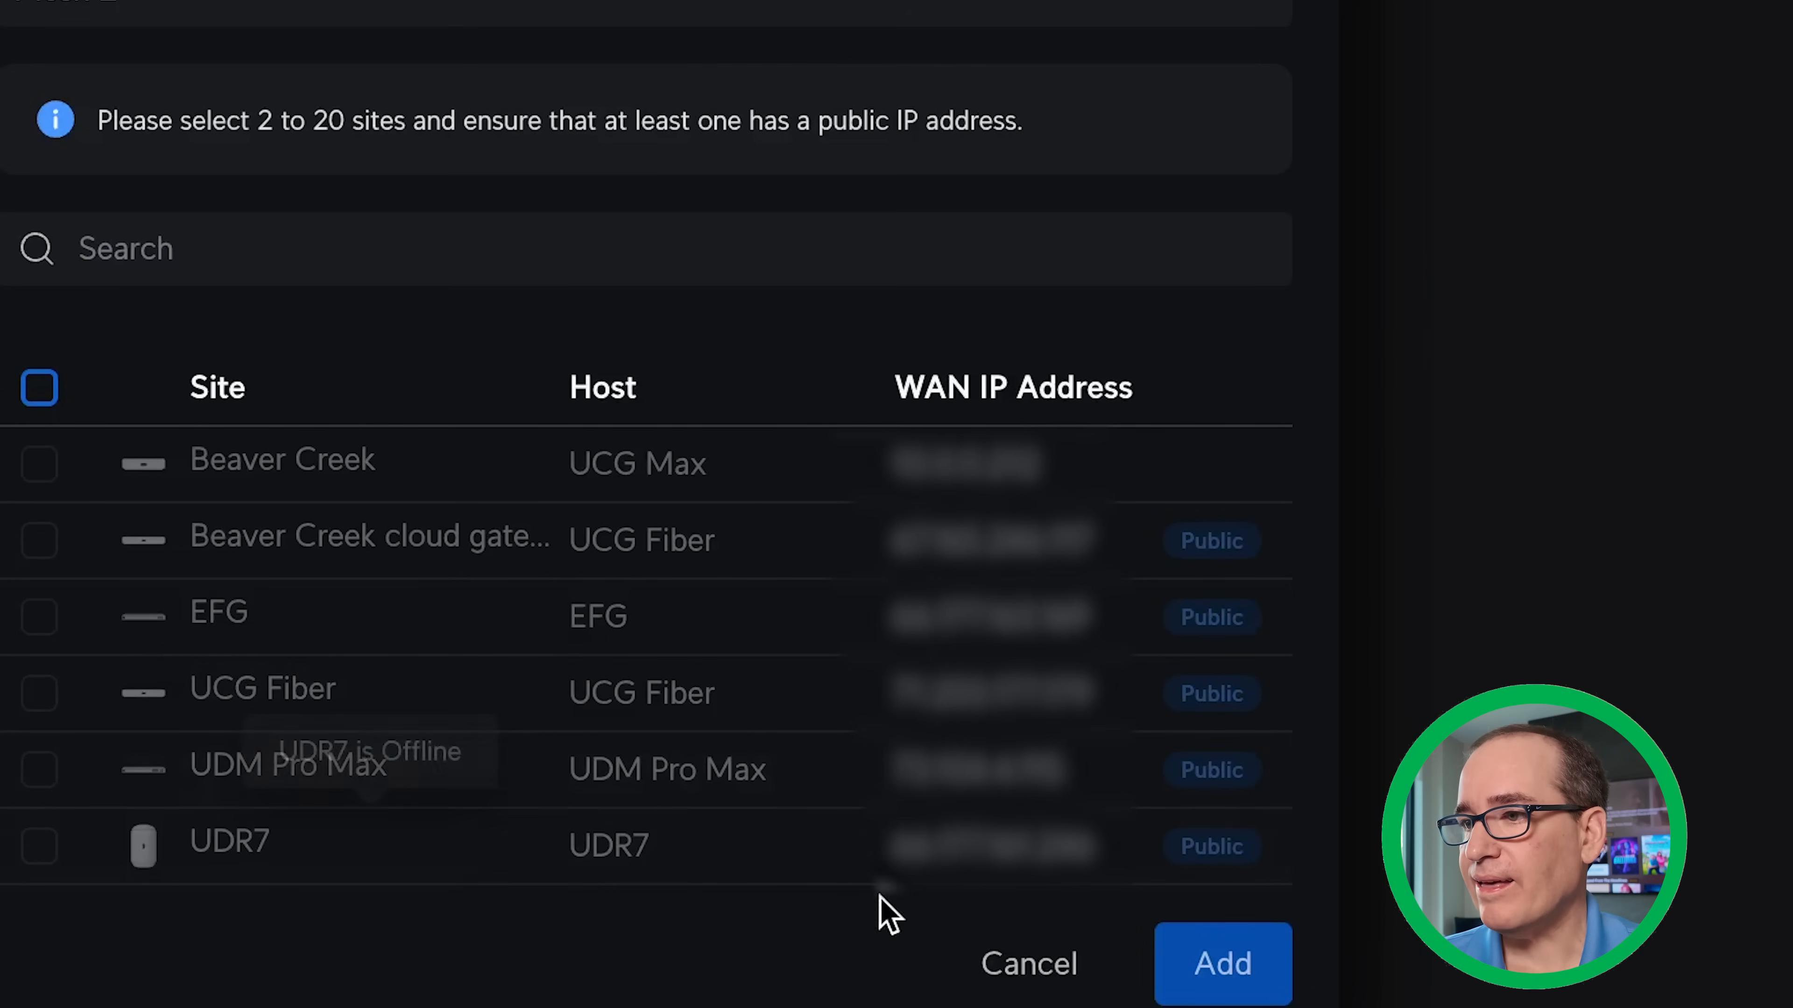
{"action": "mouse_move", "coordinate": [1212, 635]}
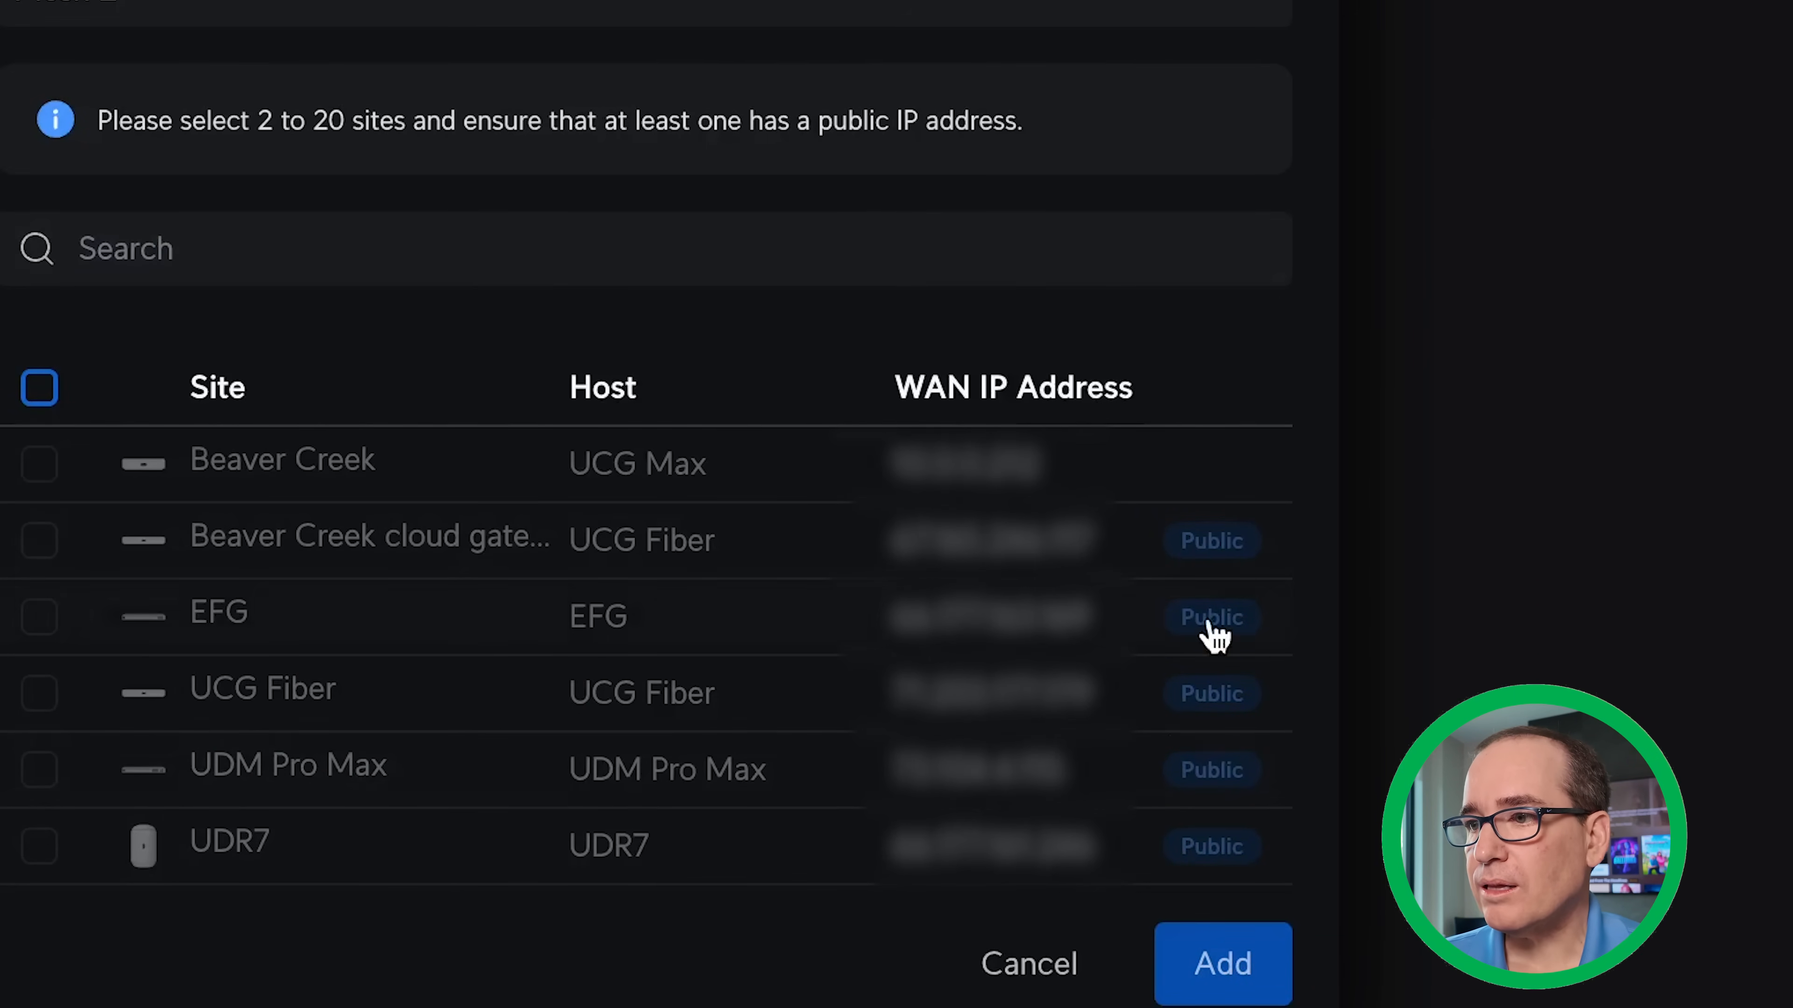
Cancel the Mesh 2 dialog since Beaver Creek cloud gateway fiber already belongs to Mesh 1.
{"action": "left_click", "coordinate": [1221, 963]}
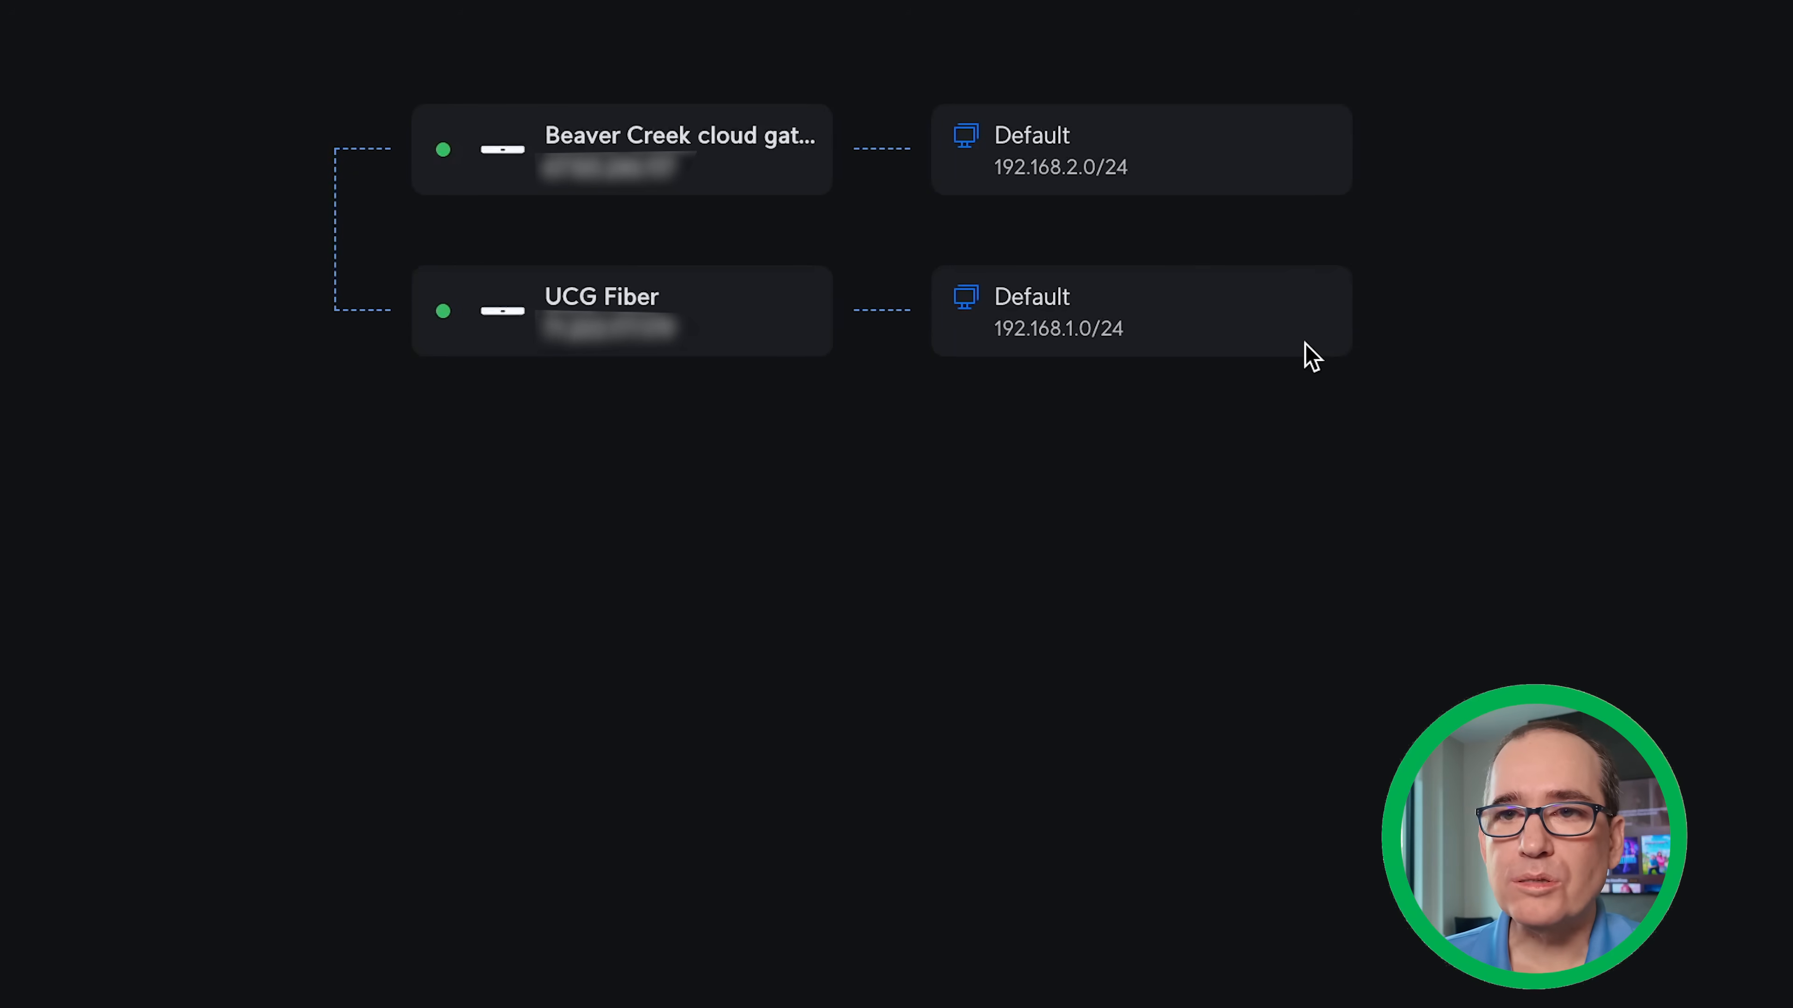
{"action": "mouse_move", "coordinate": [1430, 375]}
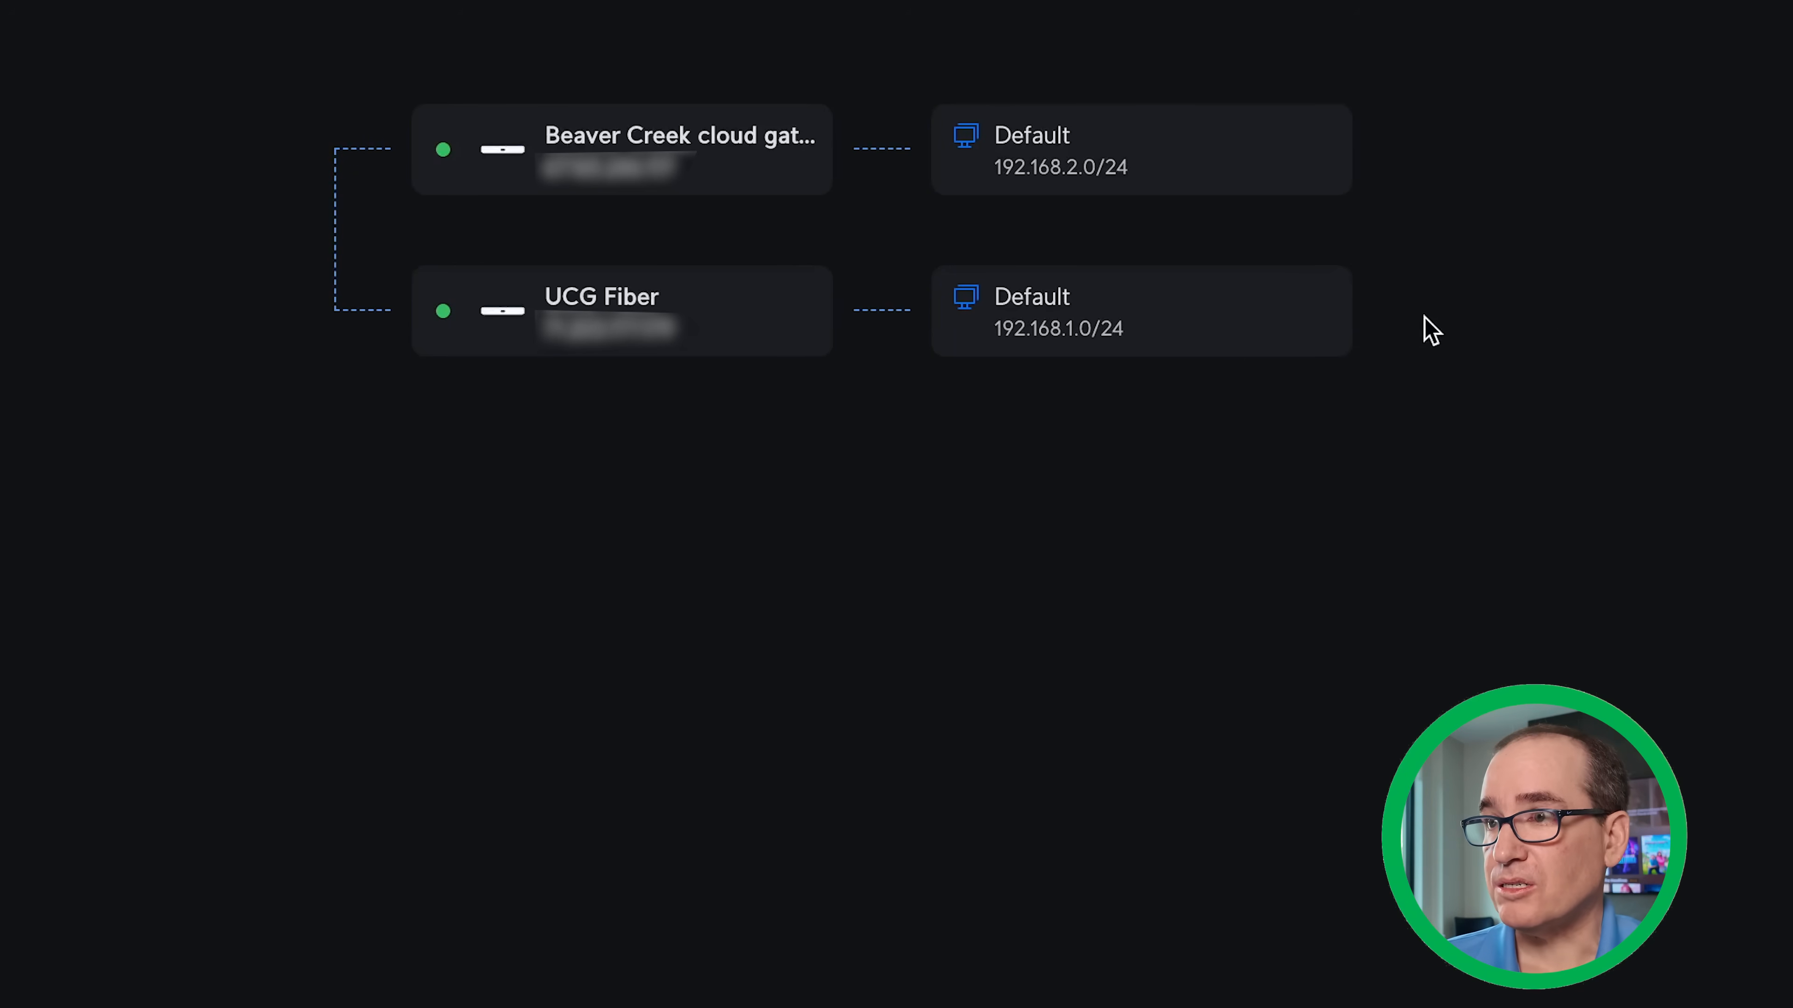
{"action": "mouse_move", "coordinate": [1182, 376]}
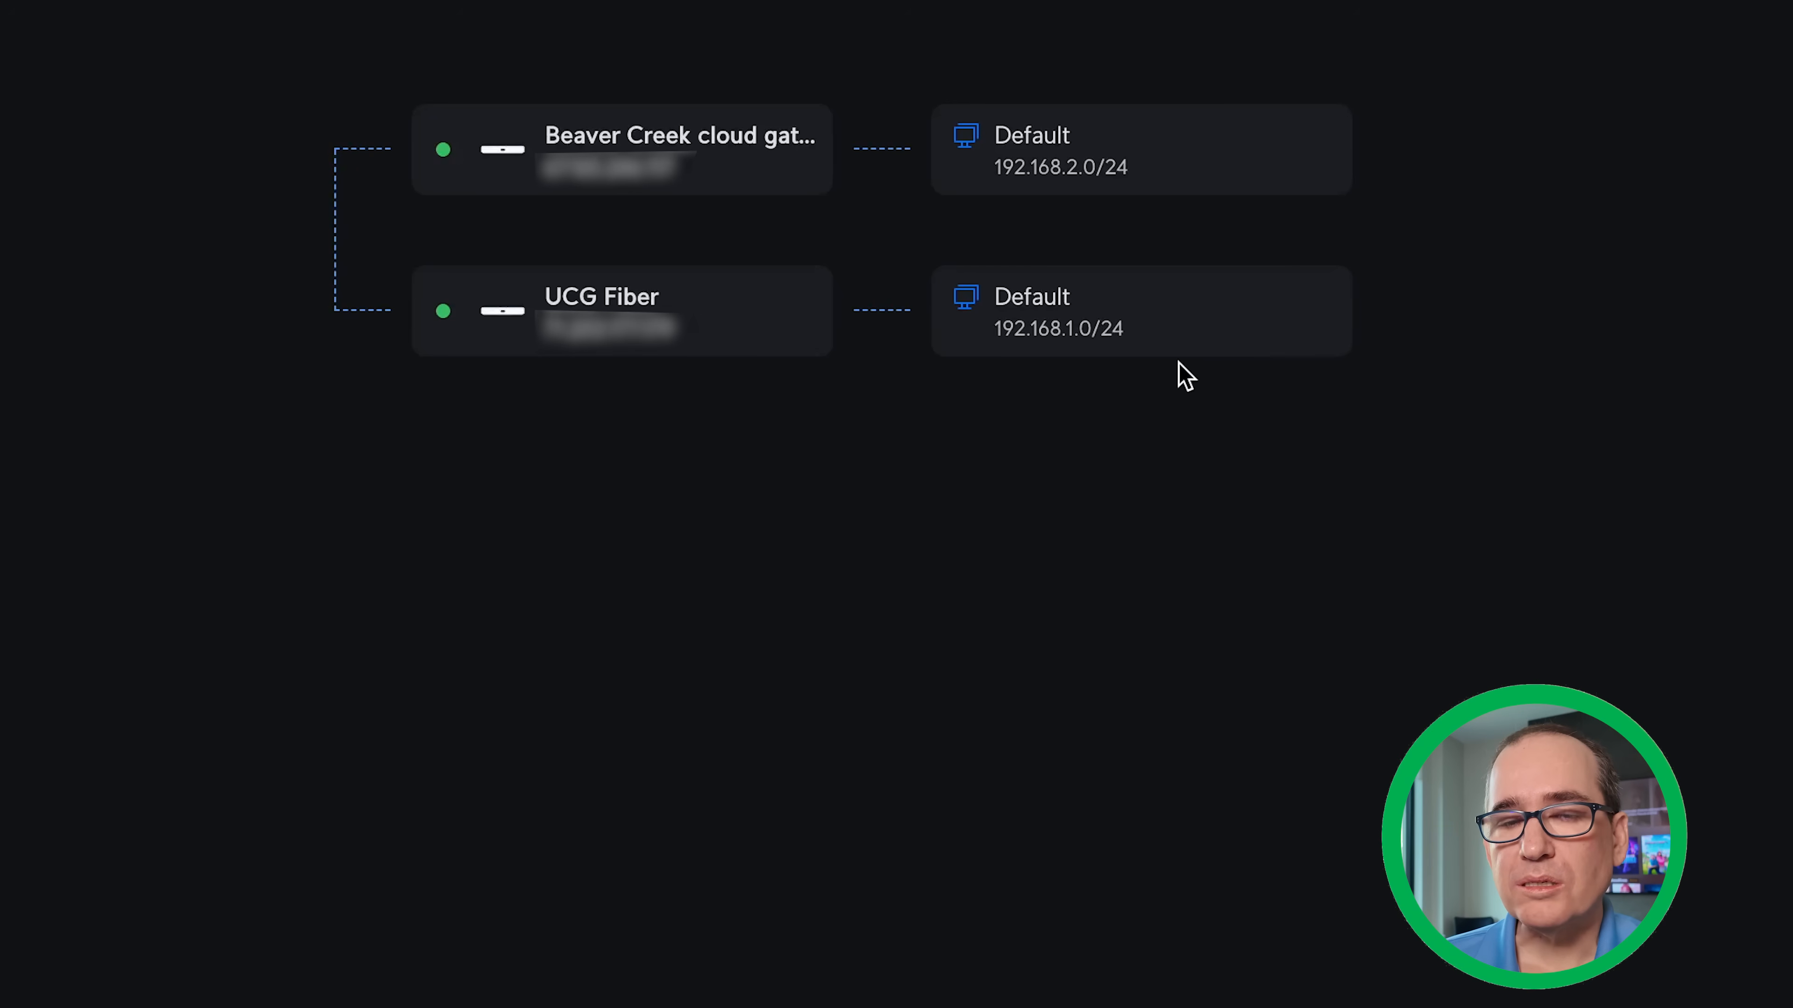
{"action": "mouse_move", "coordinate": [1277, 292]}
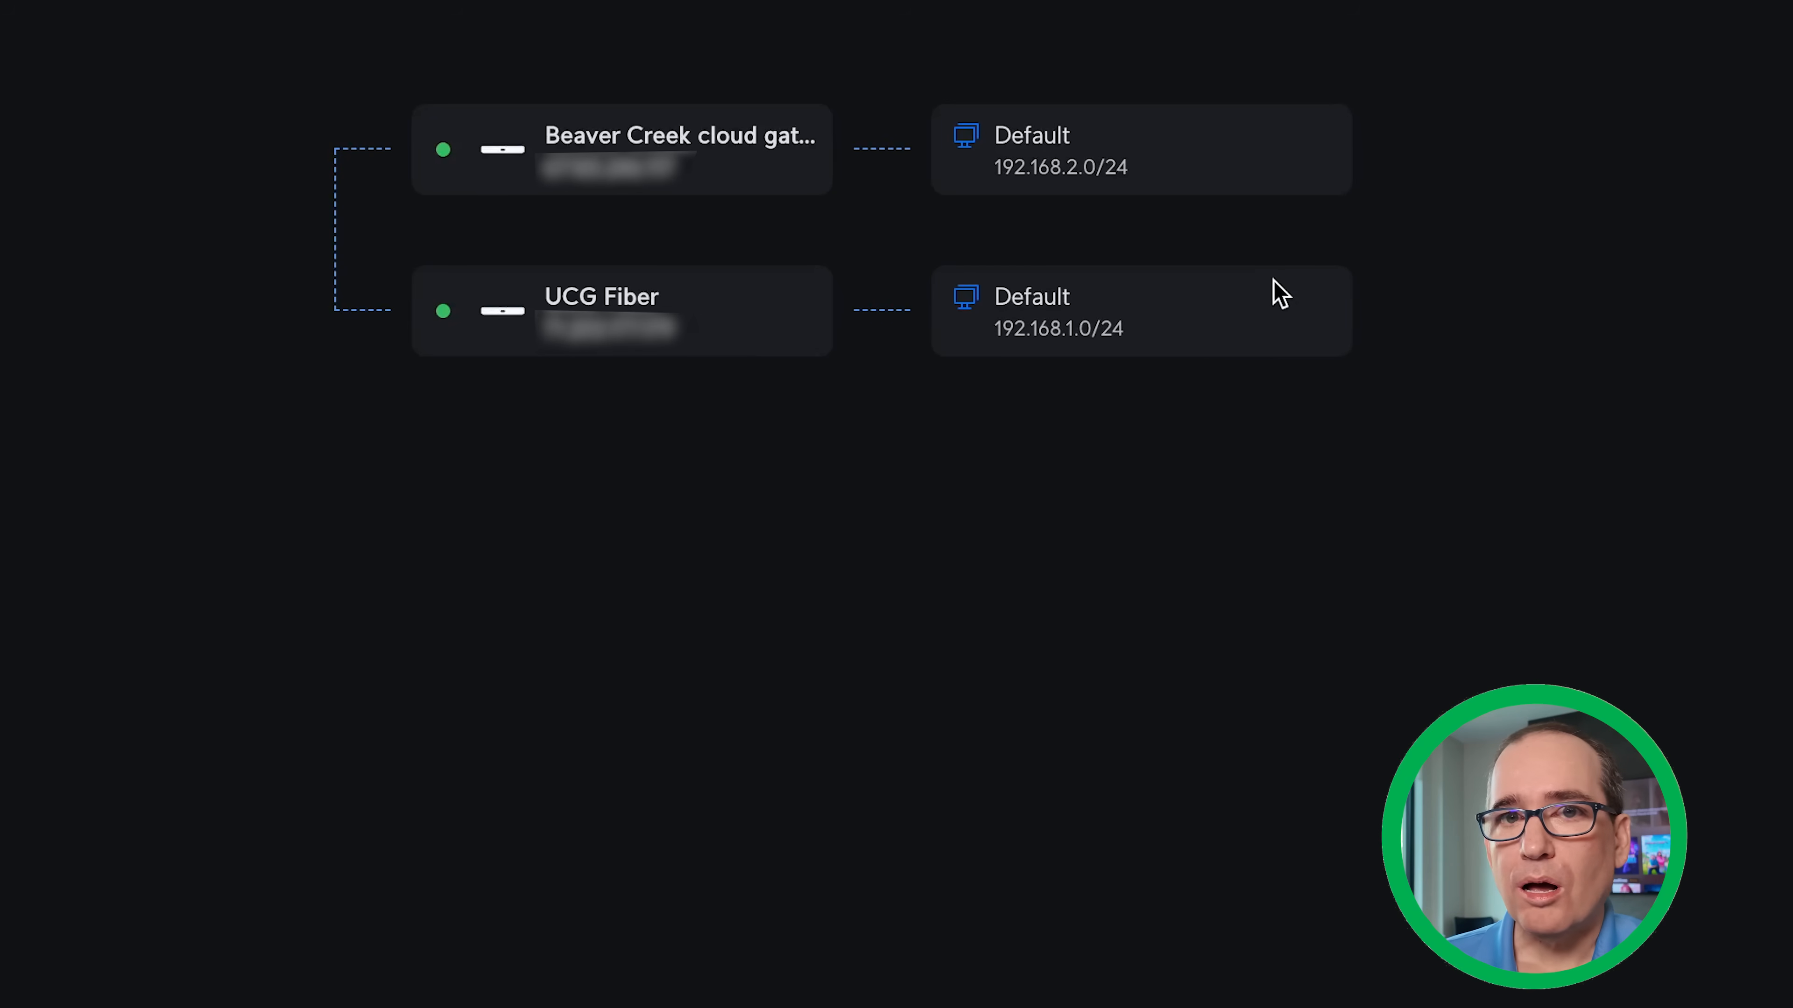
{"action": "mouse_move", "coordinate": [1166, 246]}
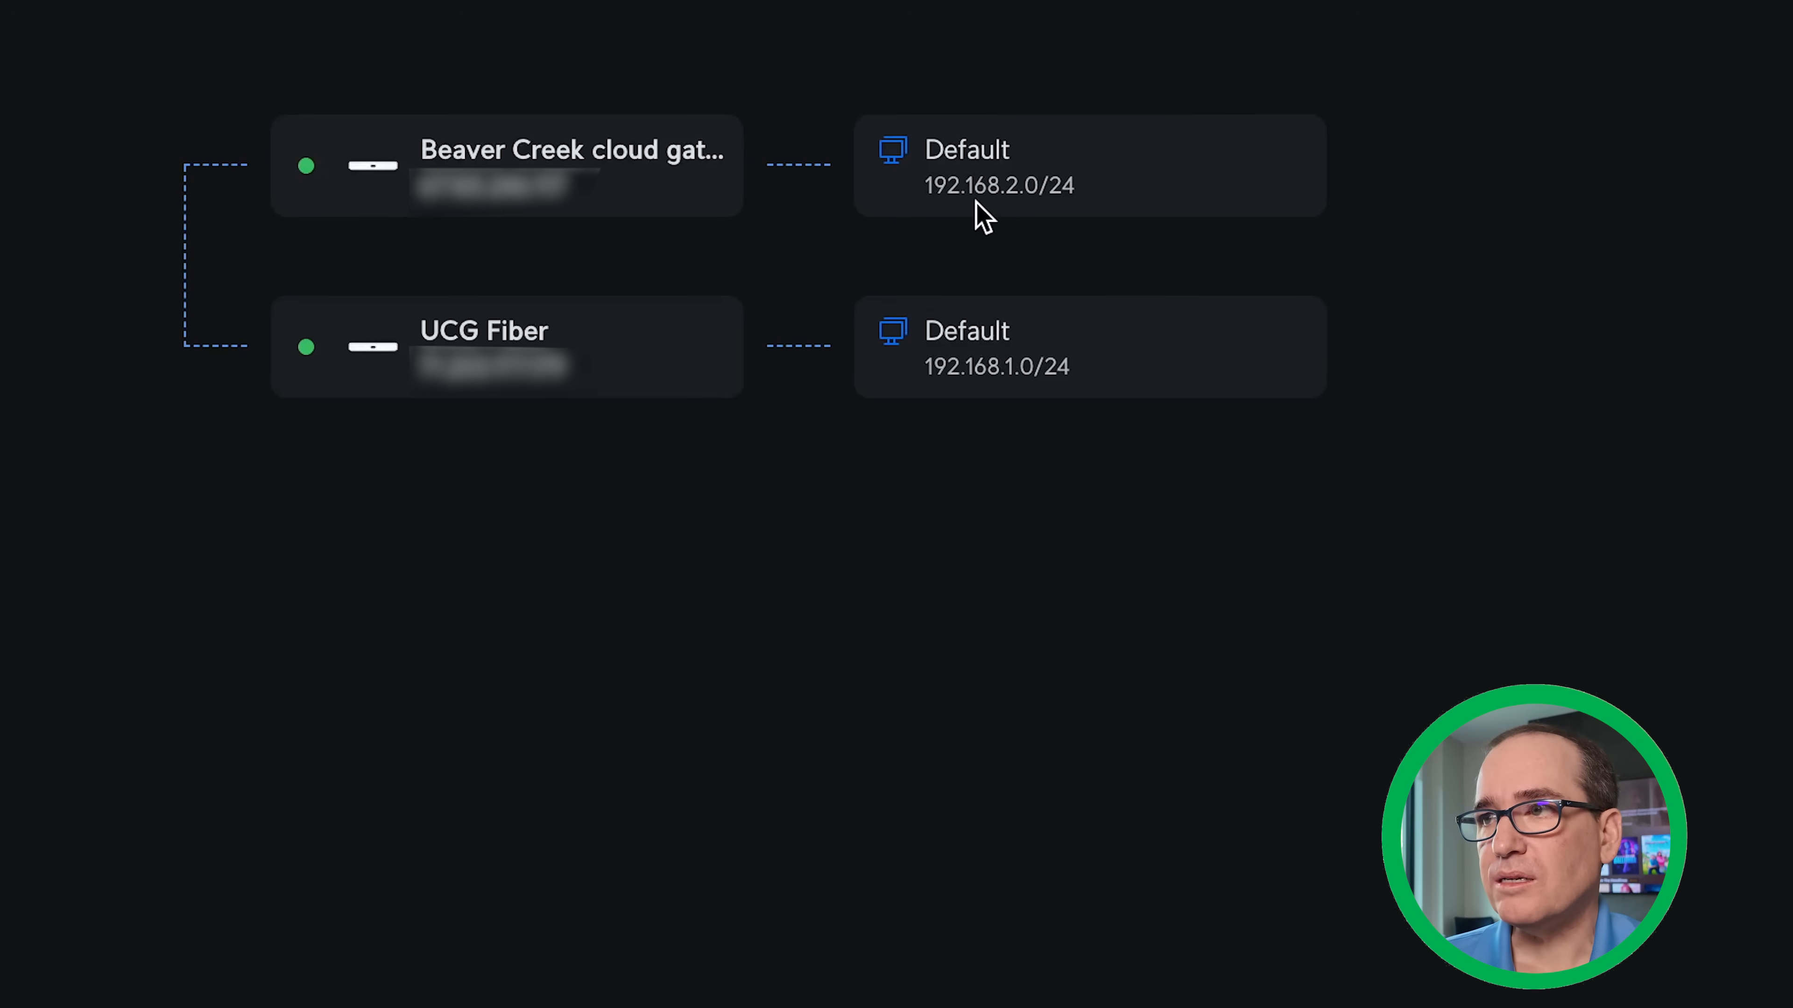
{"action": "mouse_move", "coordinate": [953, 412]}
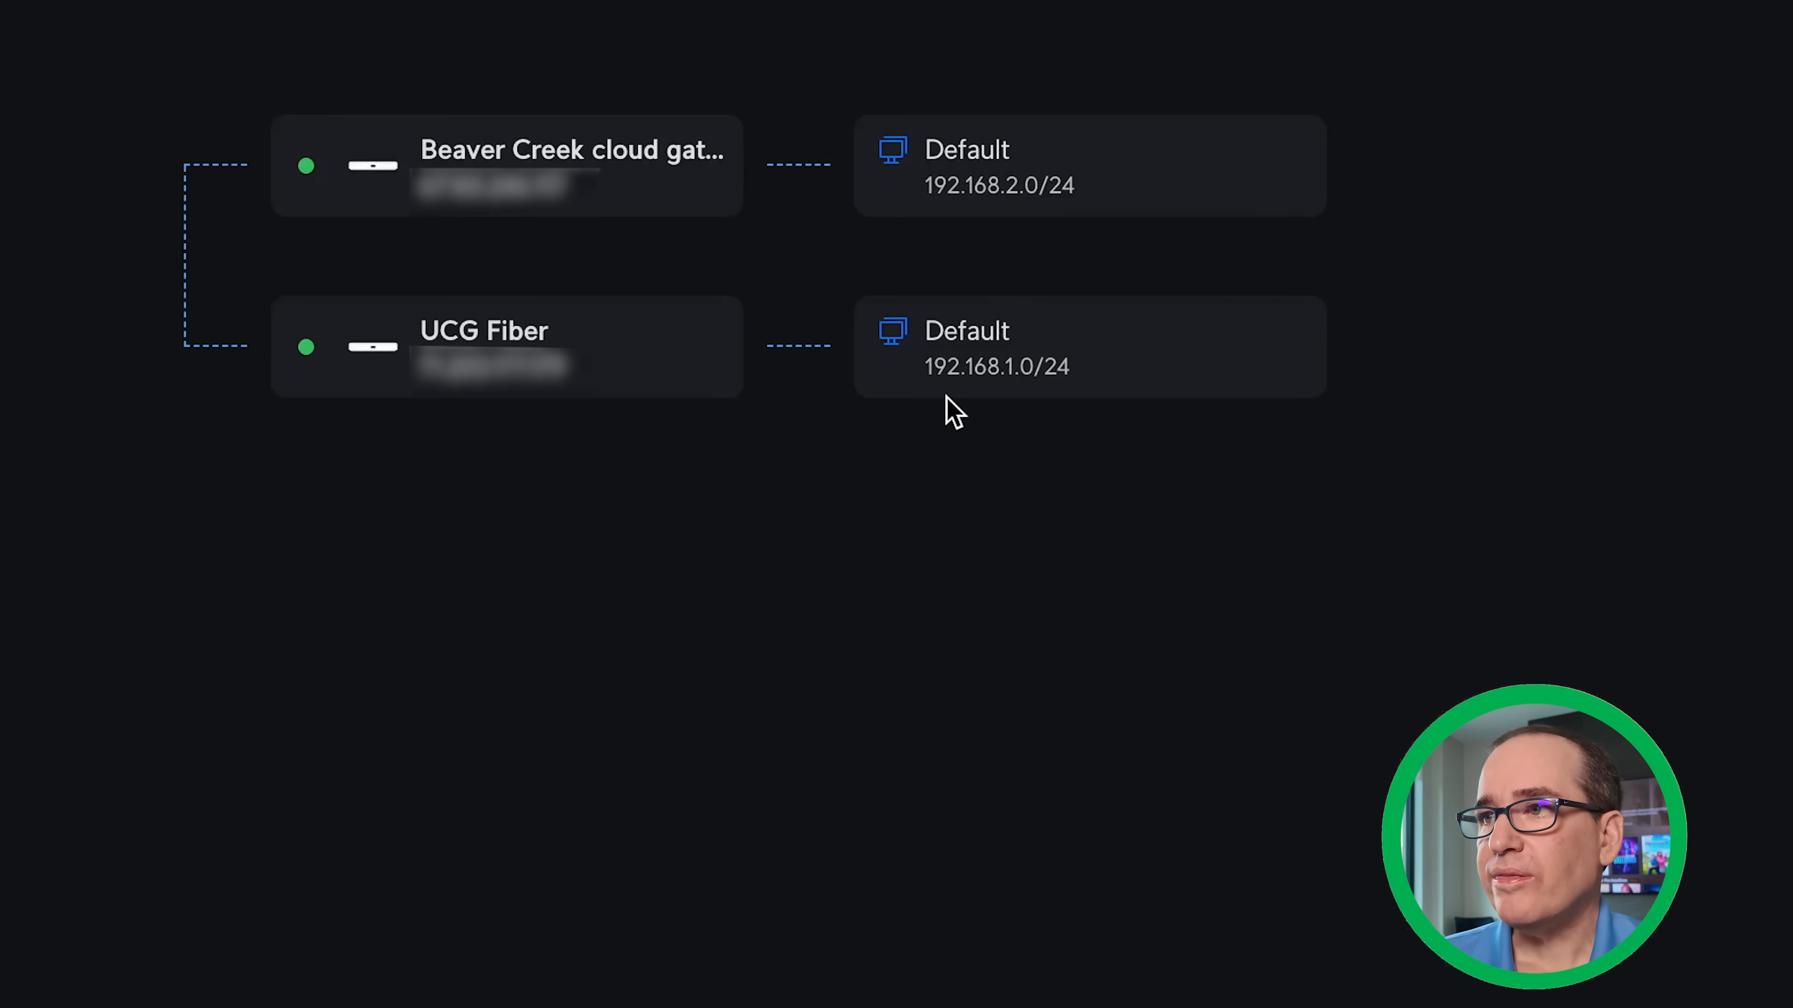
{"action": "mouse_move", "coordinate": [1031, 413]}
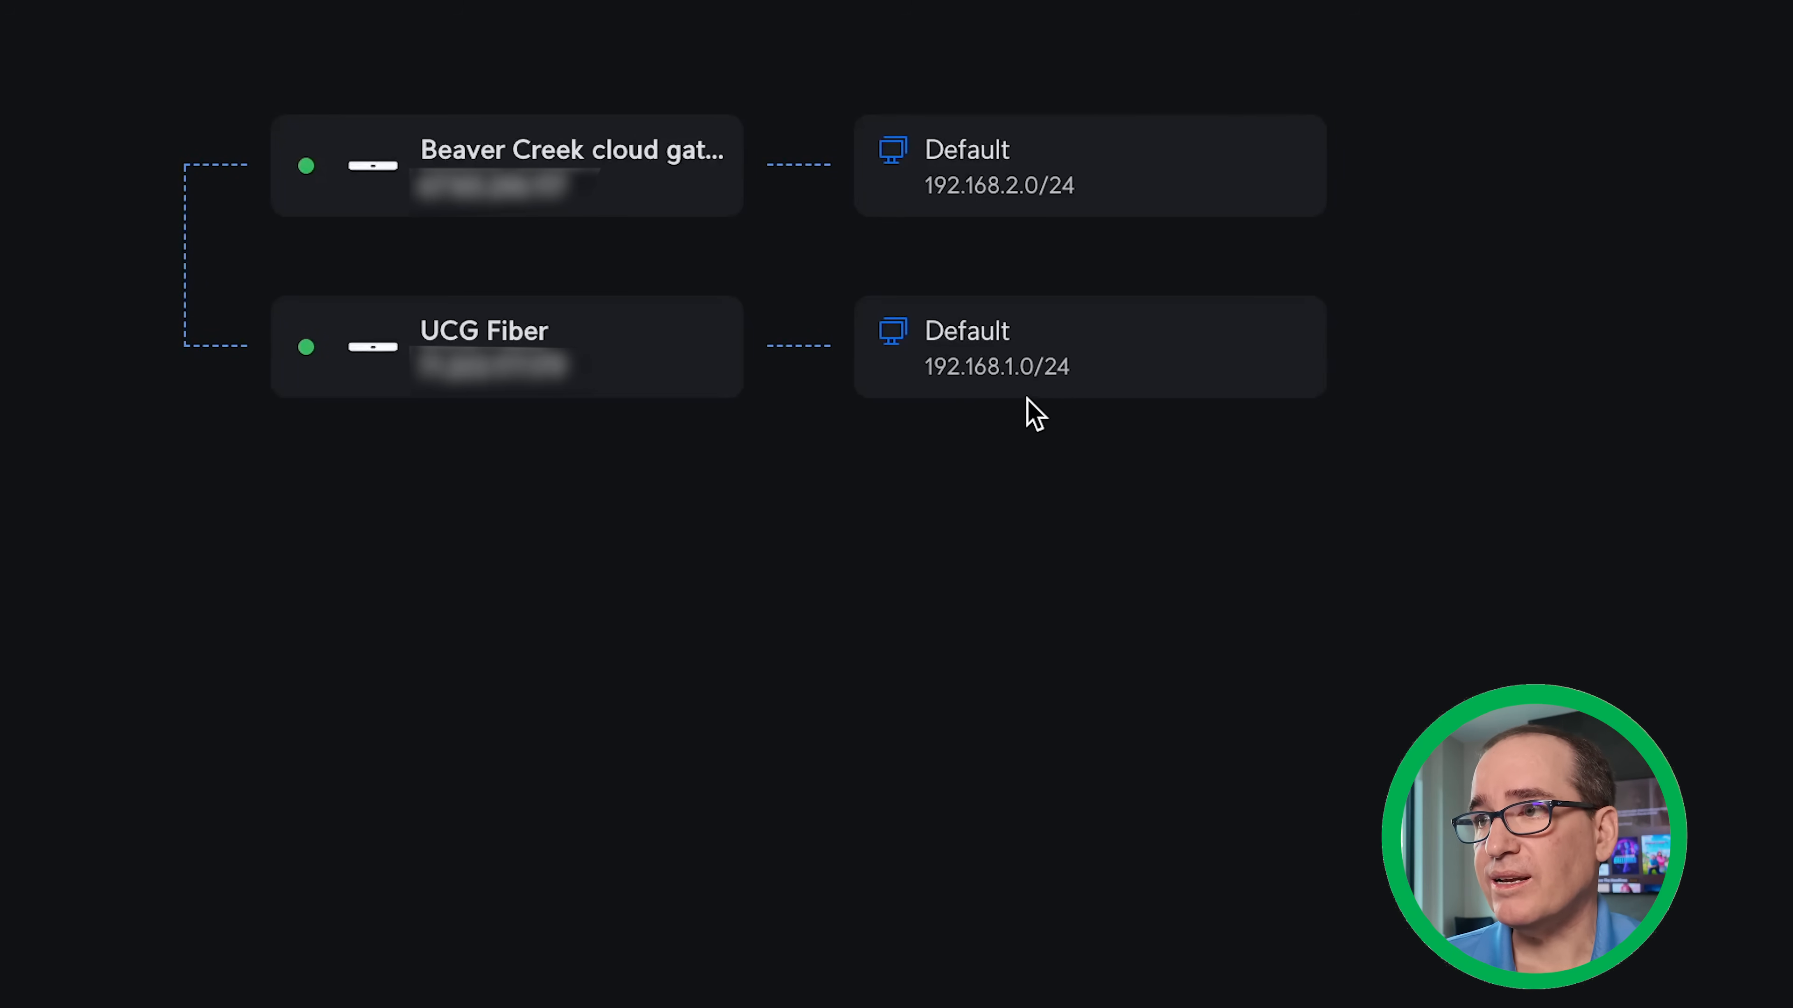
{"action": "mouse_move", "coordinate": [1386, 368]}
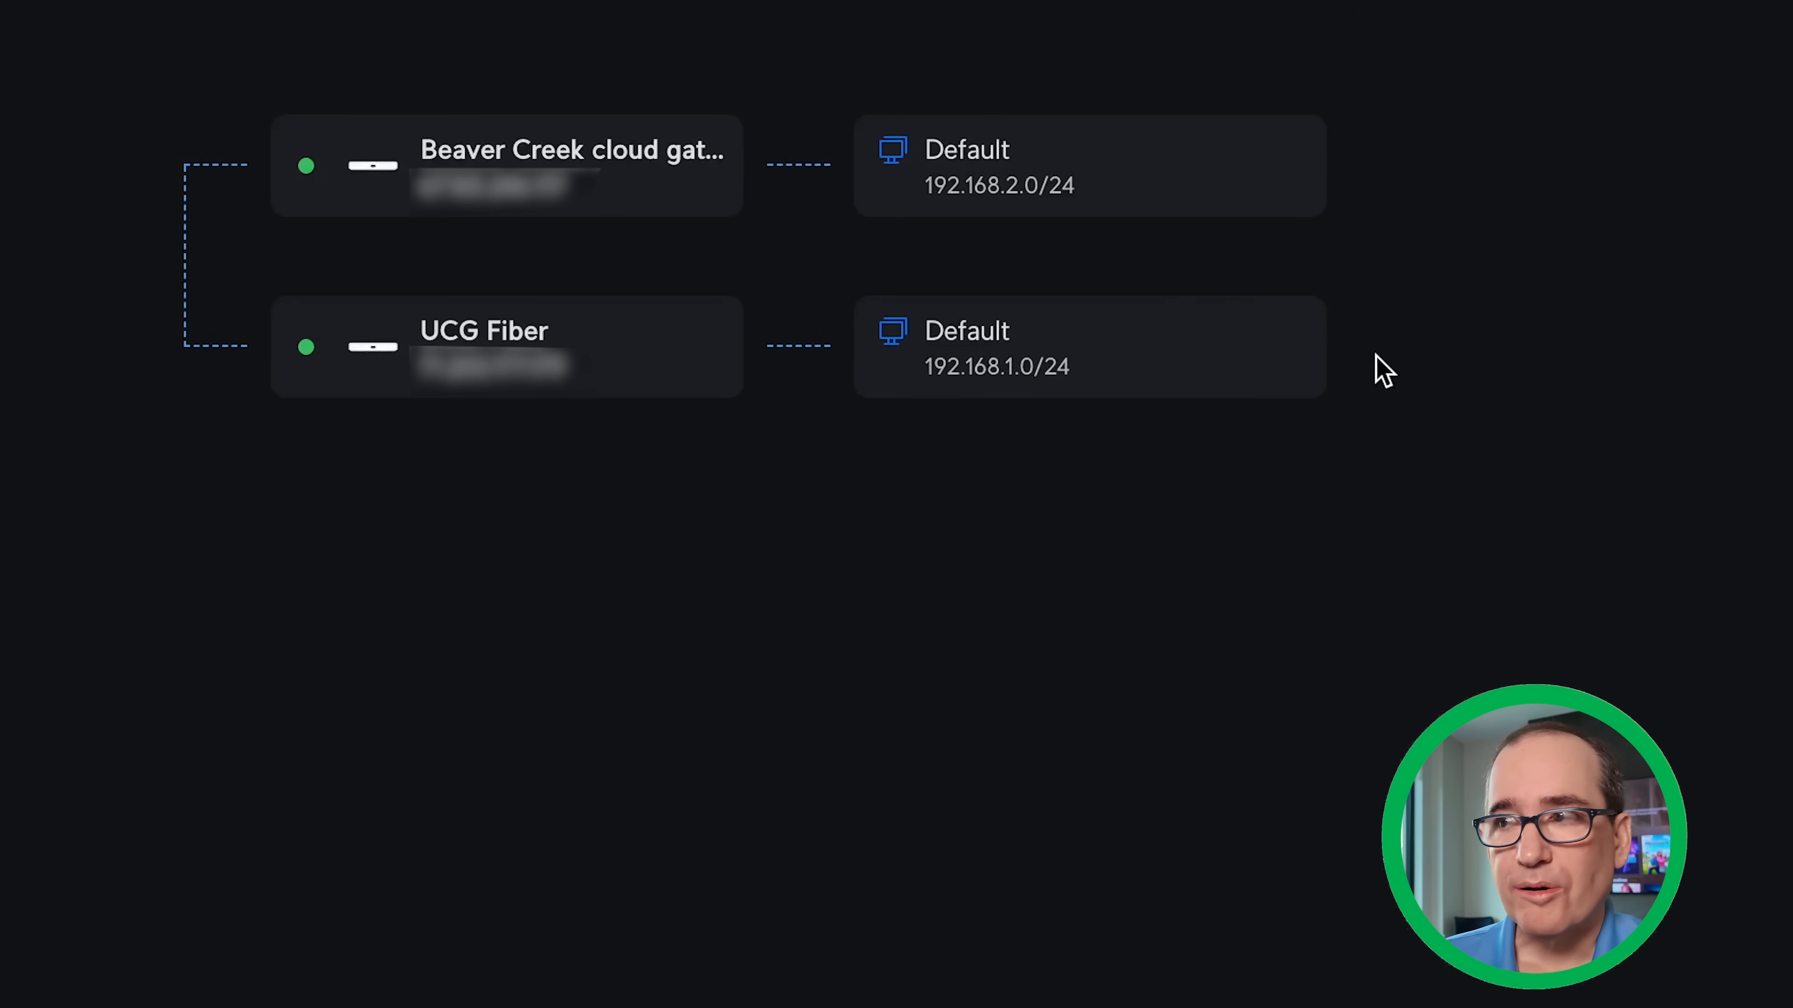
{"action": "mouse_move", "coordinate": [950, 432]}
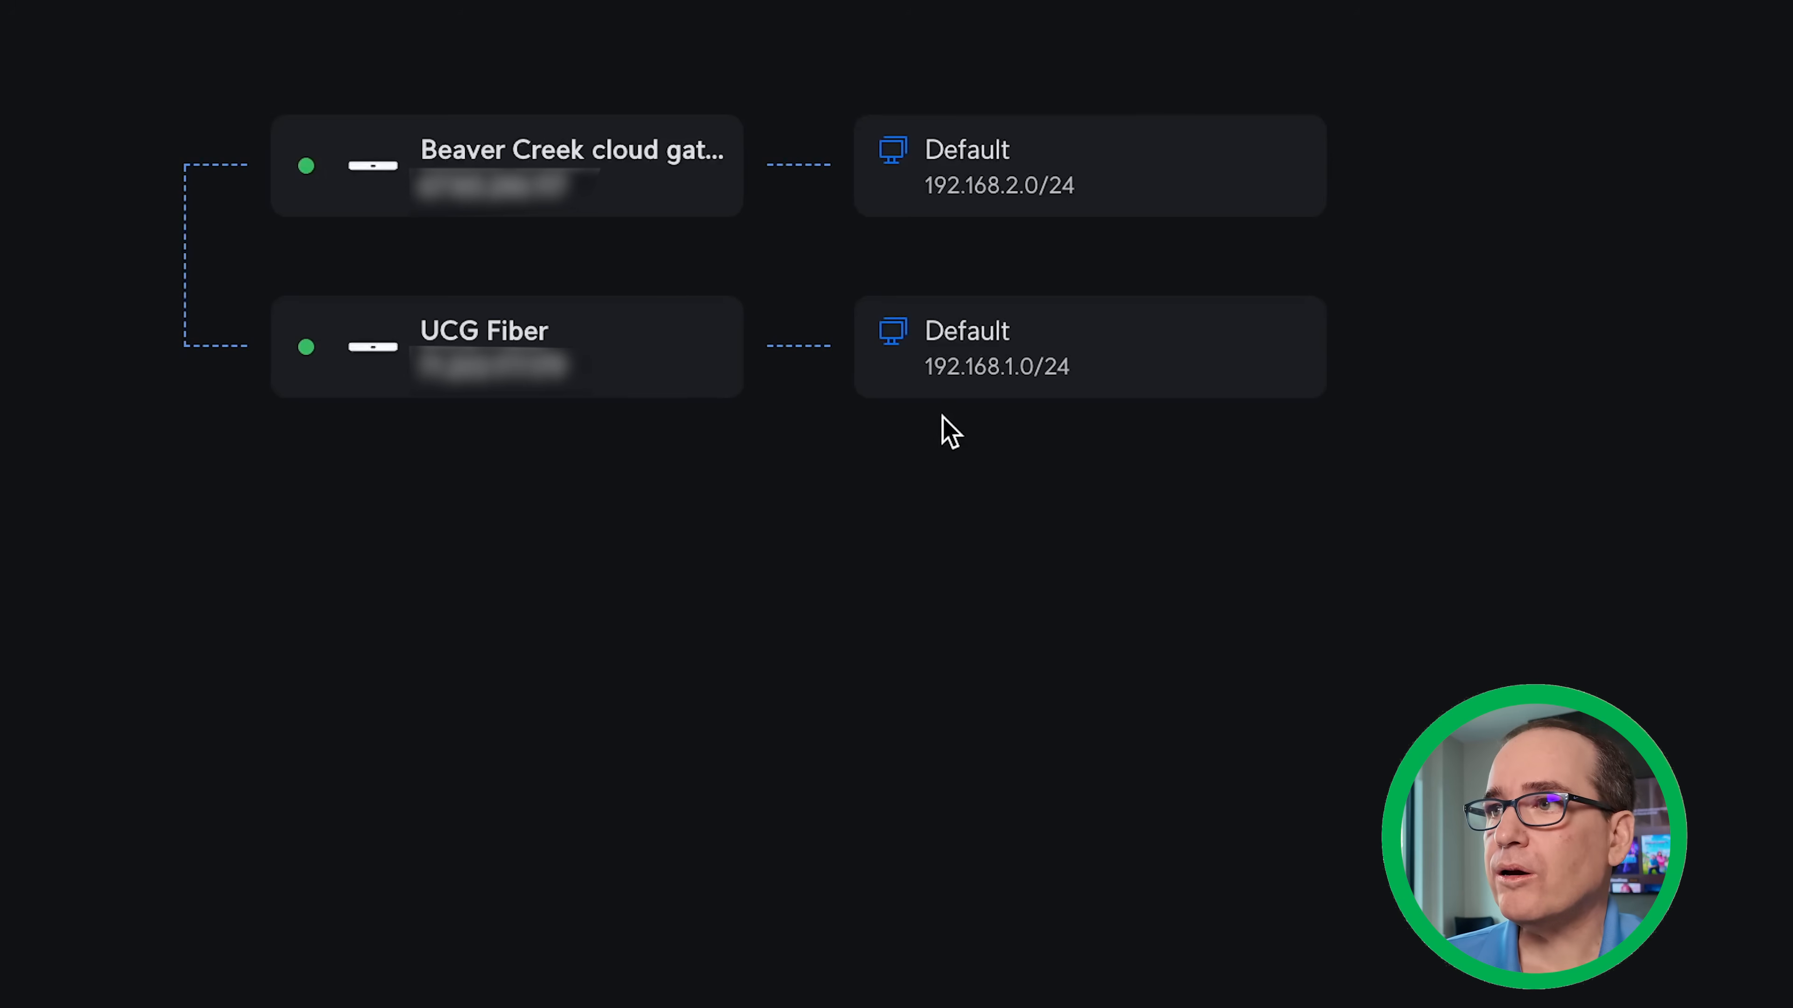
{"action": "mouse_move", "coordinate": [1482, 363]}
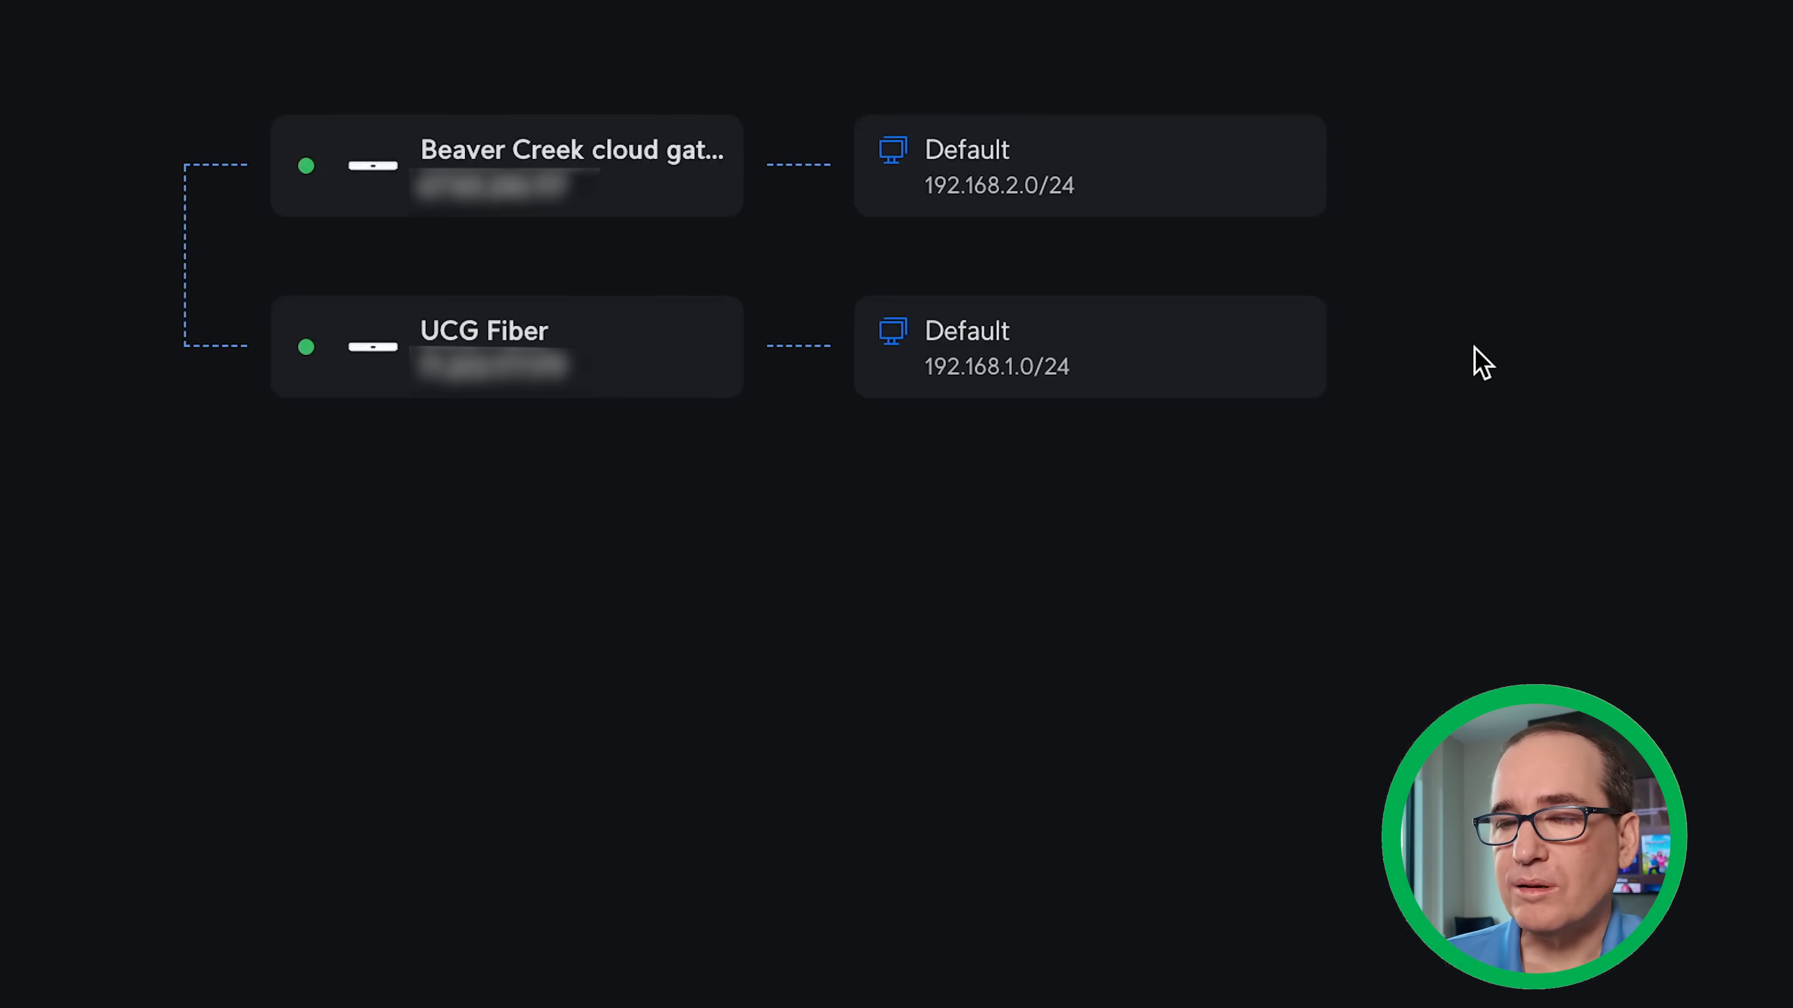
{"action": "mouse_move", "coordinate": [1540, 445]}
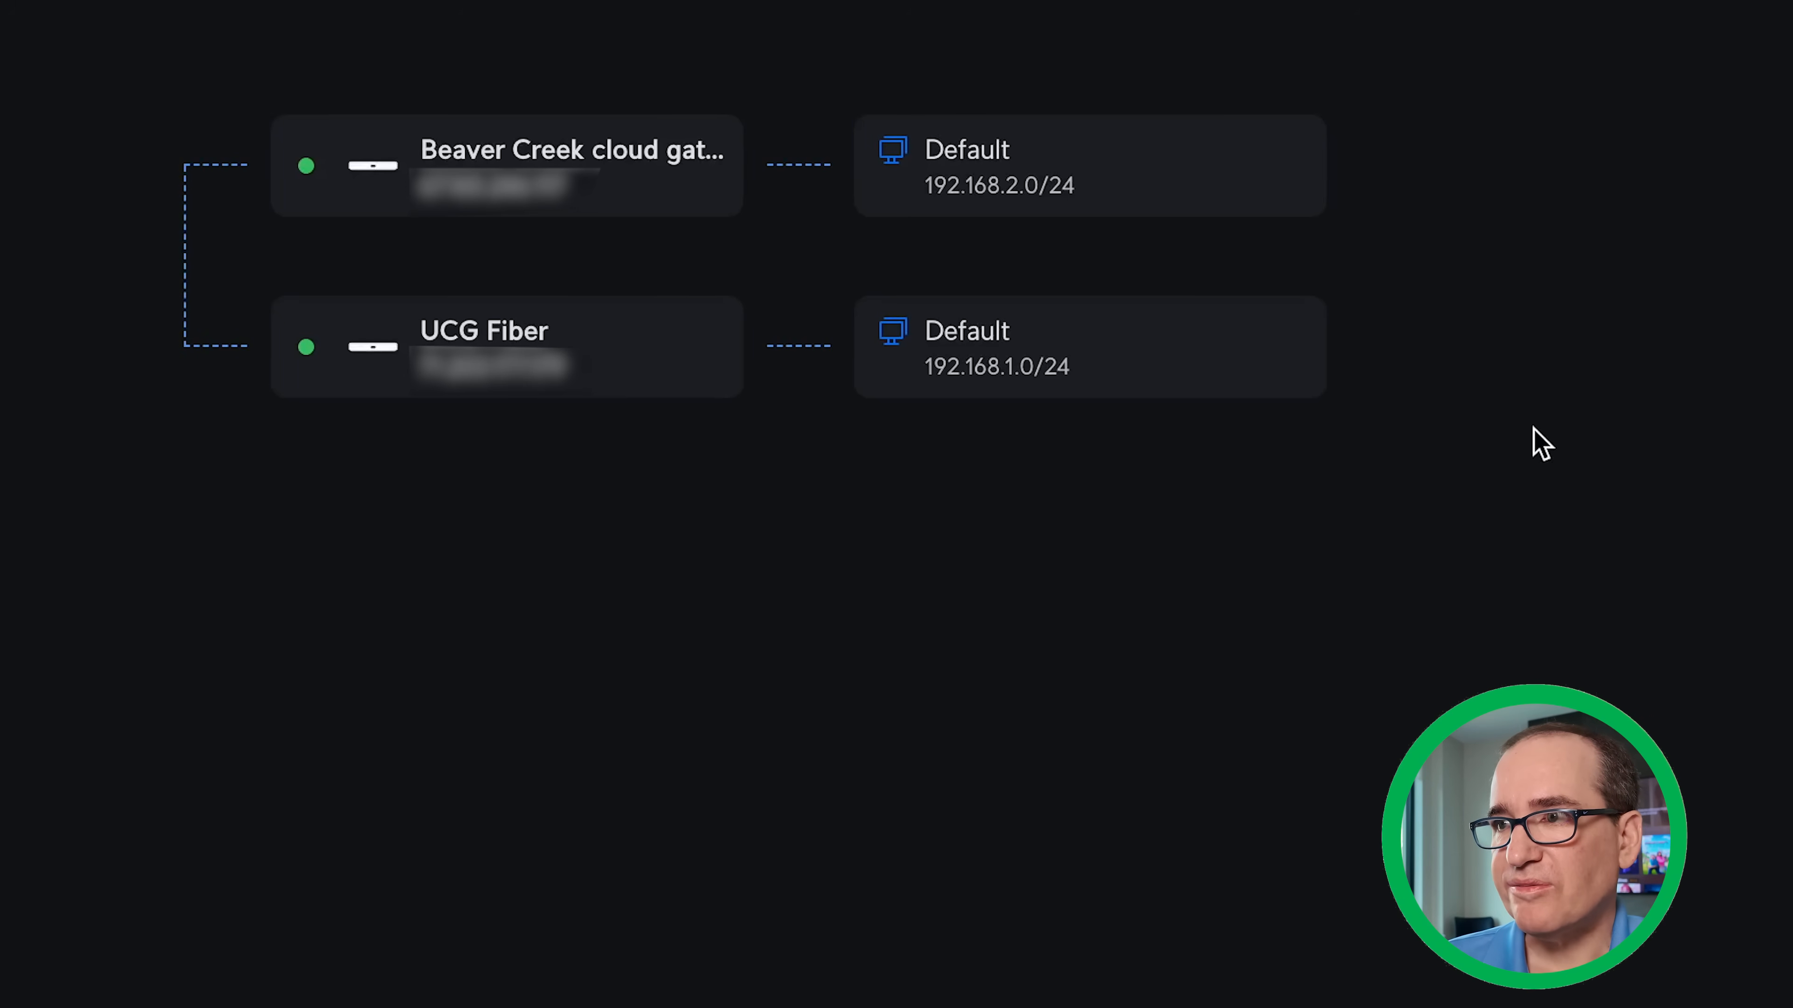
{"action": "mouse_move", "coordinate": [1172, 329]}
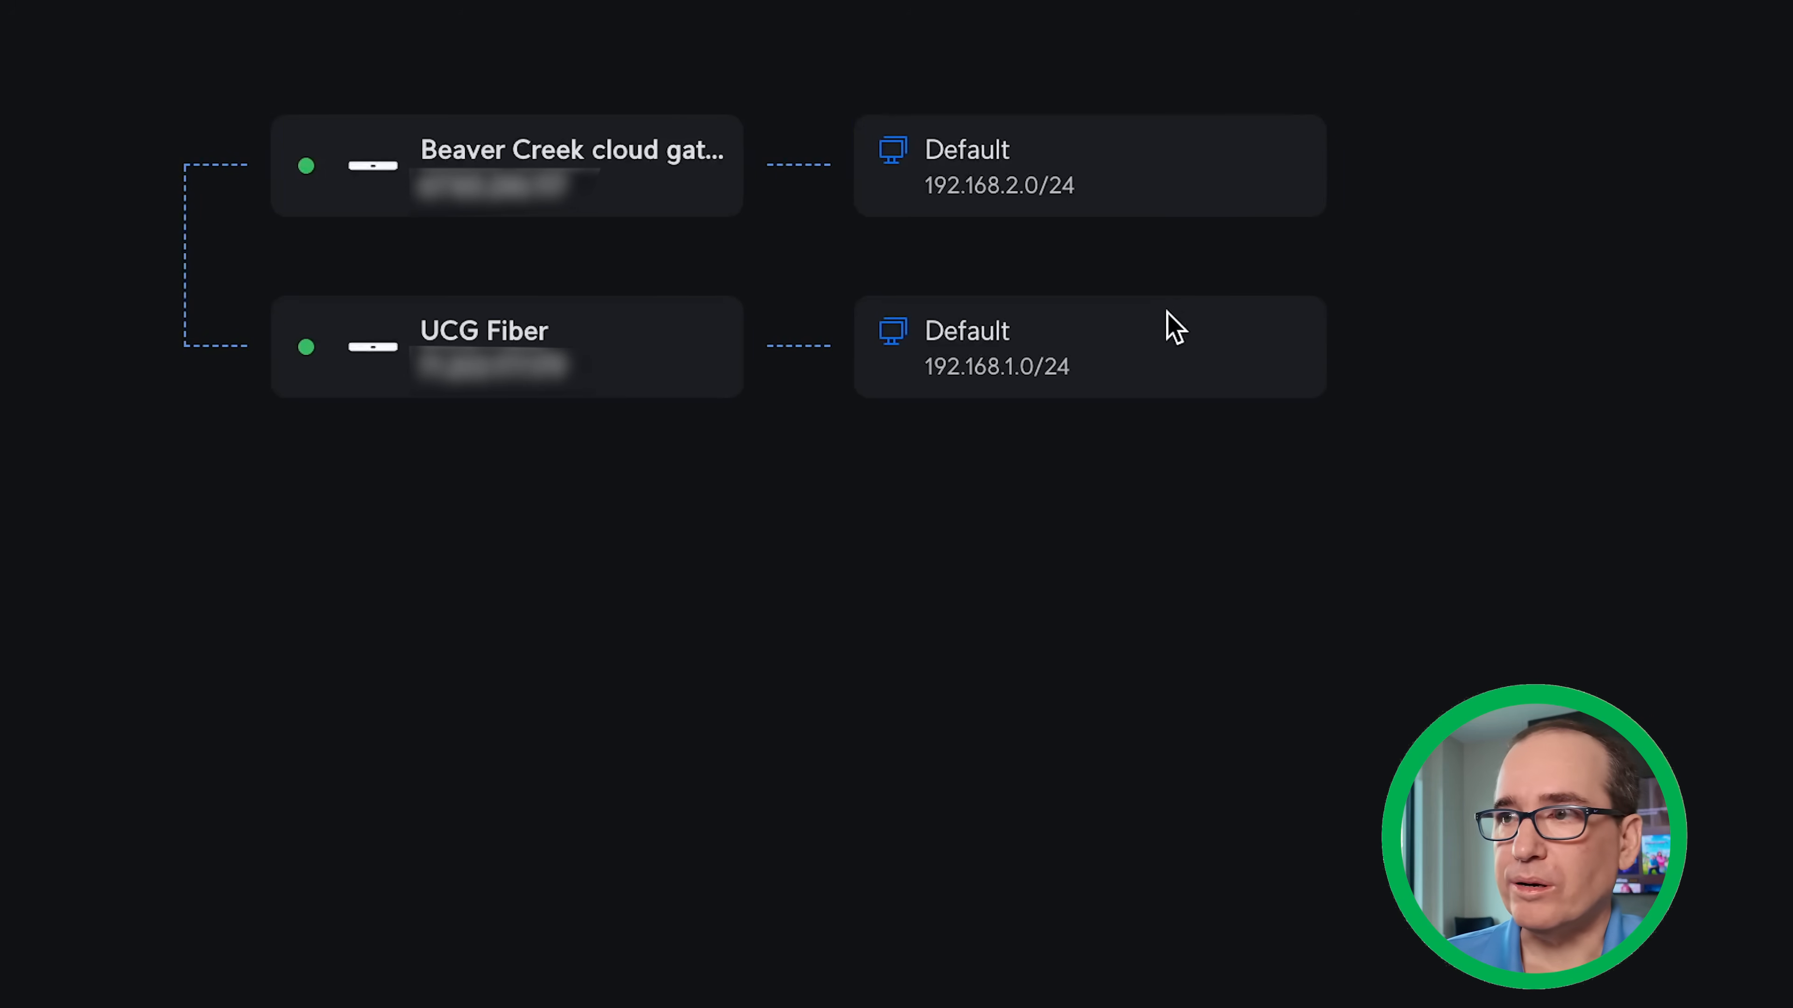
{"action": "mouse_move", "coordinate": [1146, 423]}
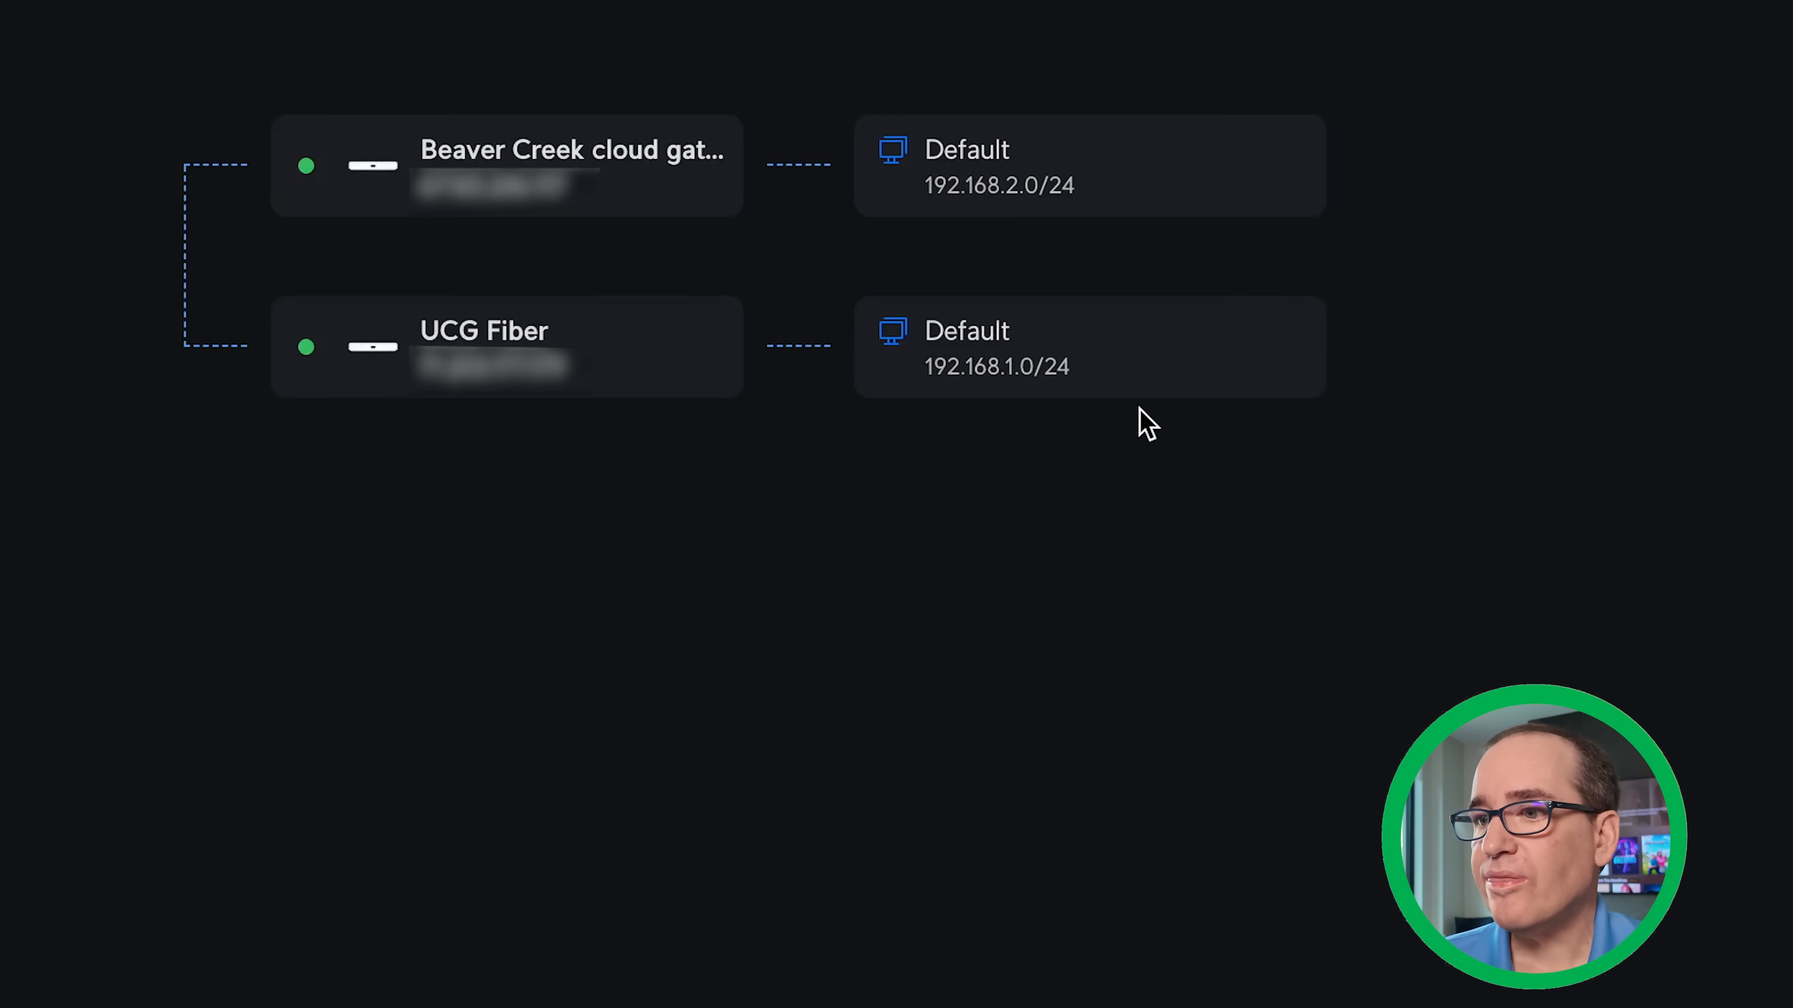
{"action": "mouse_move", "coordinate": [683, 686]}
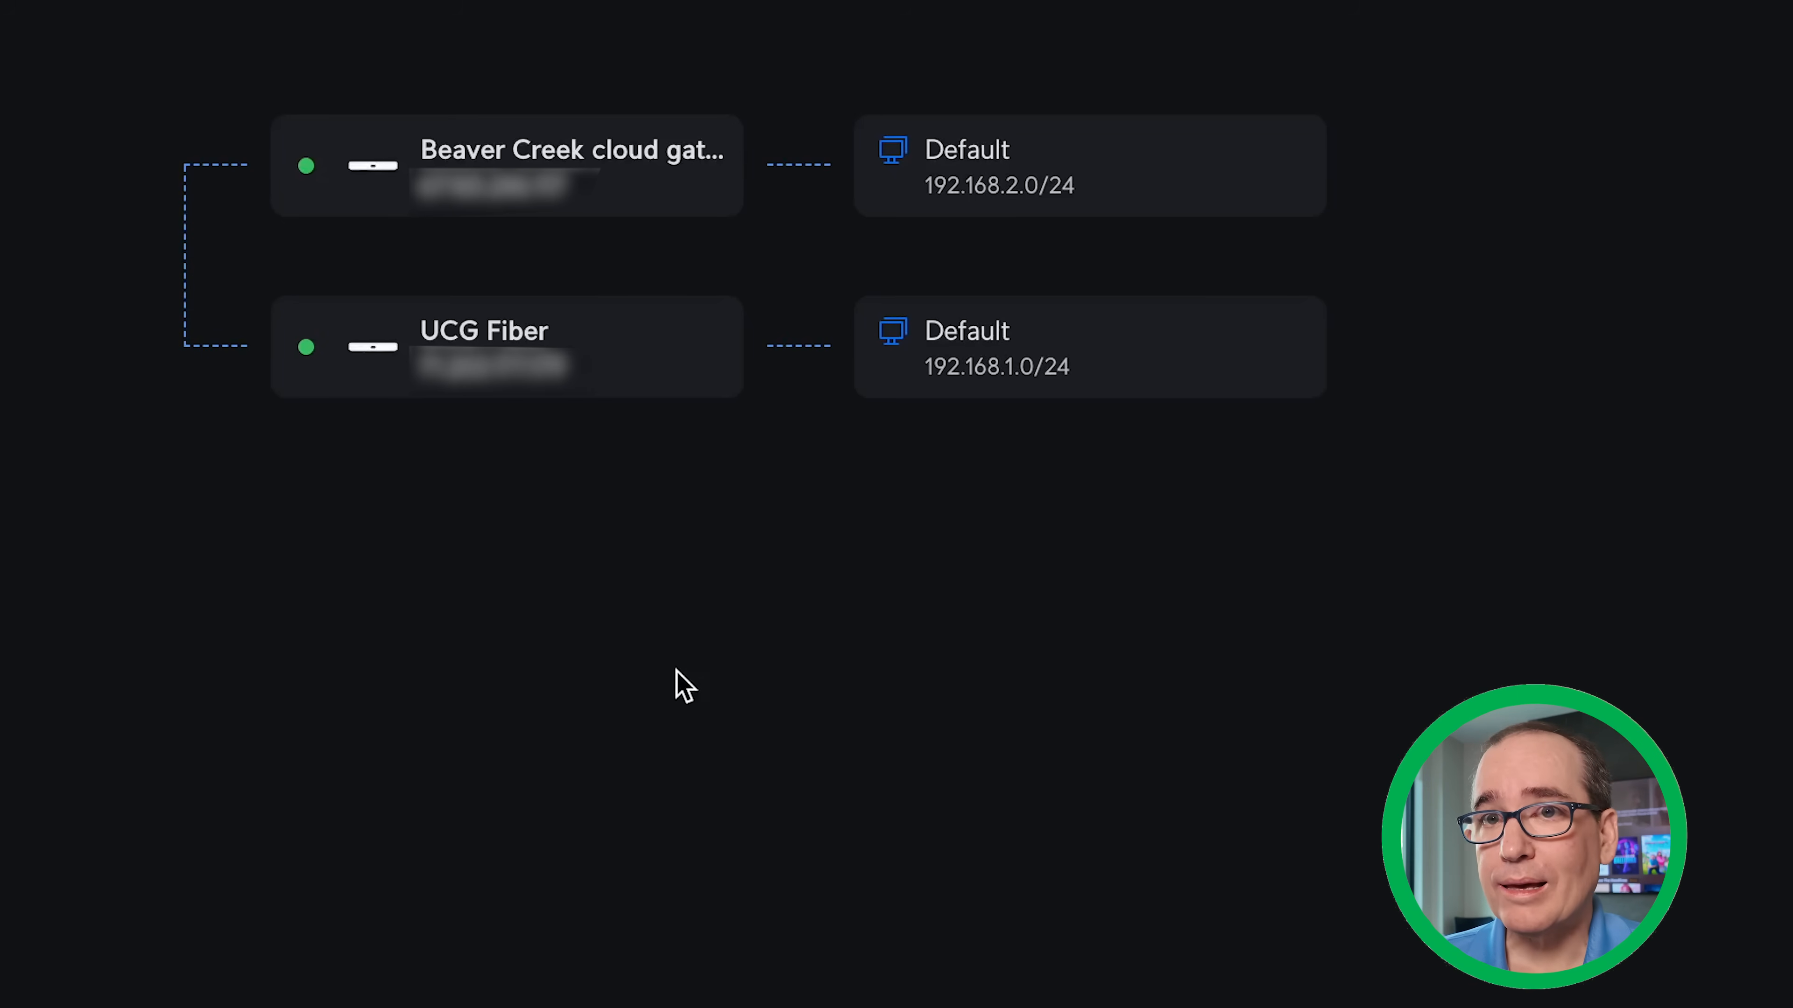
{"action": "mouse_move", "coordinate": [590, 667]}
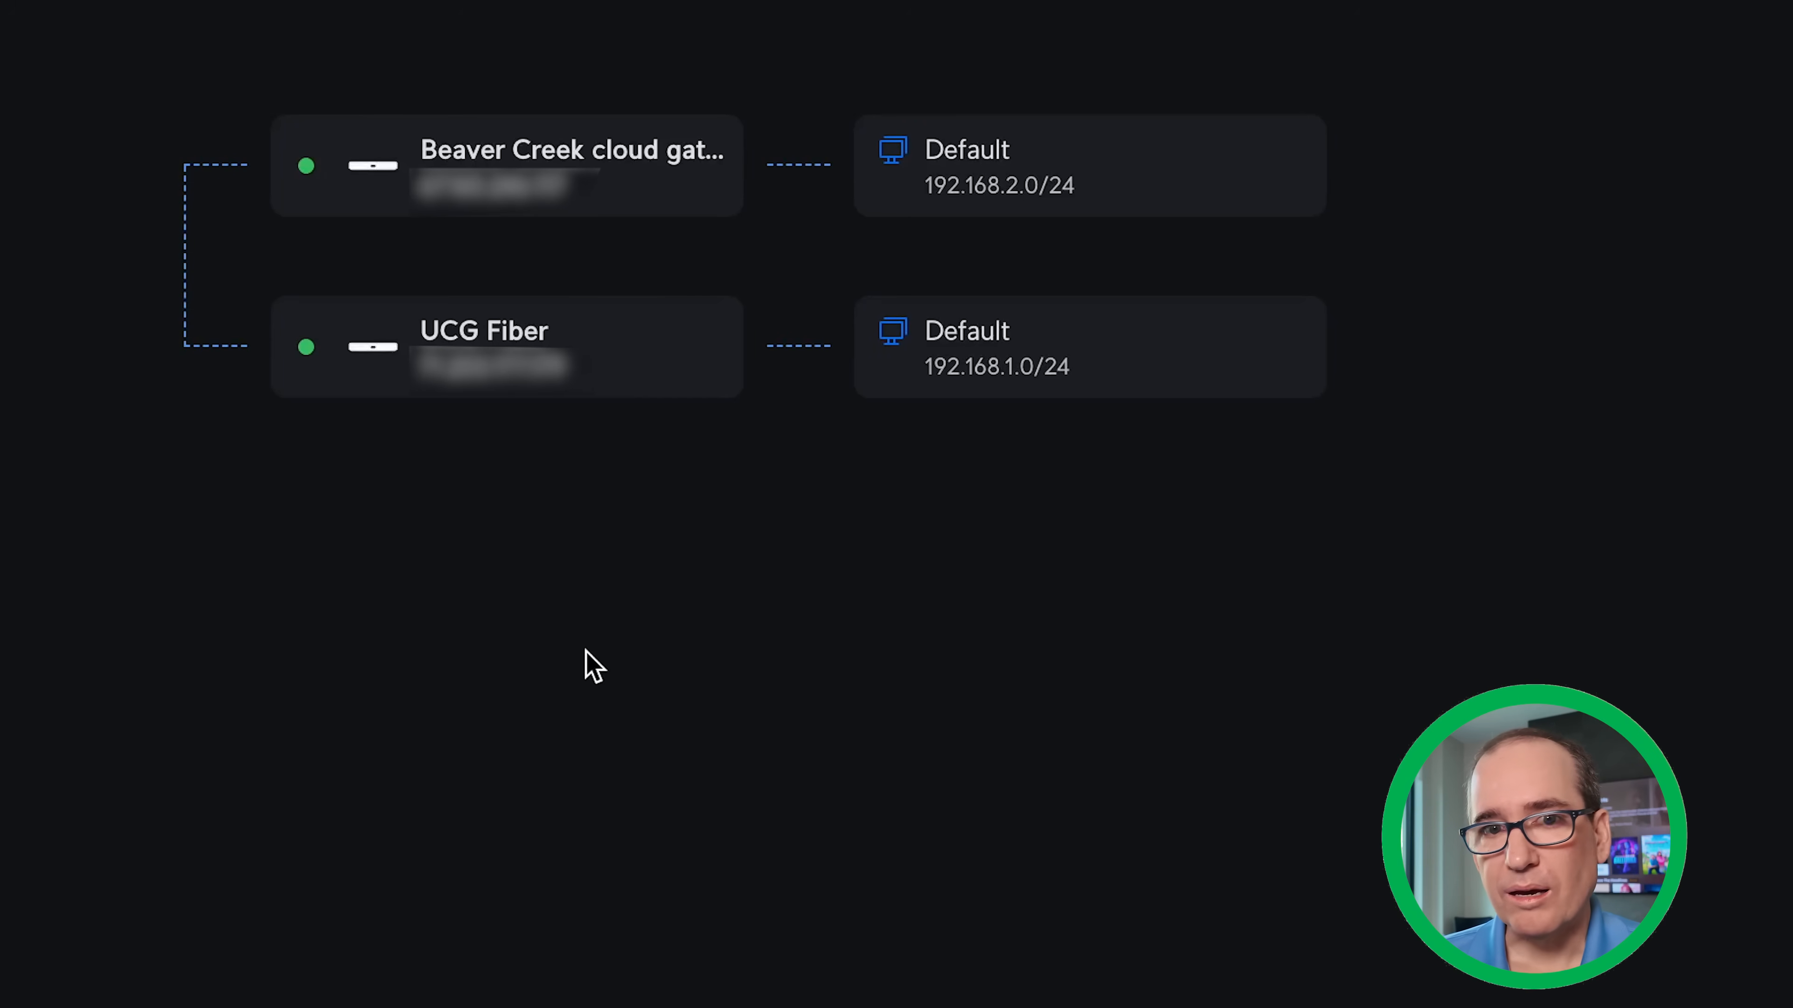
{"action": "mouse_move", "coordinate": [606, 712]}
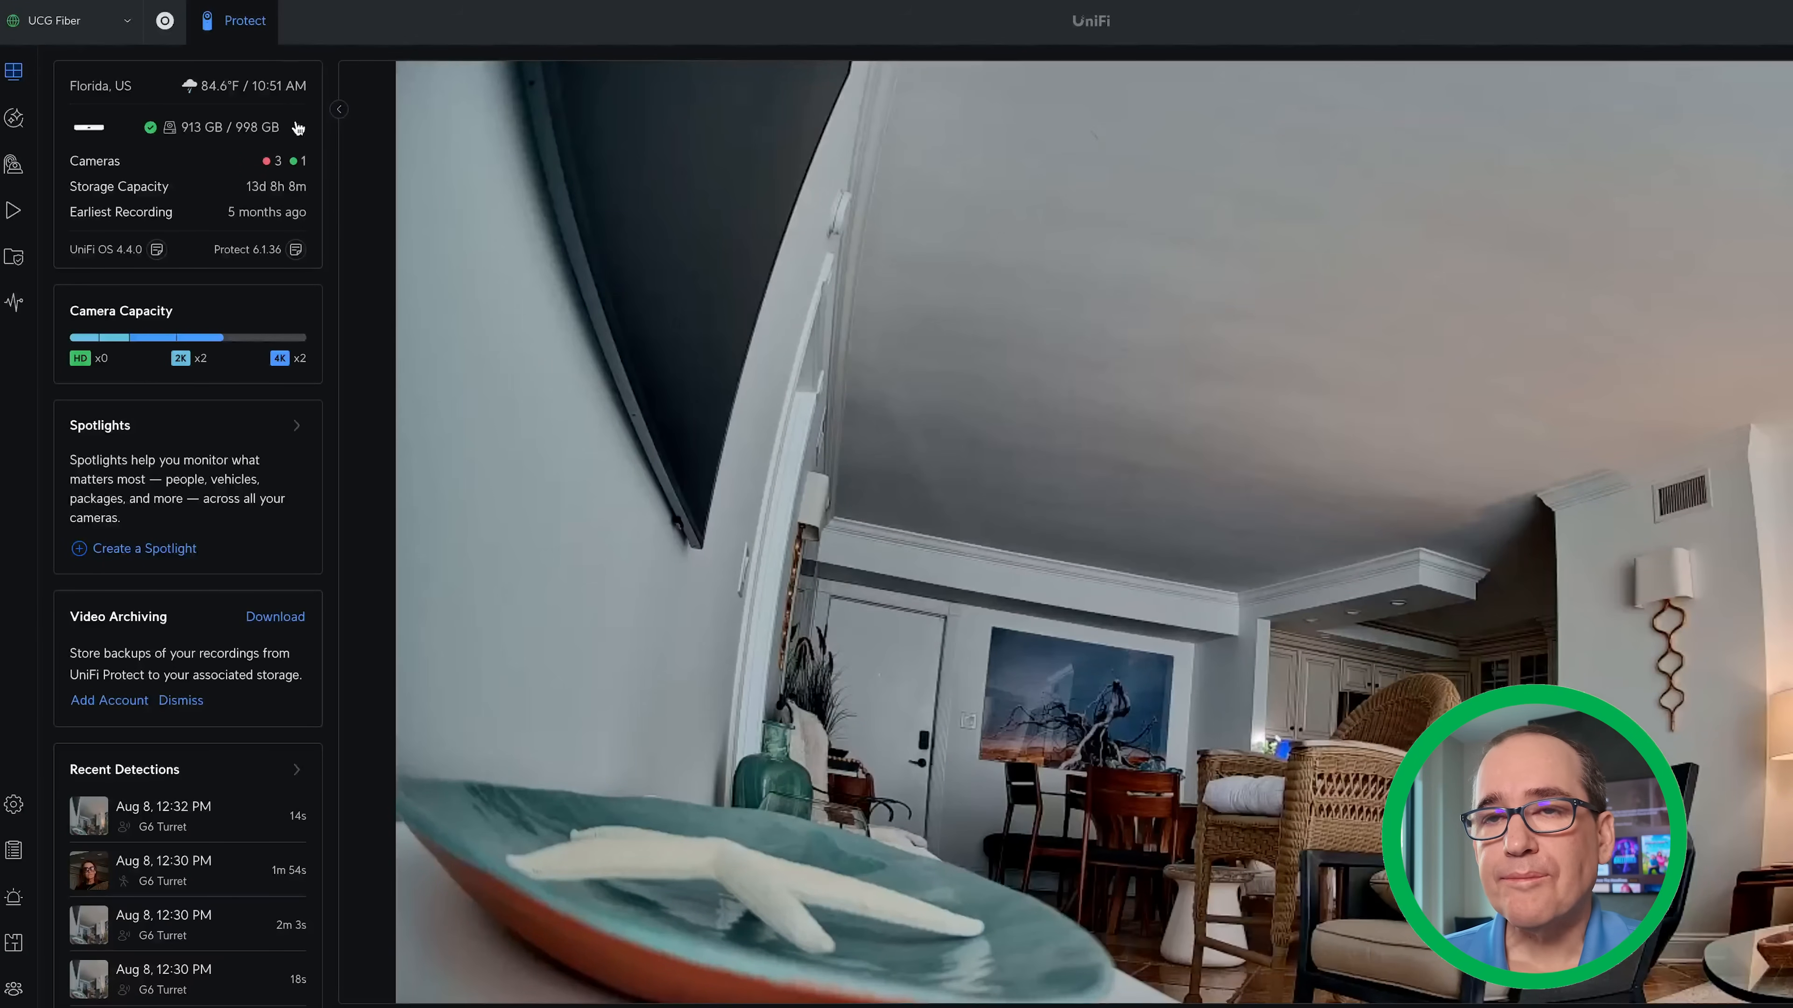
{"action": "mouse_move", "coordinate": [15, 163]}
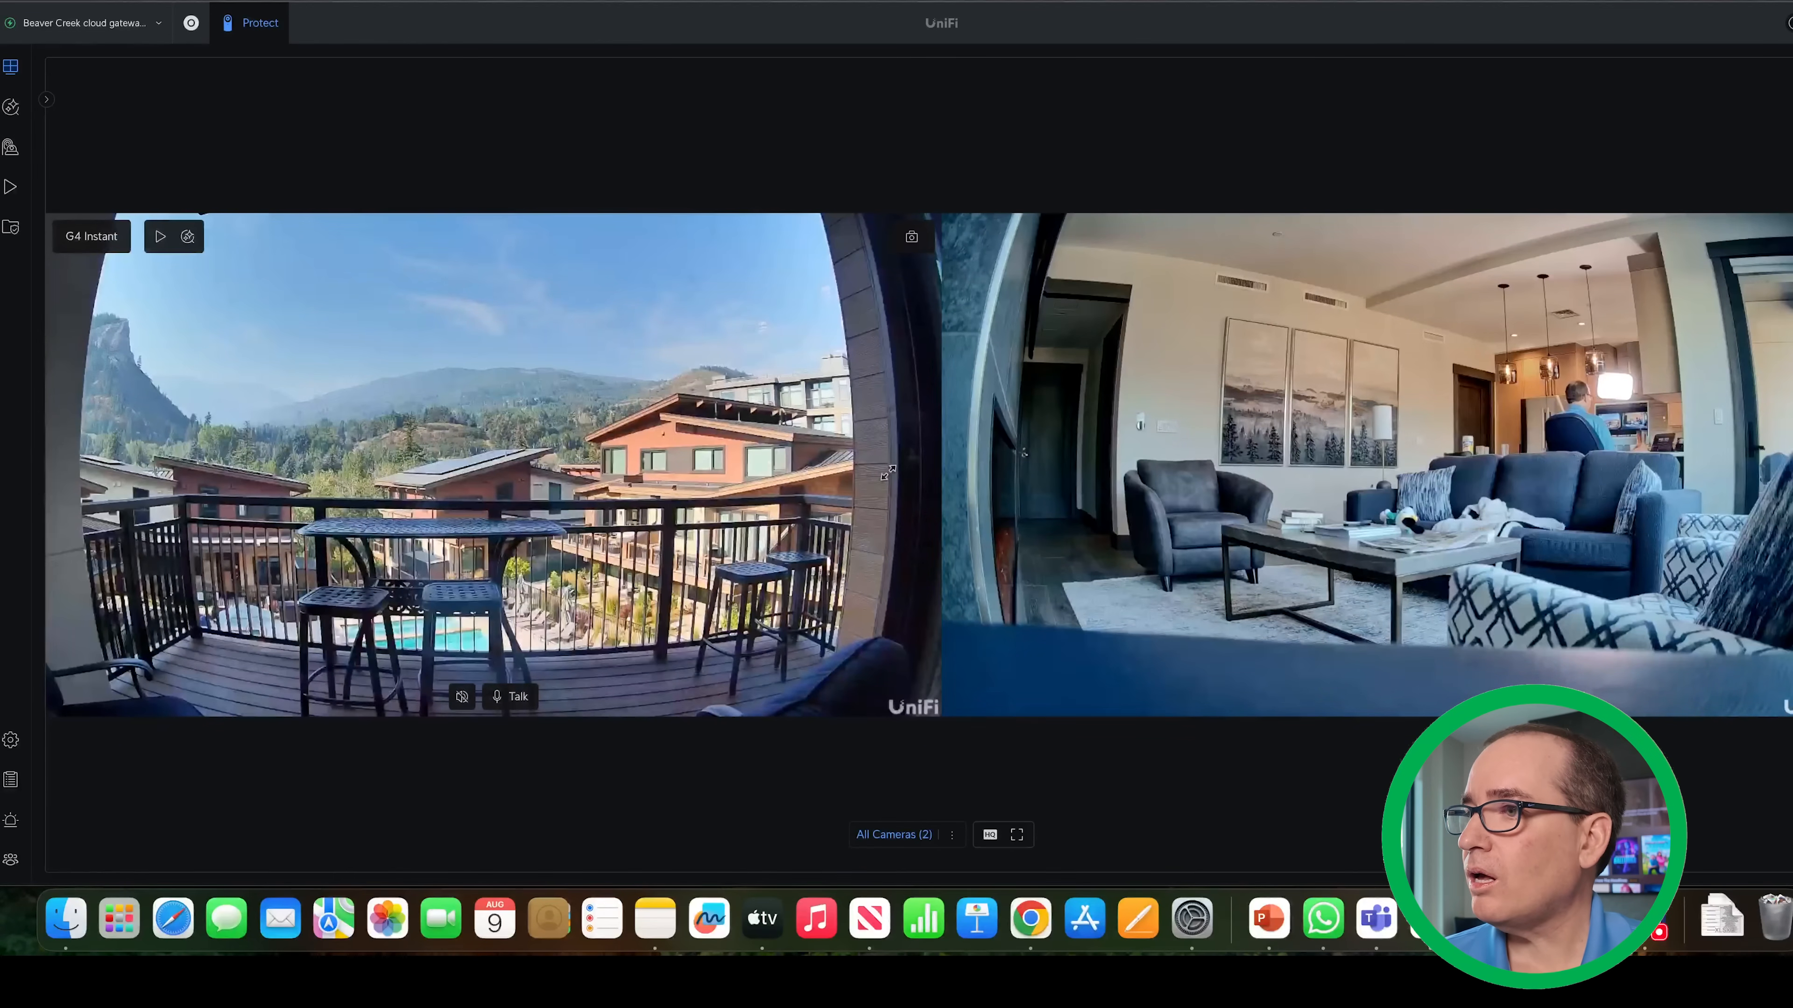
{"action": "mouse_move", "coordinate": [1132, 520]}
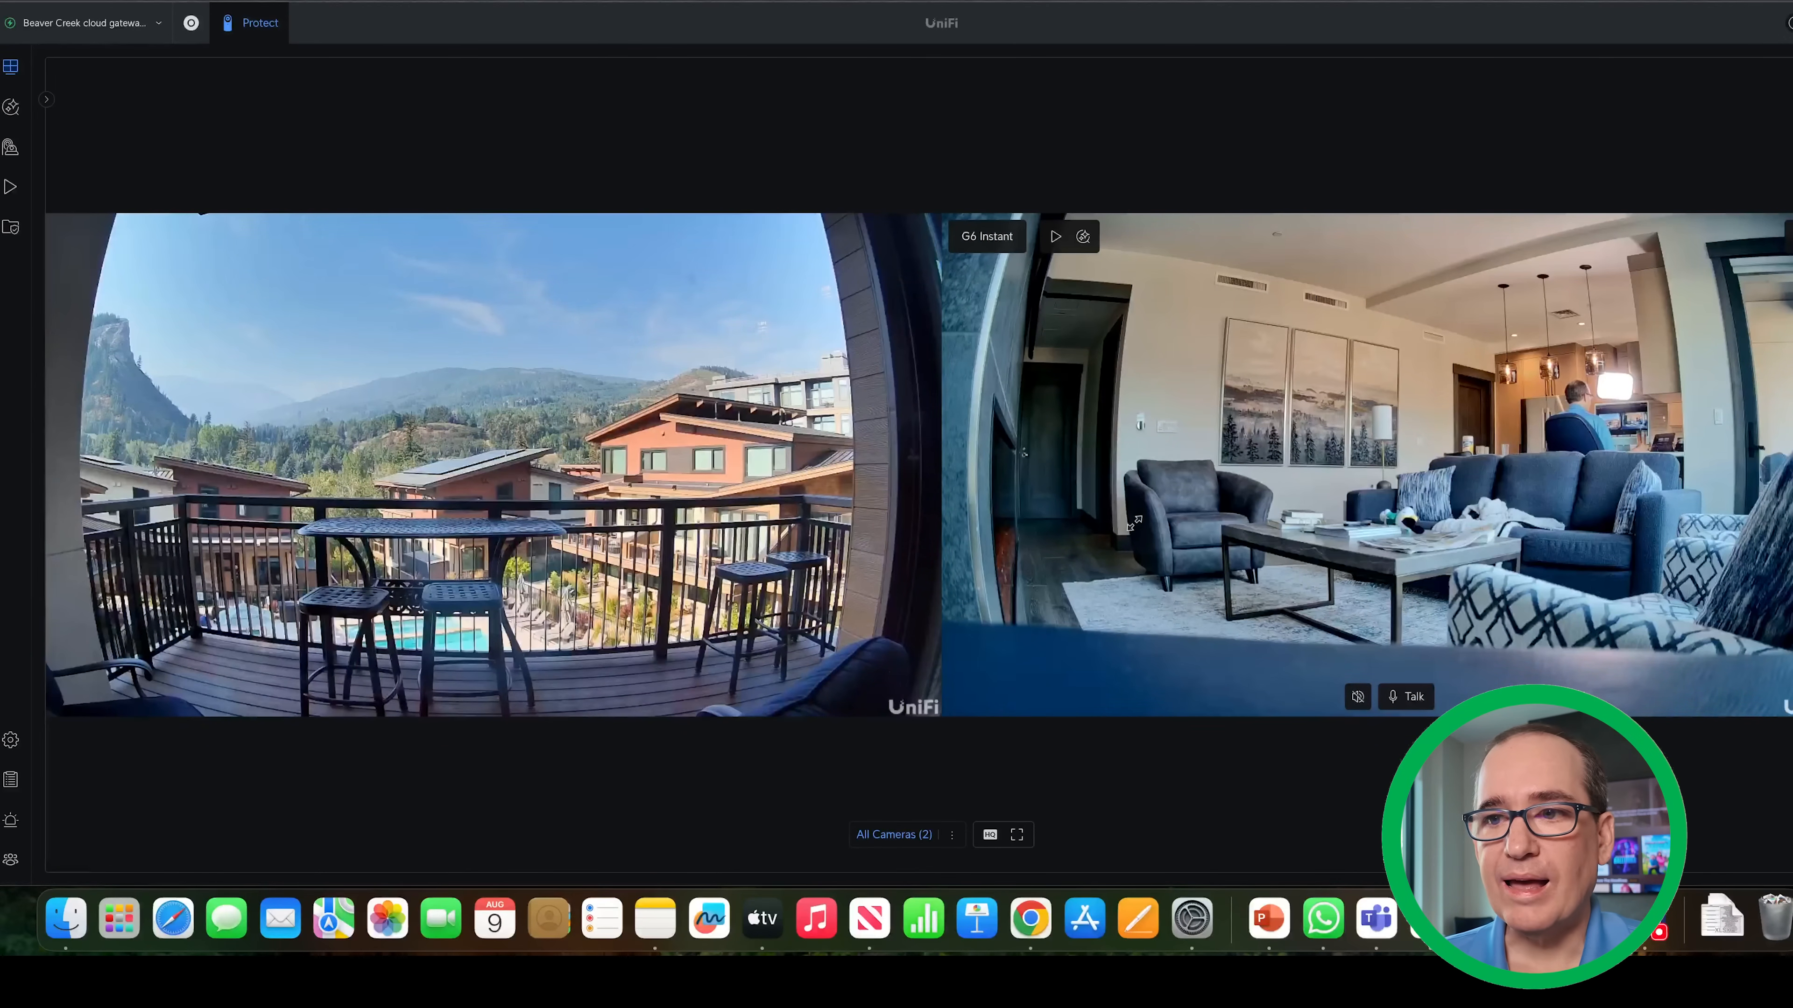
{"action": "mouse_move", "coordinate": [331, 463]}
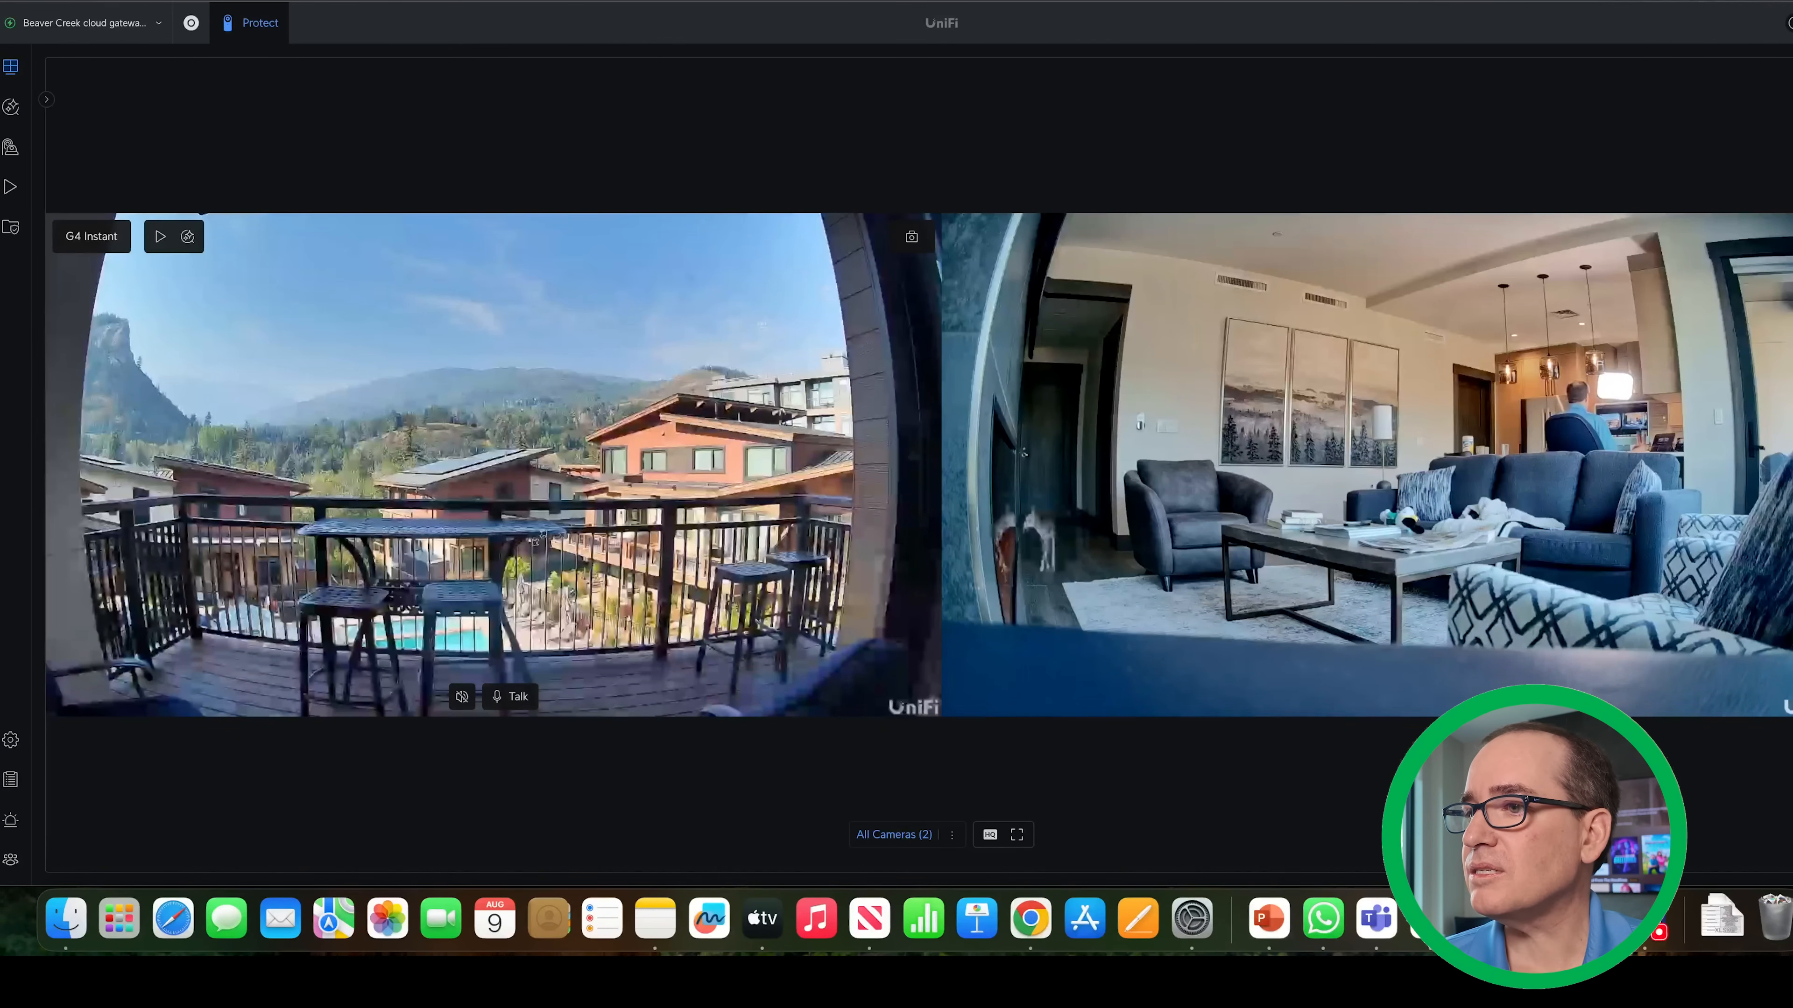
{"action": "mouse_move", "coordinate": [946, 810]}
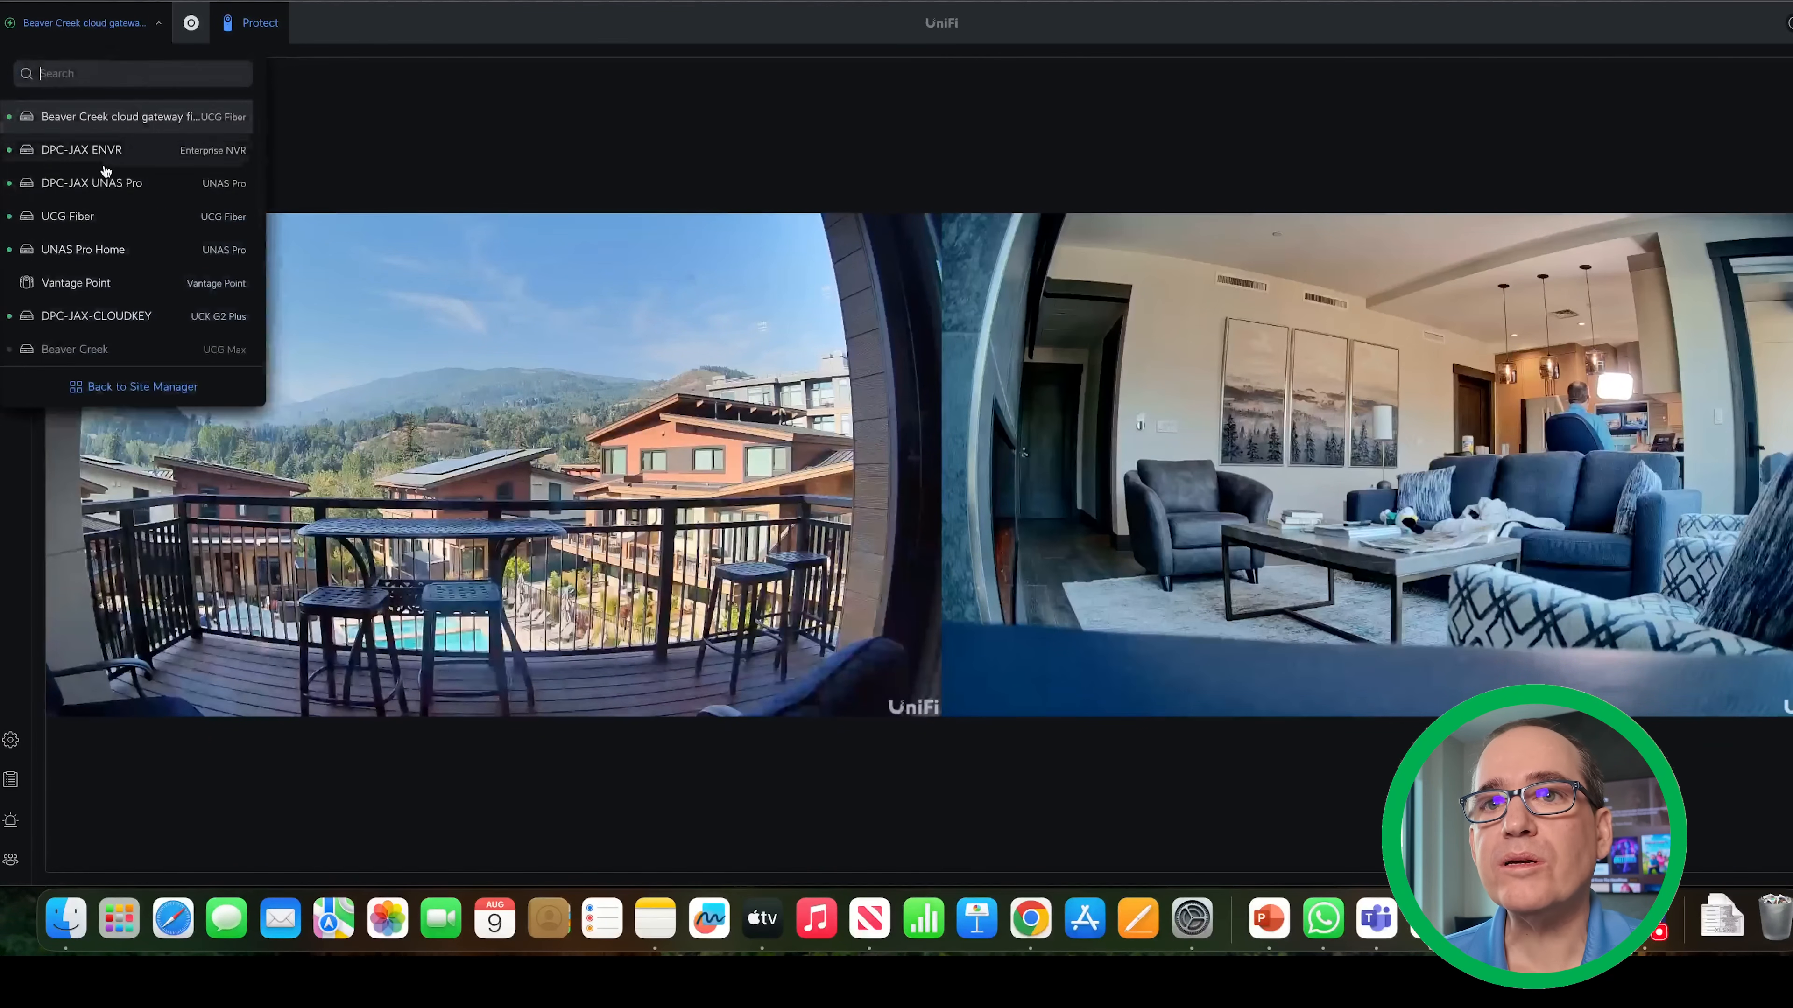
Switch Protect to the UCG Fiber console and list its cameras.
{"action": "left_click", "coordinate": [66, 216]}
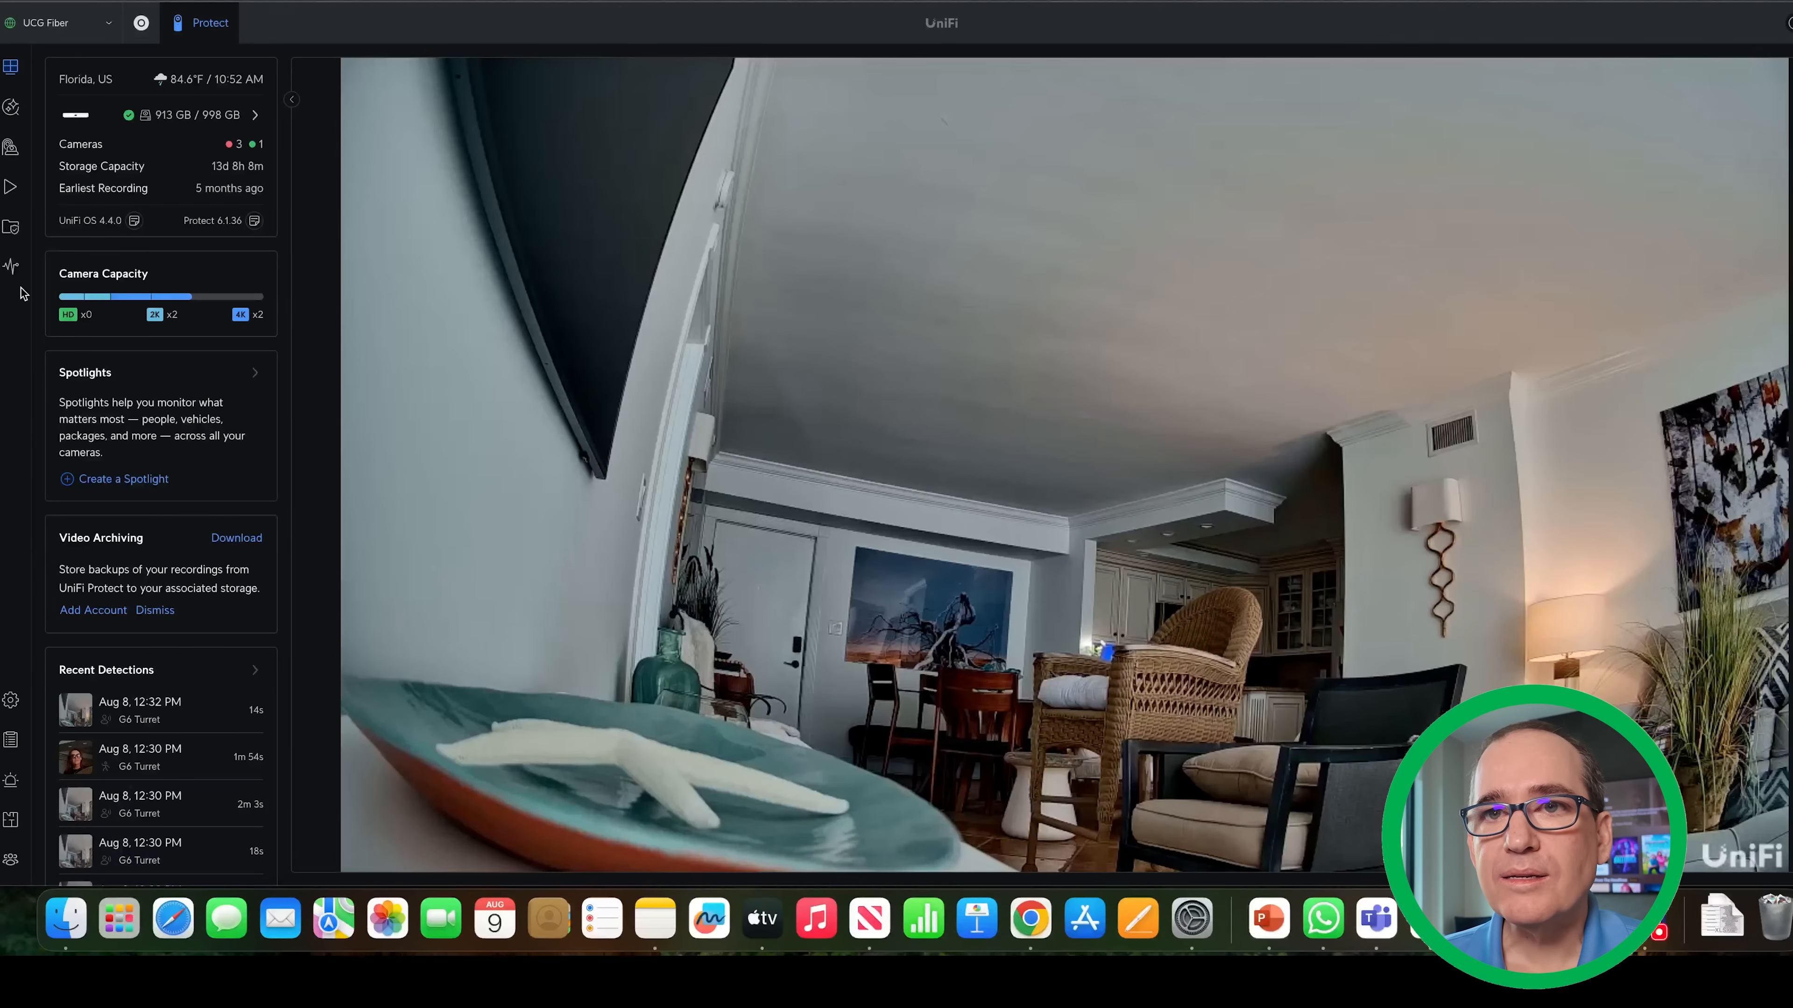
{"action": "left_click", "coordinate": [11, 146]}
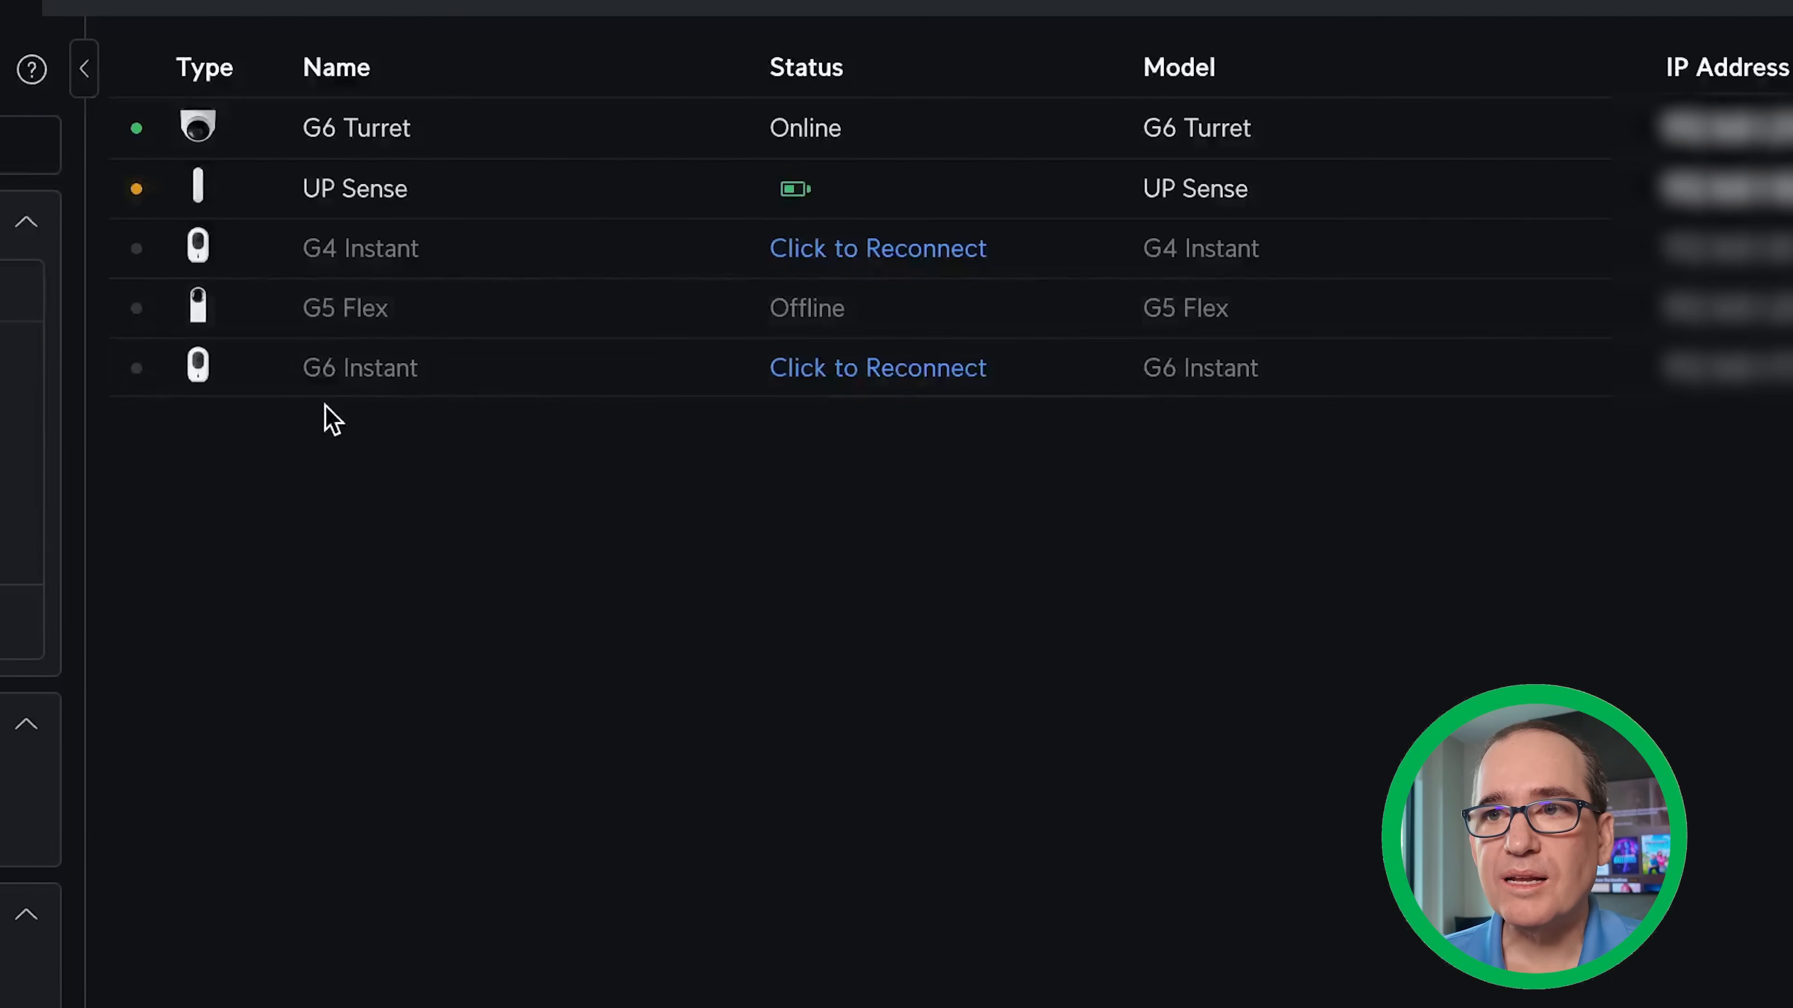
{"action": "mouse_move", "coordinate": [876, 367]}
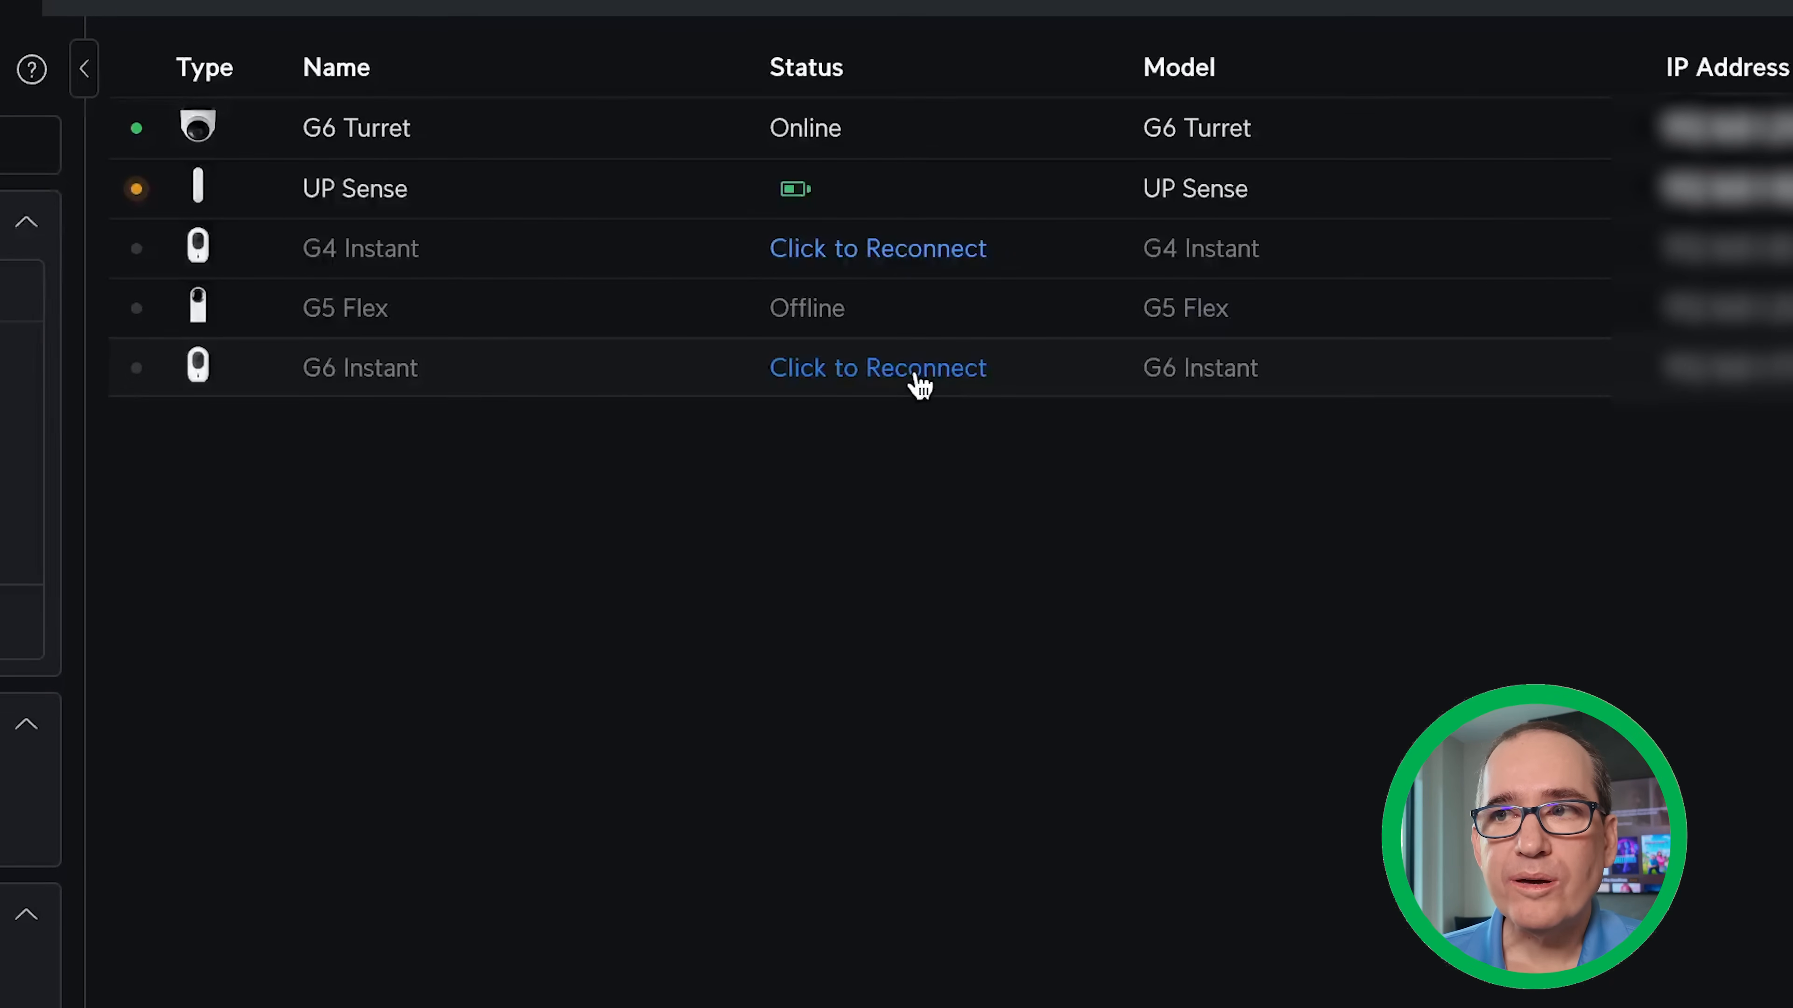
{"action": "mouse_move", "coordinate": [897, 266]}
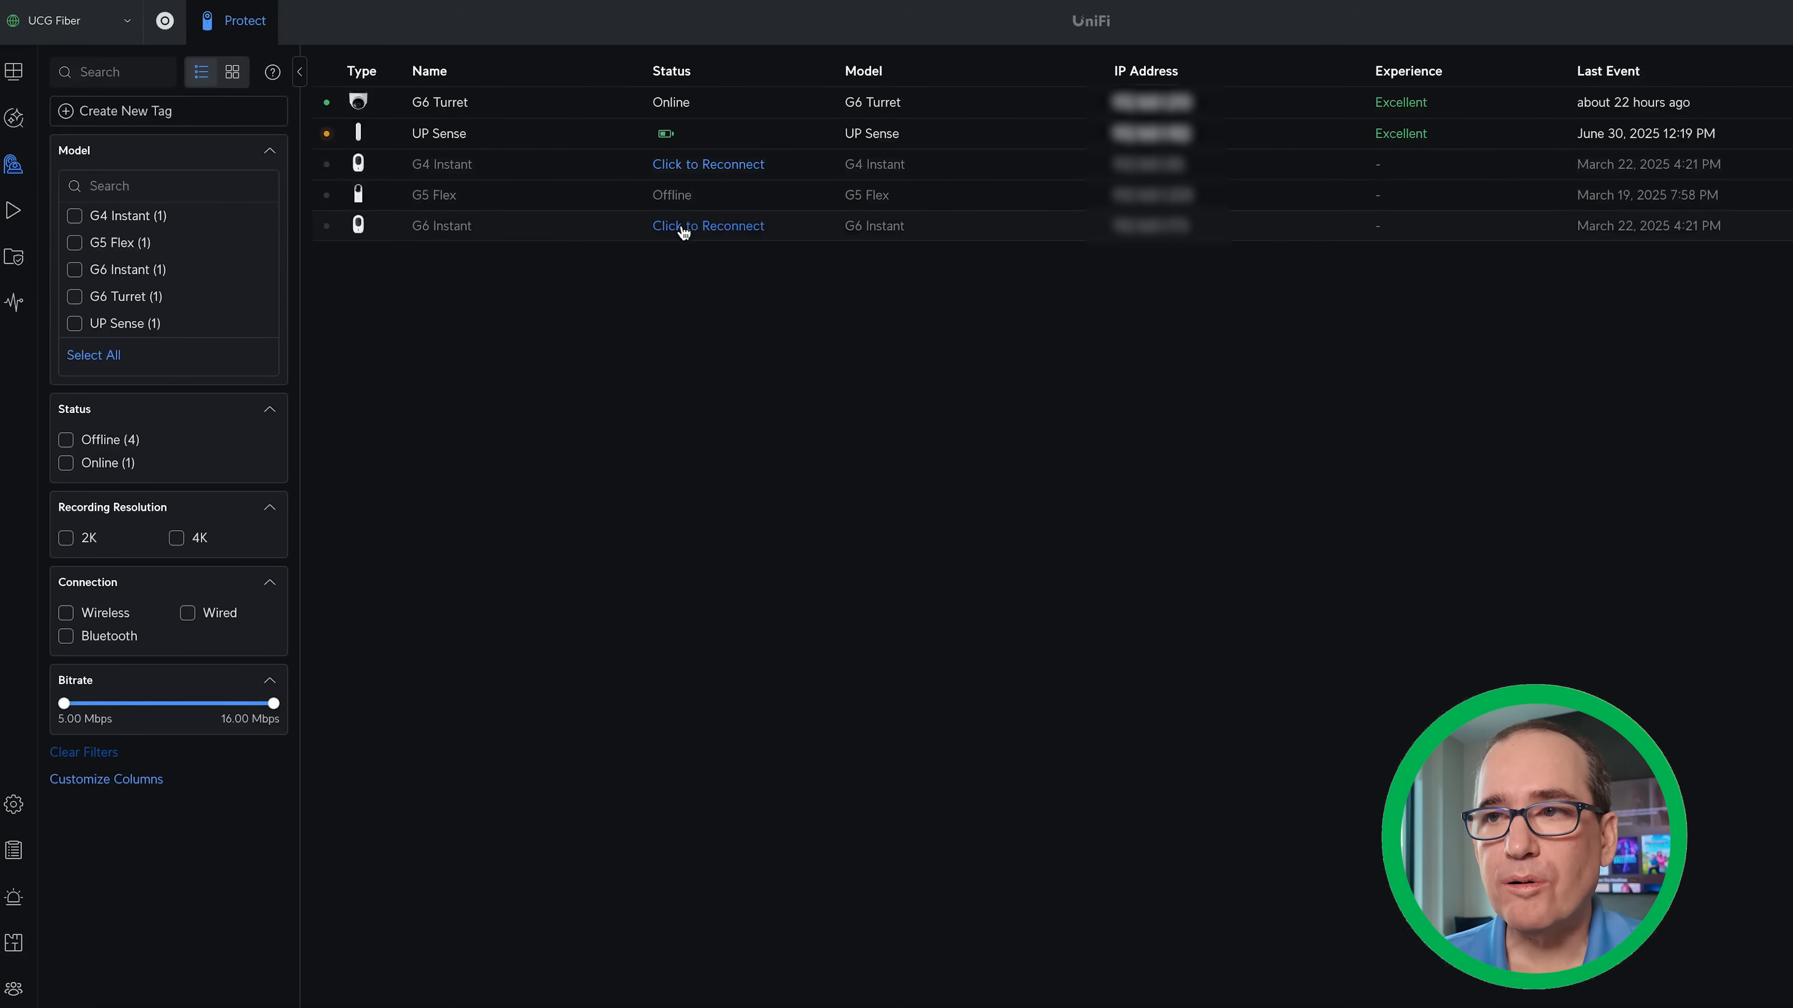
{"action": "mouse_move", "coordinate": [686, 238]}
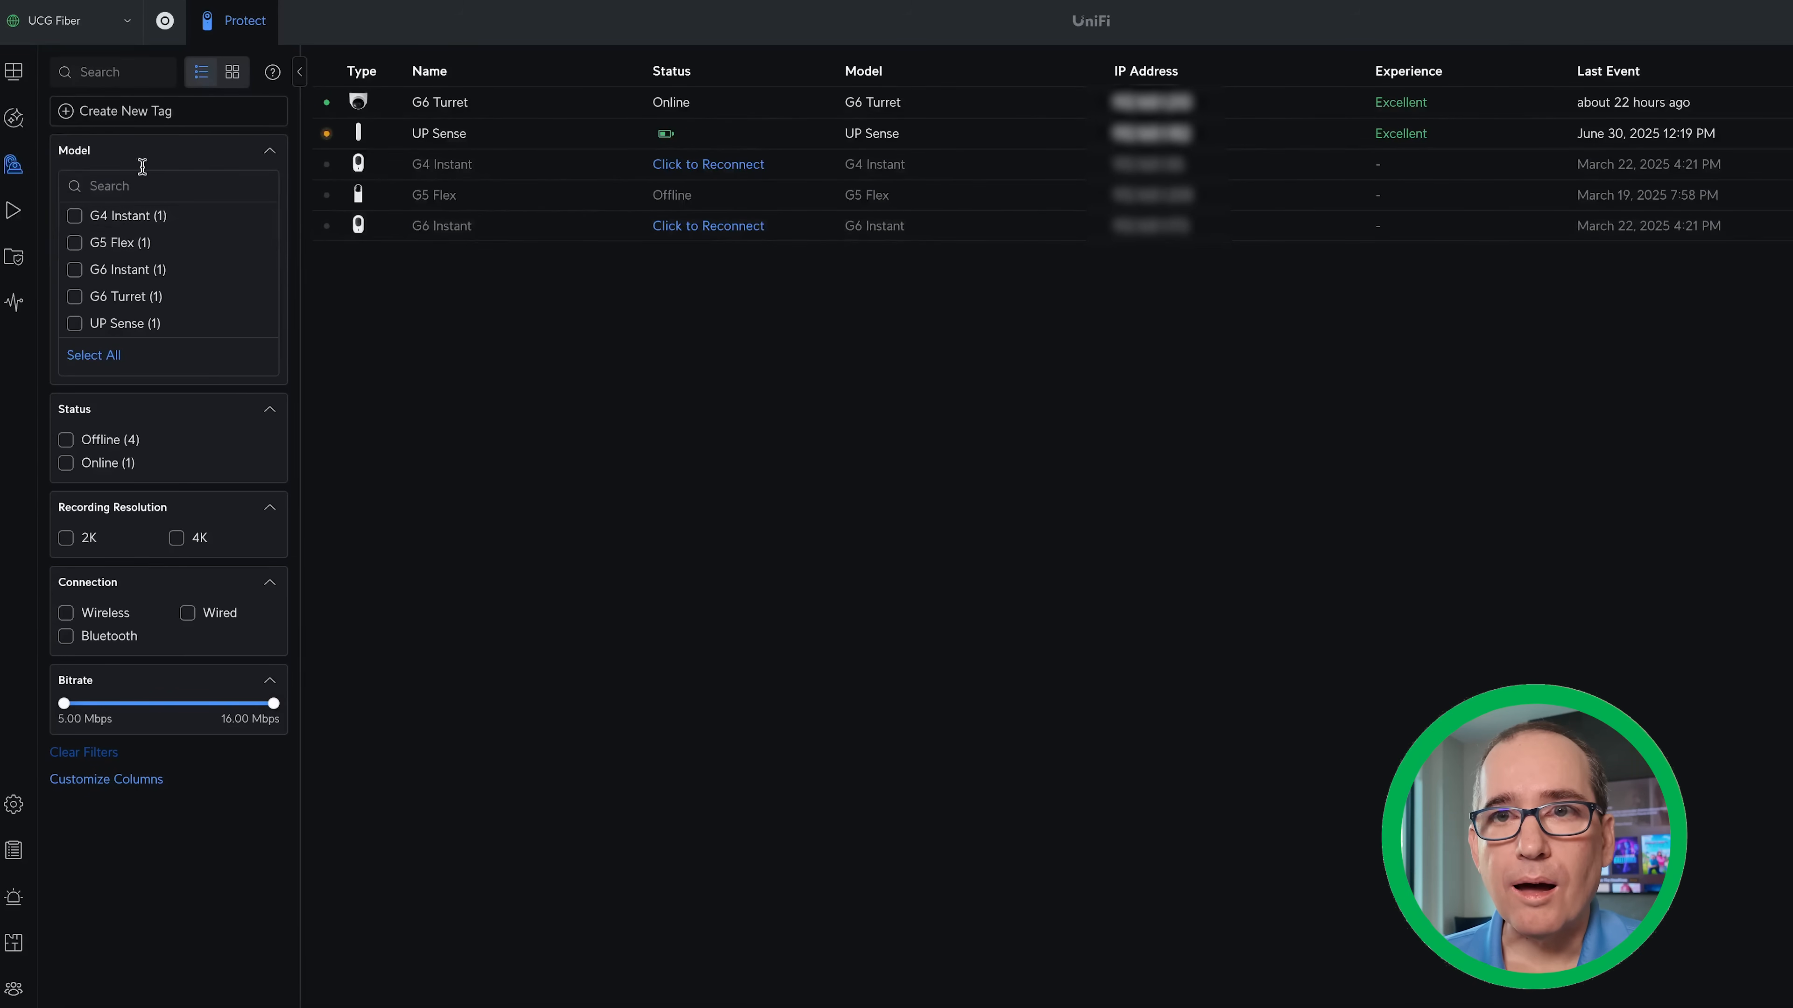
{"action": "mouse_move", "coordinate": [14, 71]}
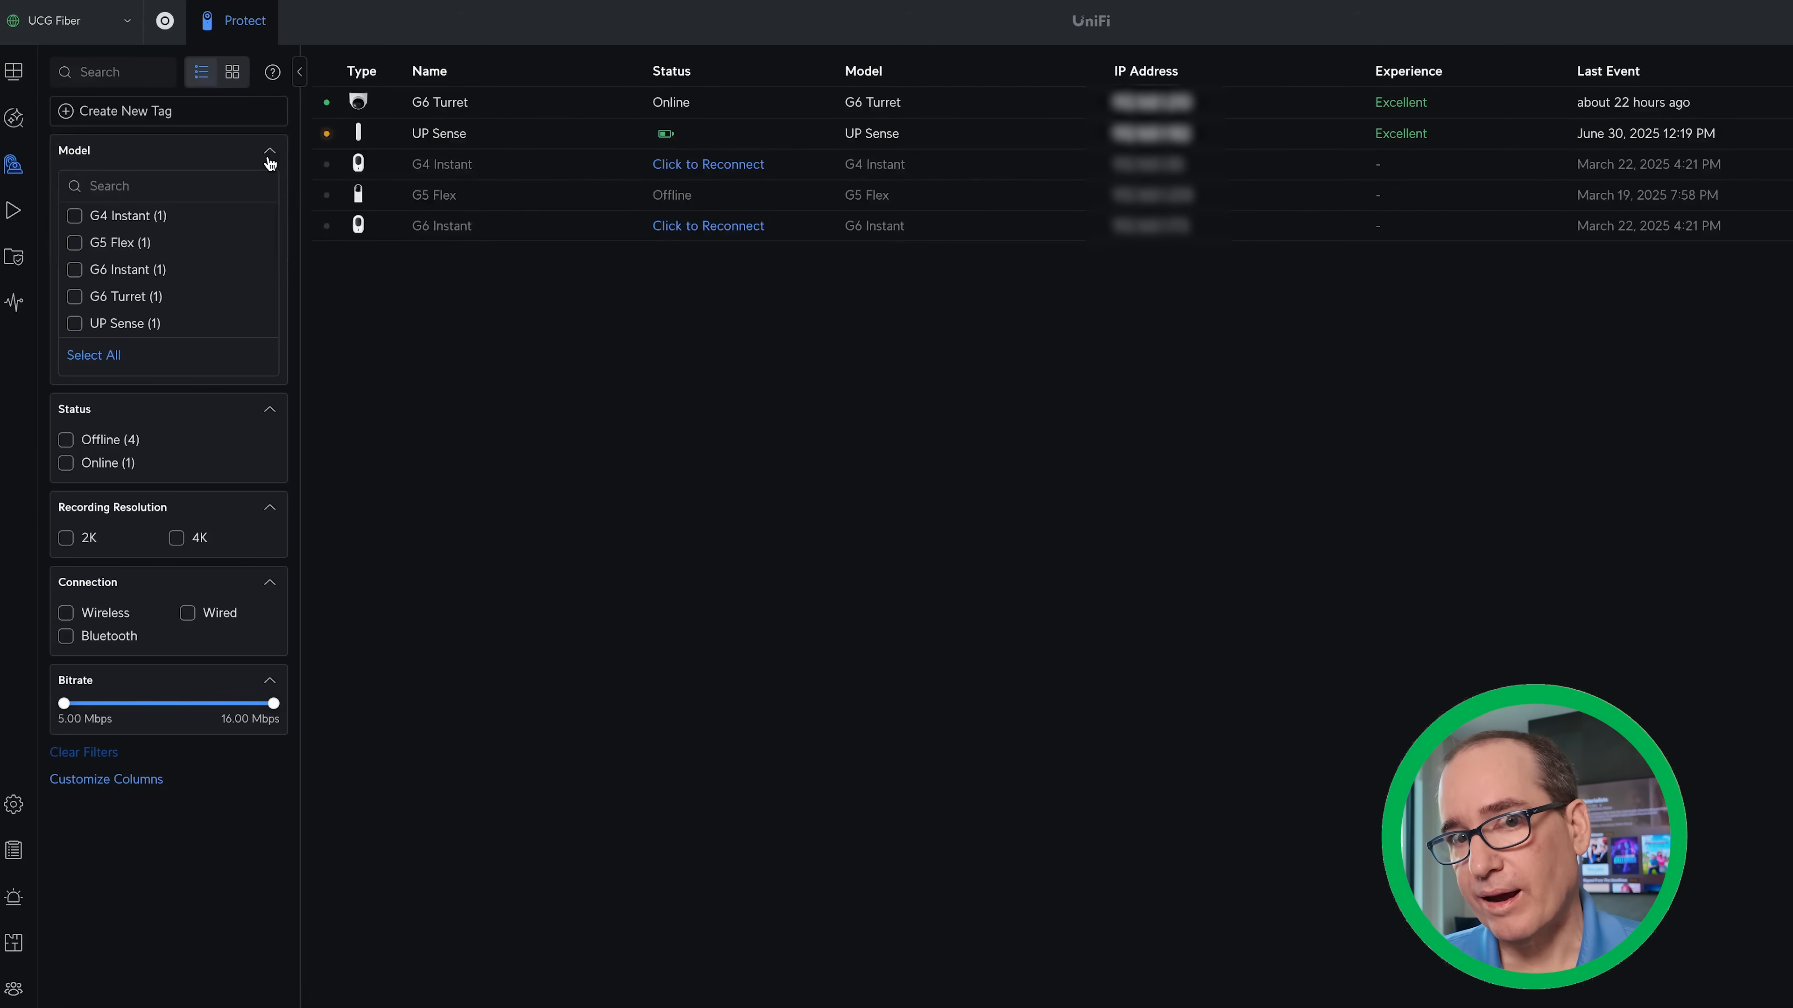
{"action": "mouse_move", "coordinate": [363, 321]}
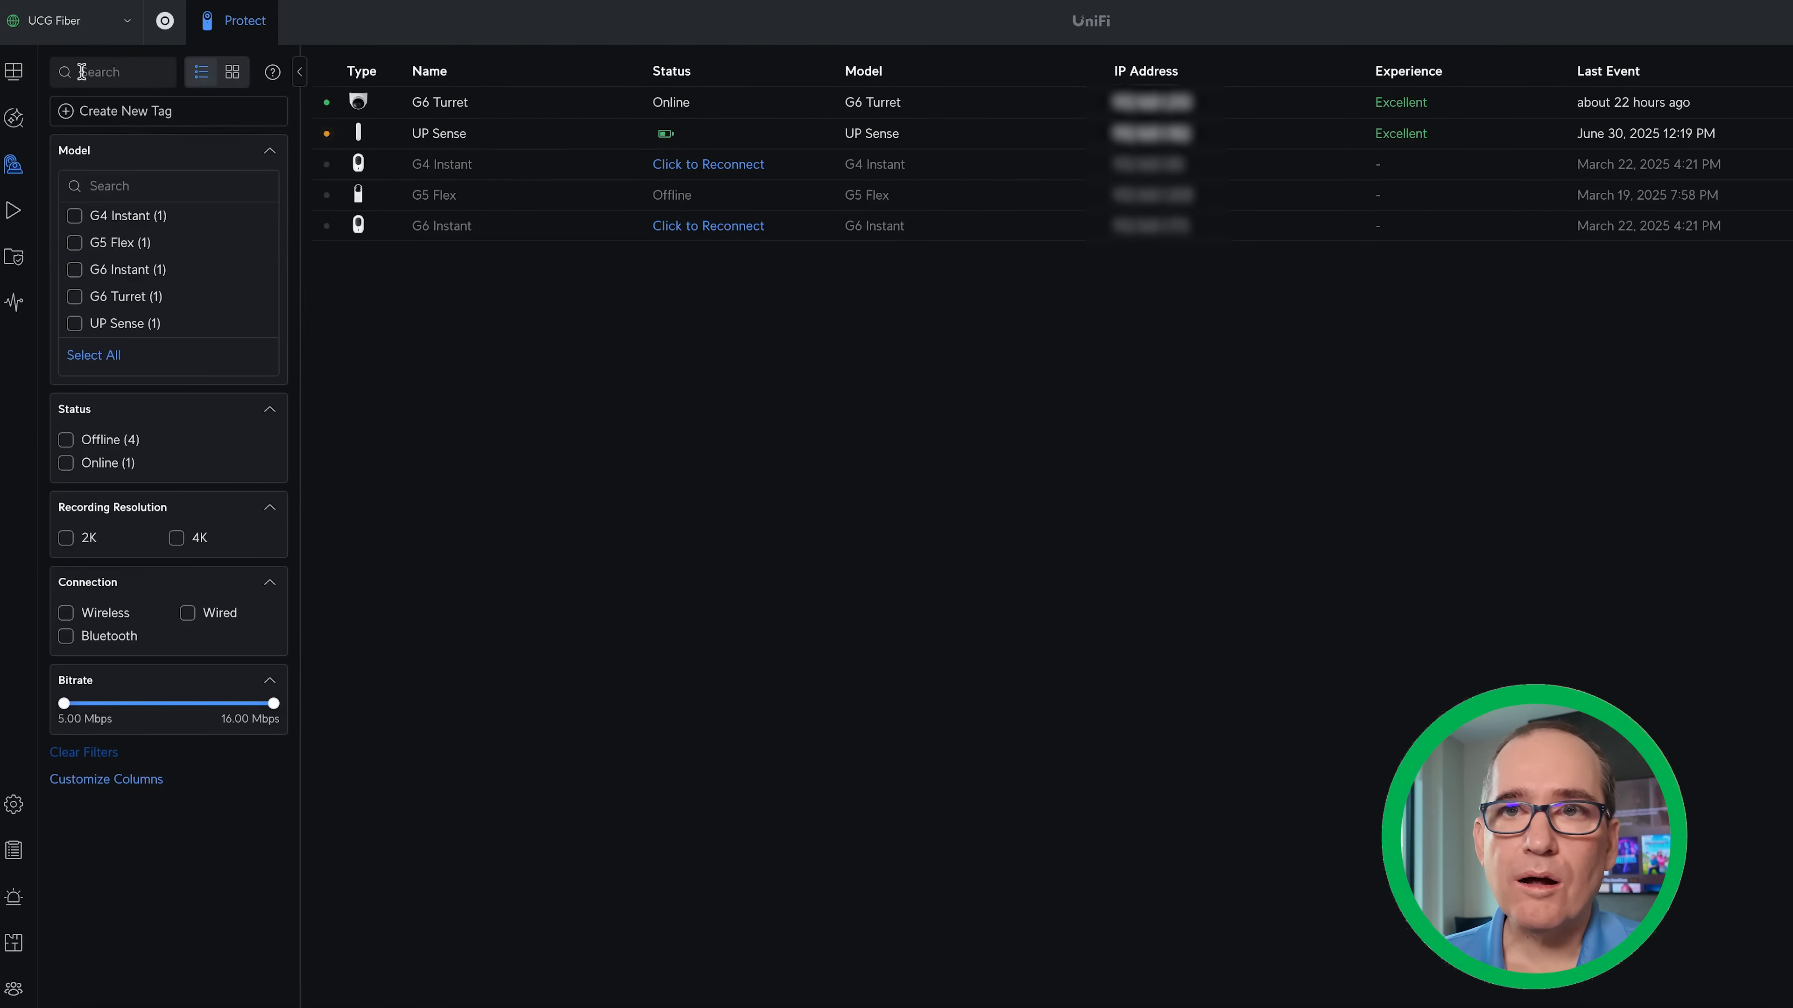
{"action": "mouse_move", "coordinate": [383, 310]}
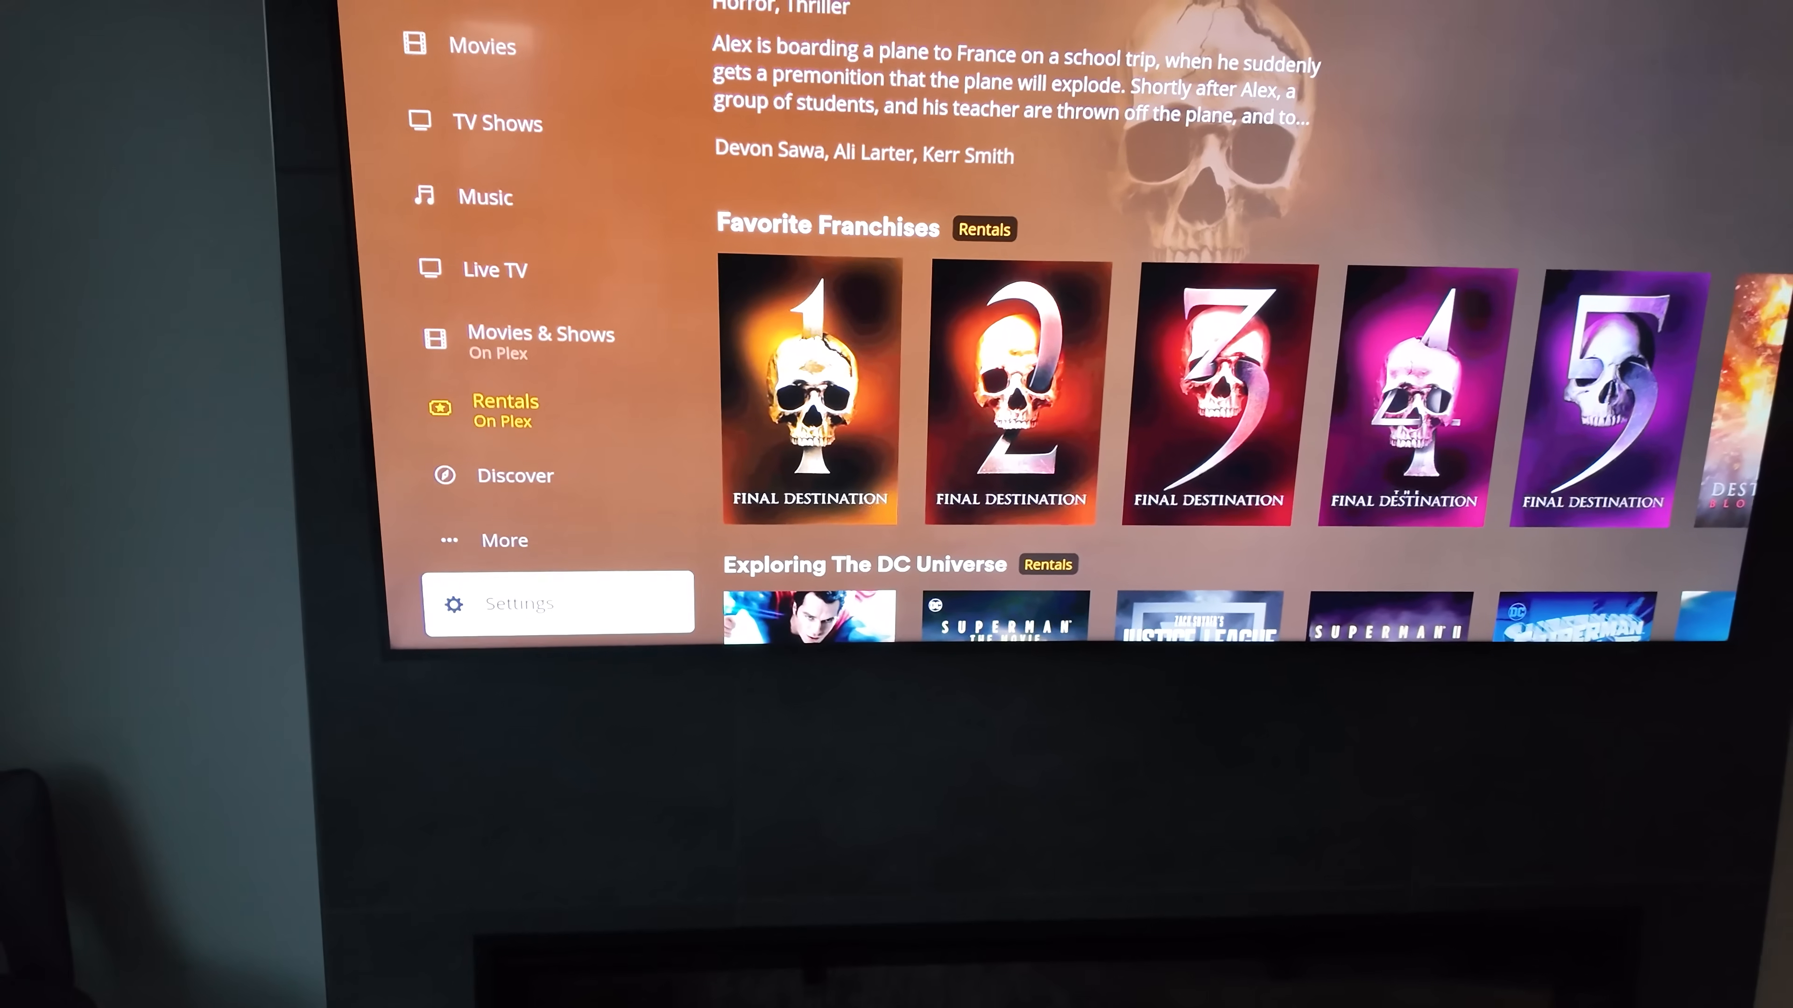
Go to the Plex TV app's Settings and show the Appearance options.
{"action": "left_click", "coordinate": [559, 604]}
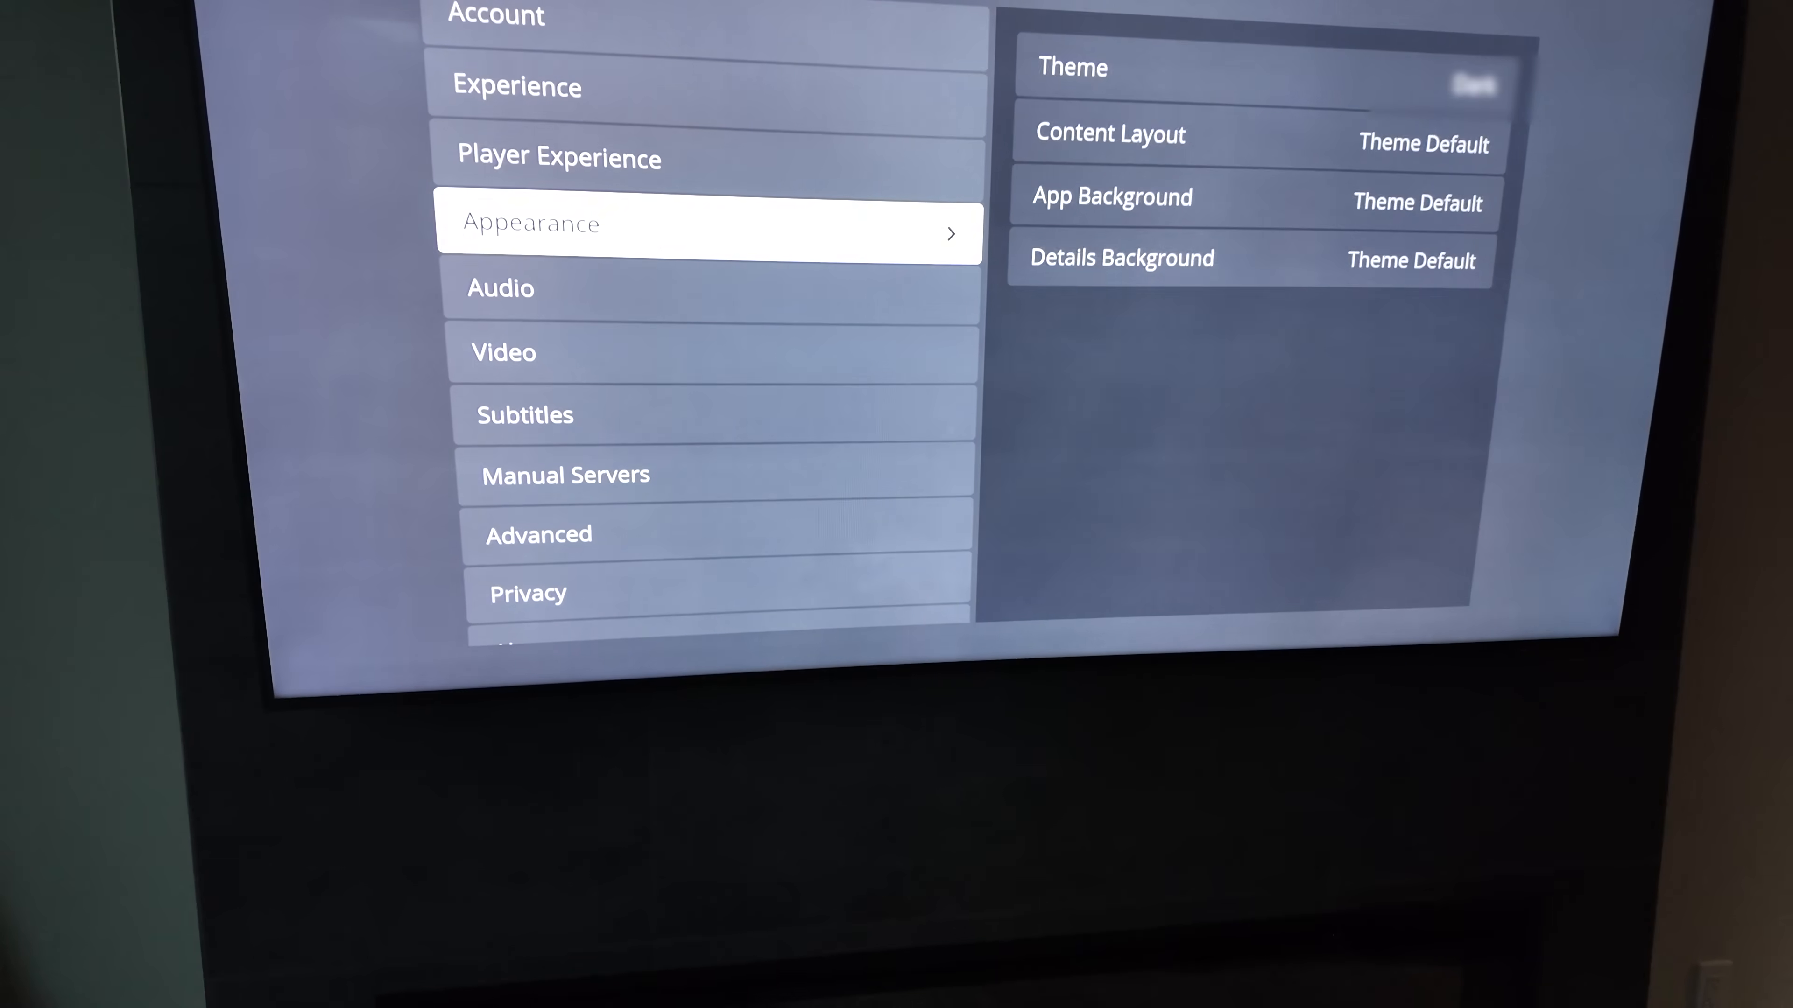
{"action": "left_click", "coordinate": [592, 481]}
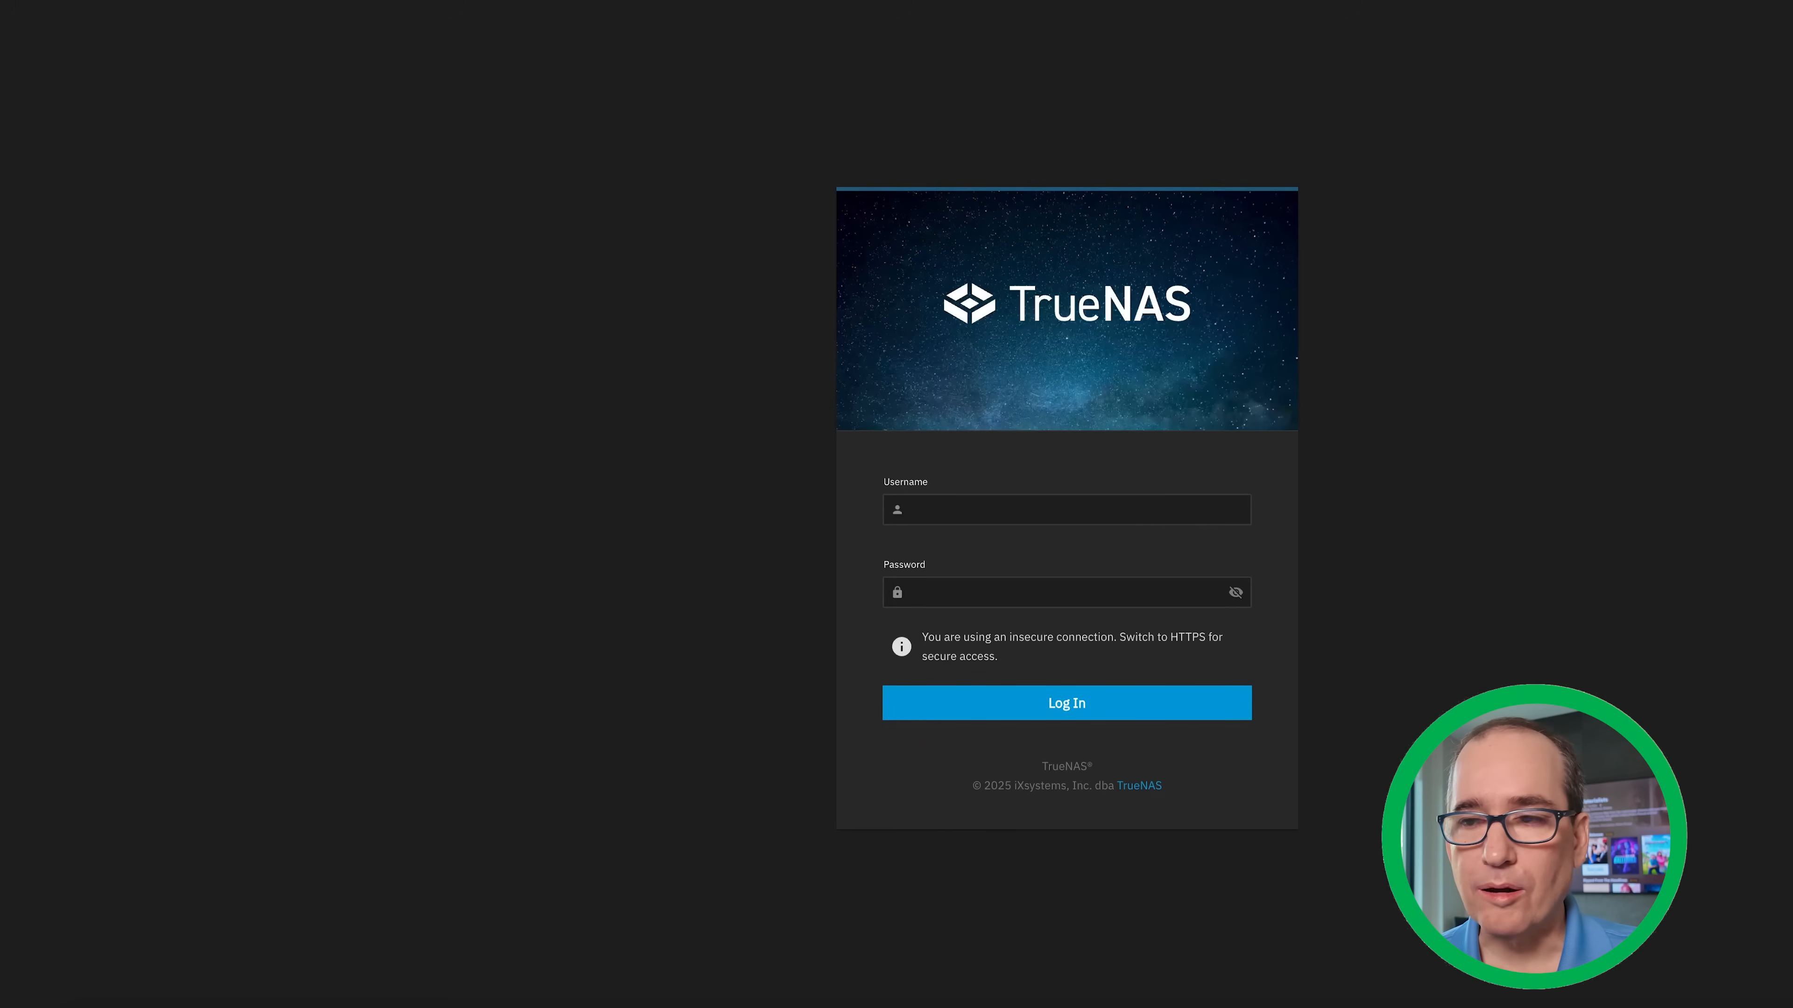
{"action": "mouse_move", "coordinate": [254, 24]}
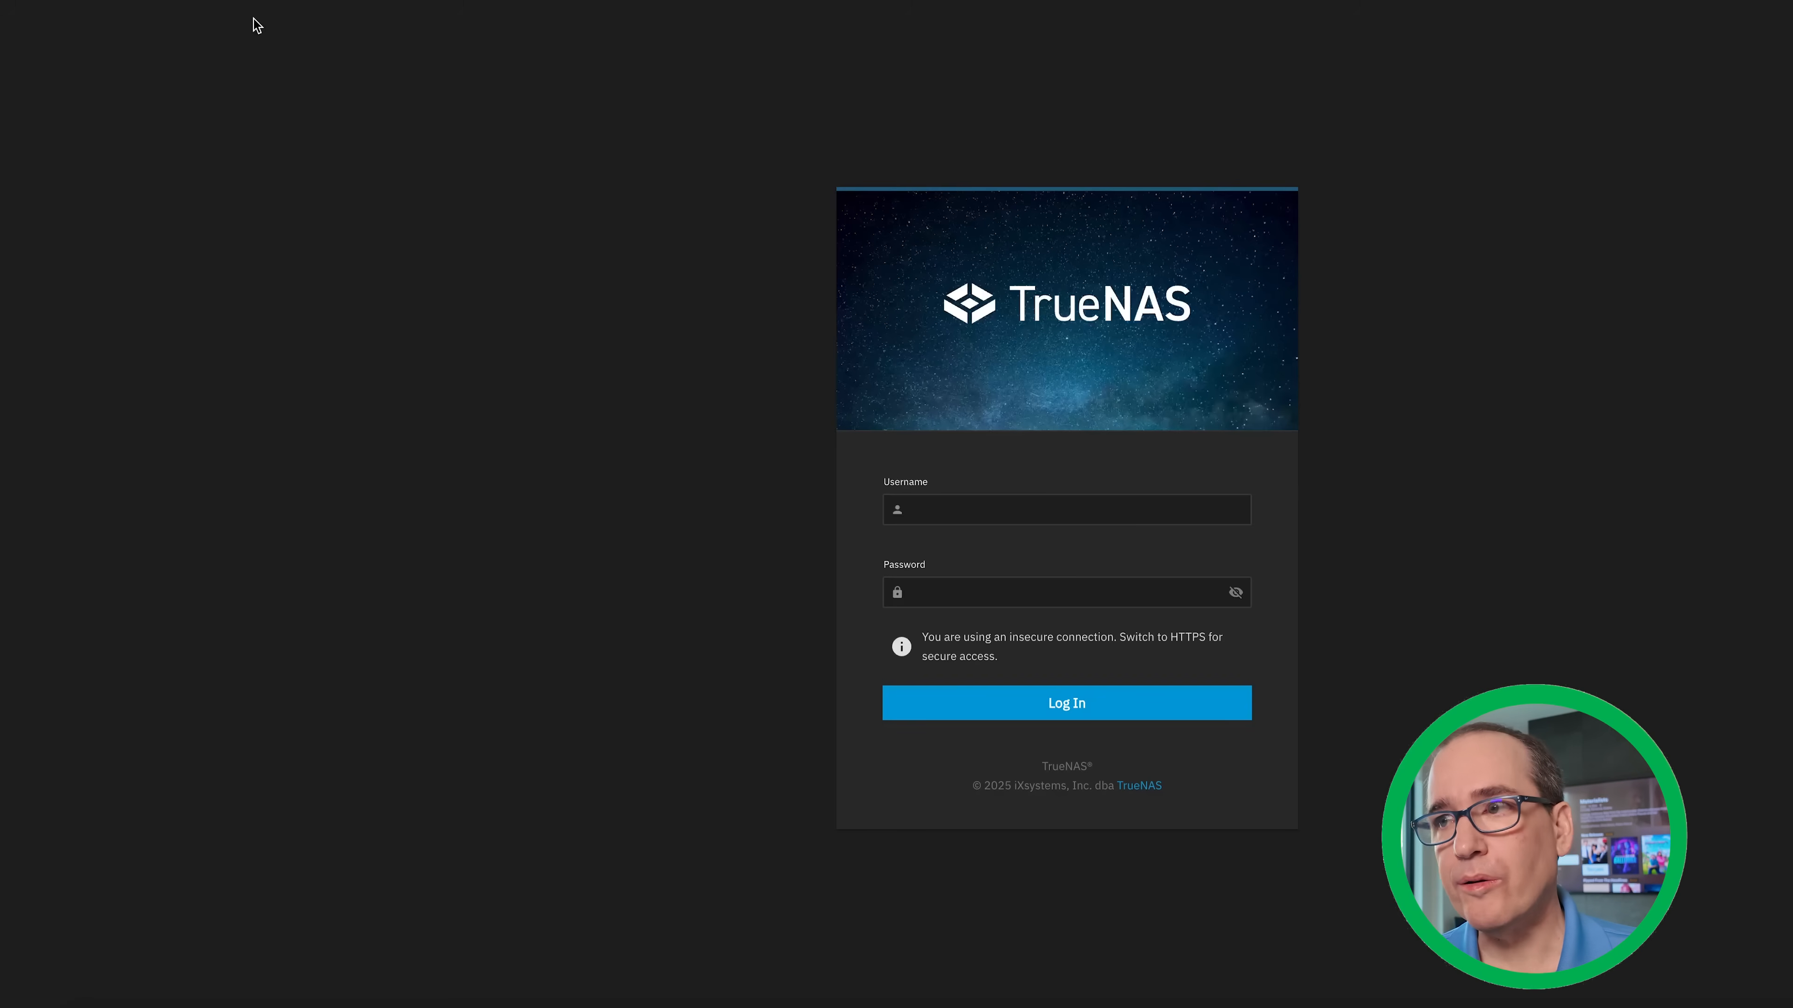
{"action": "mouse_move", "coordinate": [307, 110]}
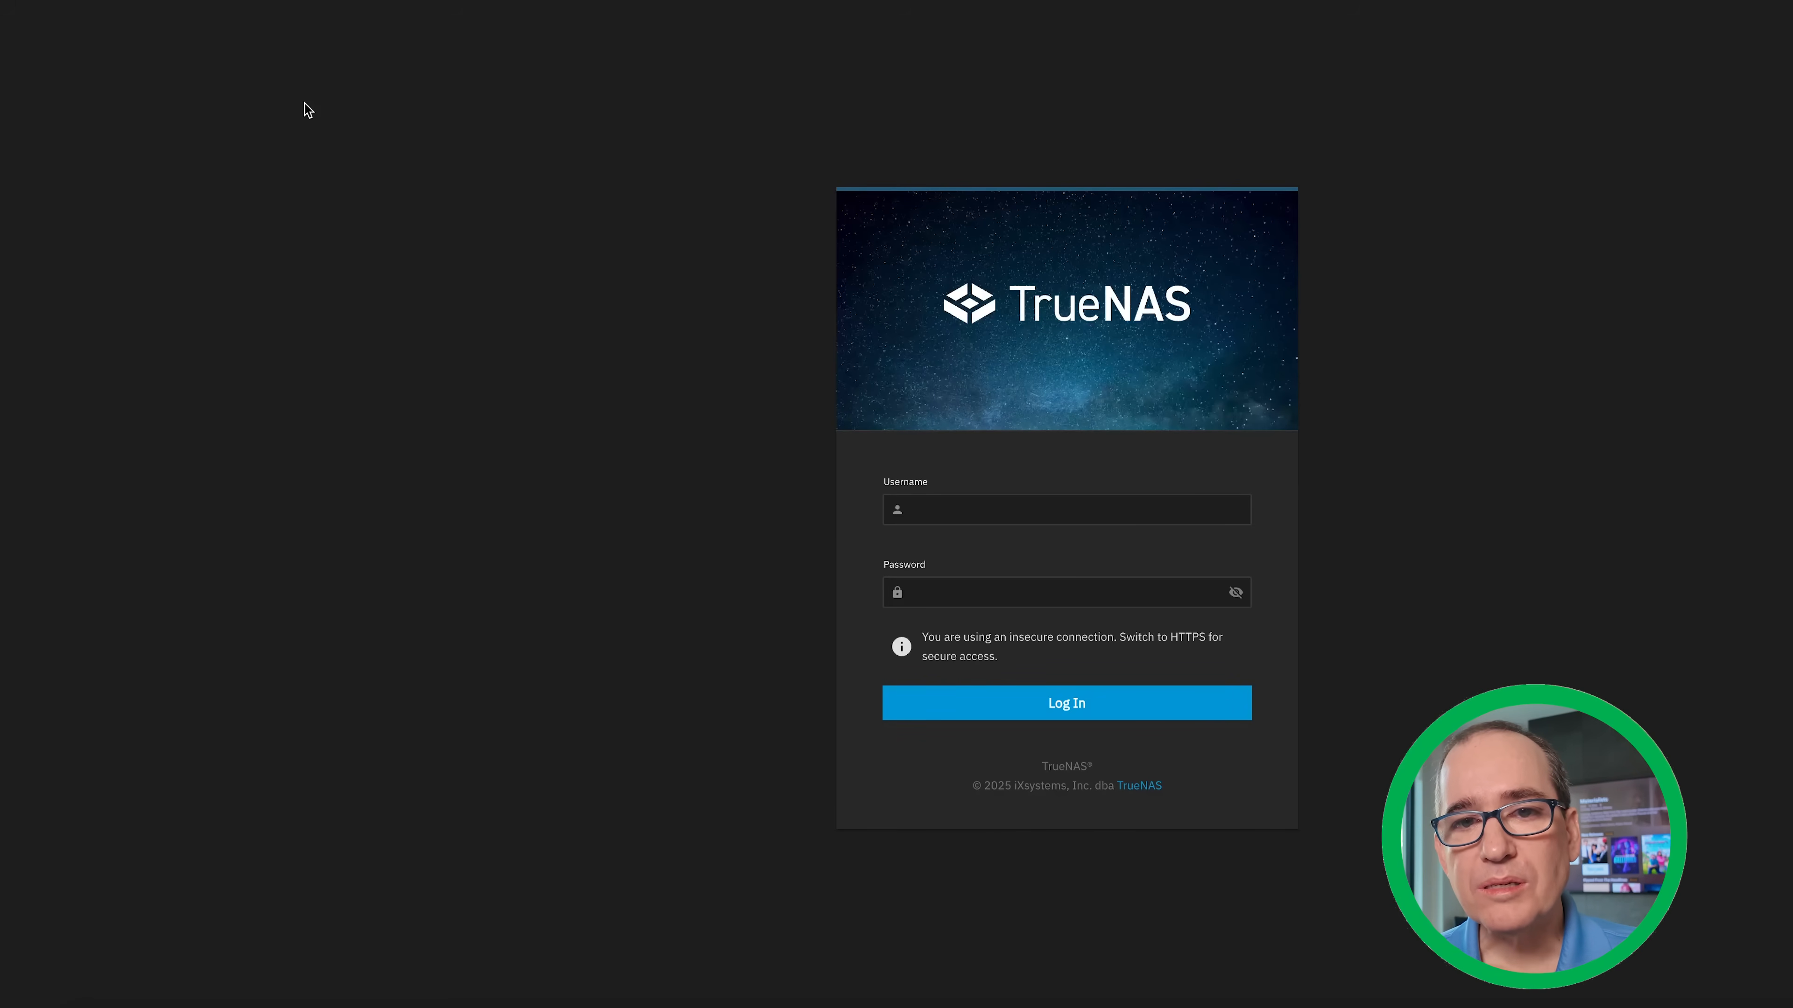
{"action": "mouse_move", "coordinate": [301, 111]}
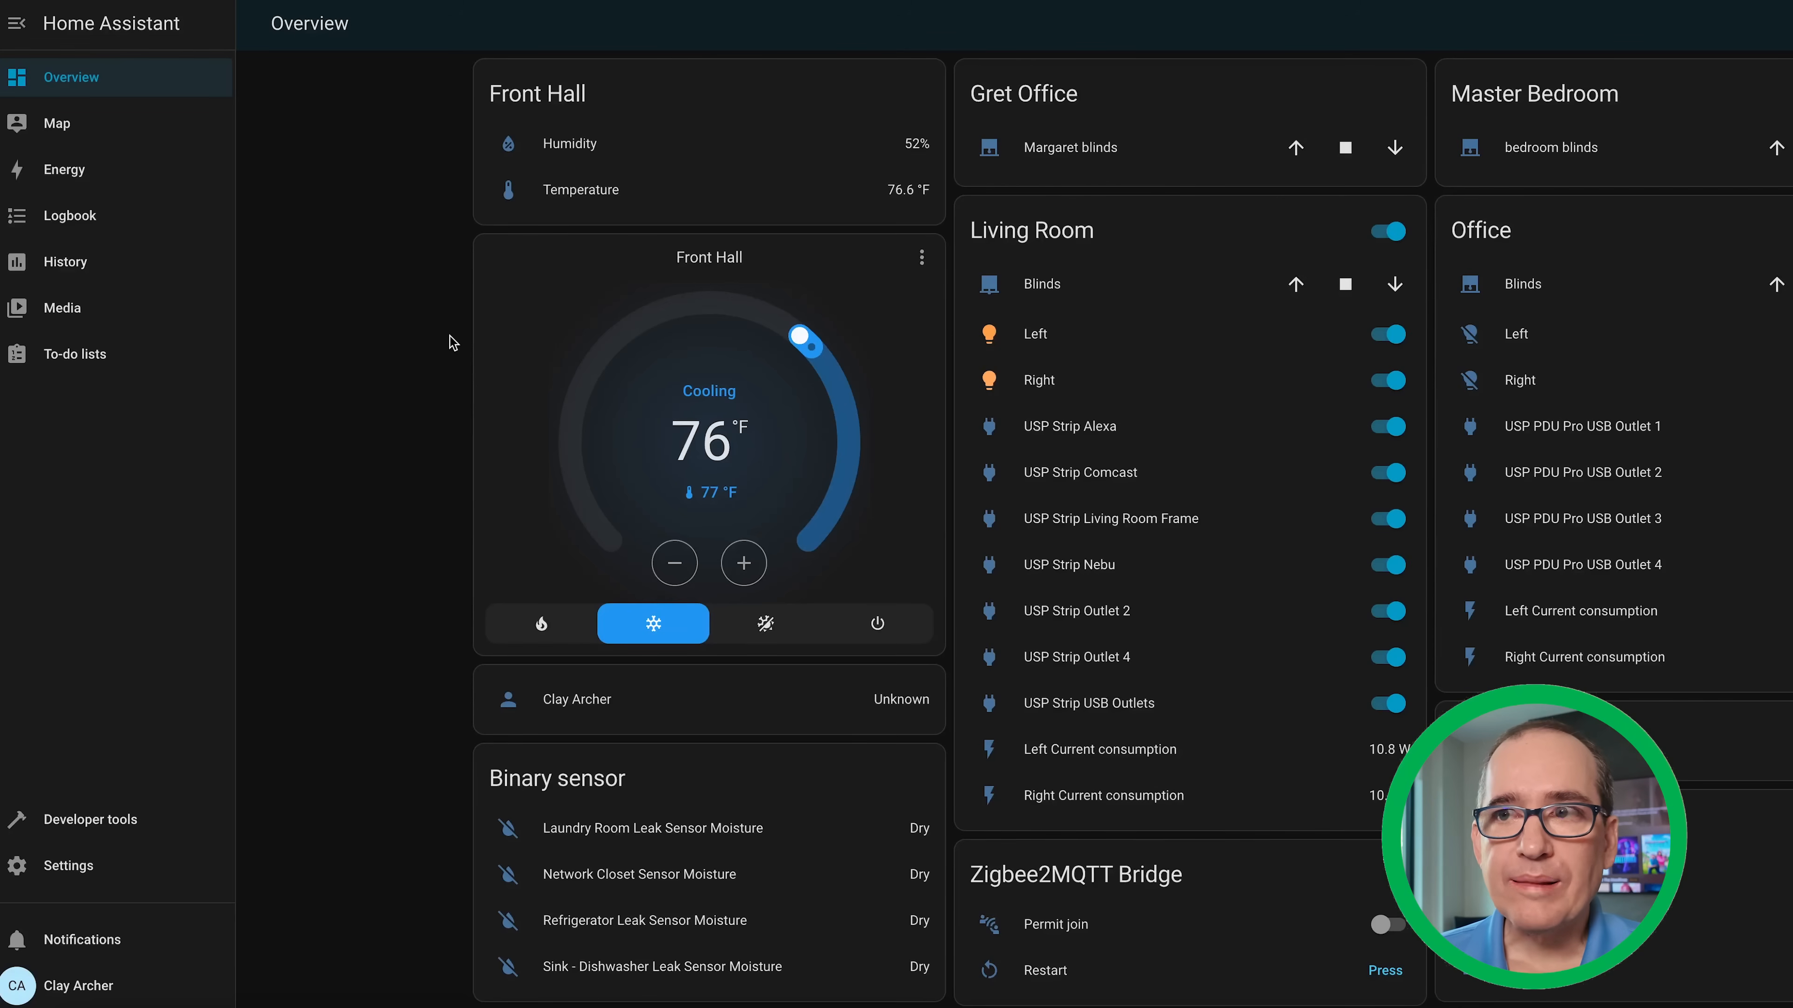
{"action": "mouse_move", "coordinate": [469, 480]}
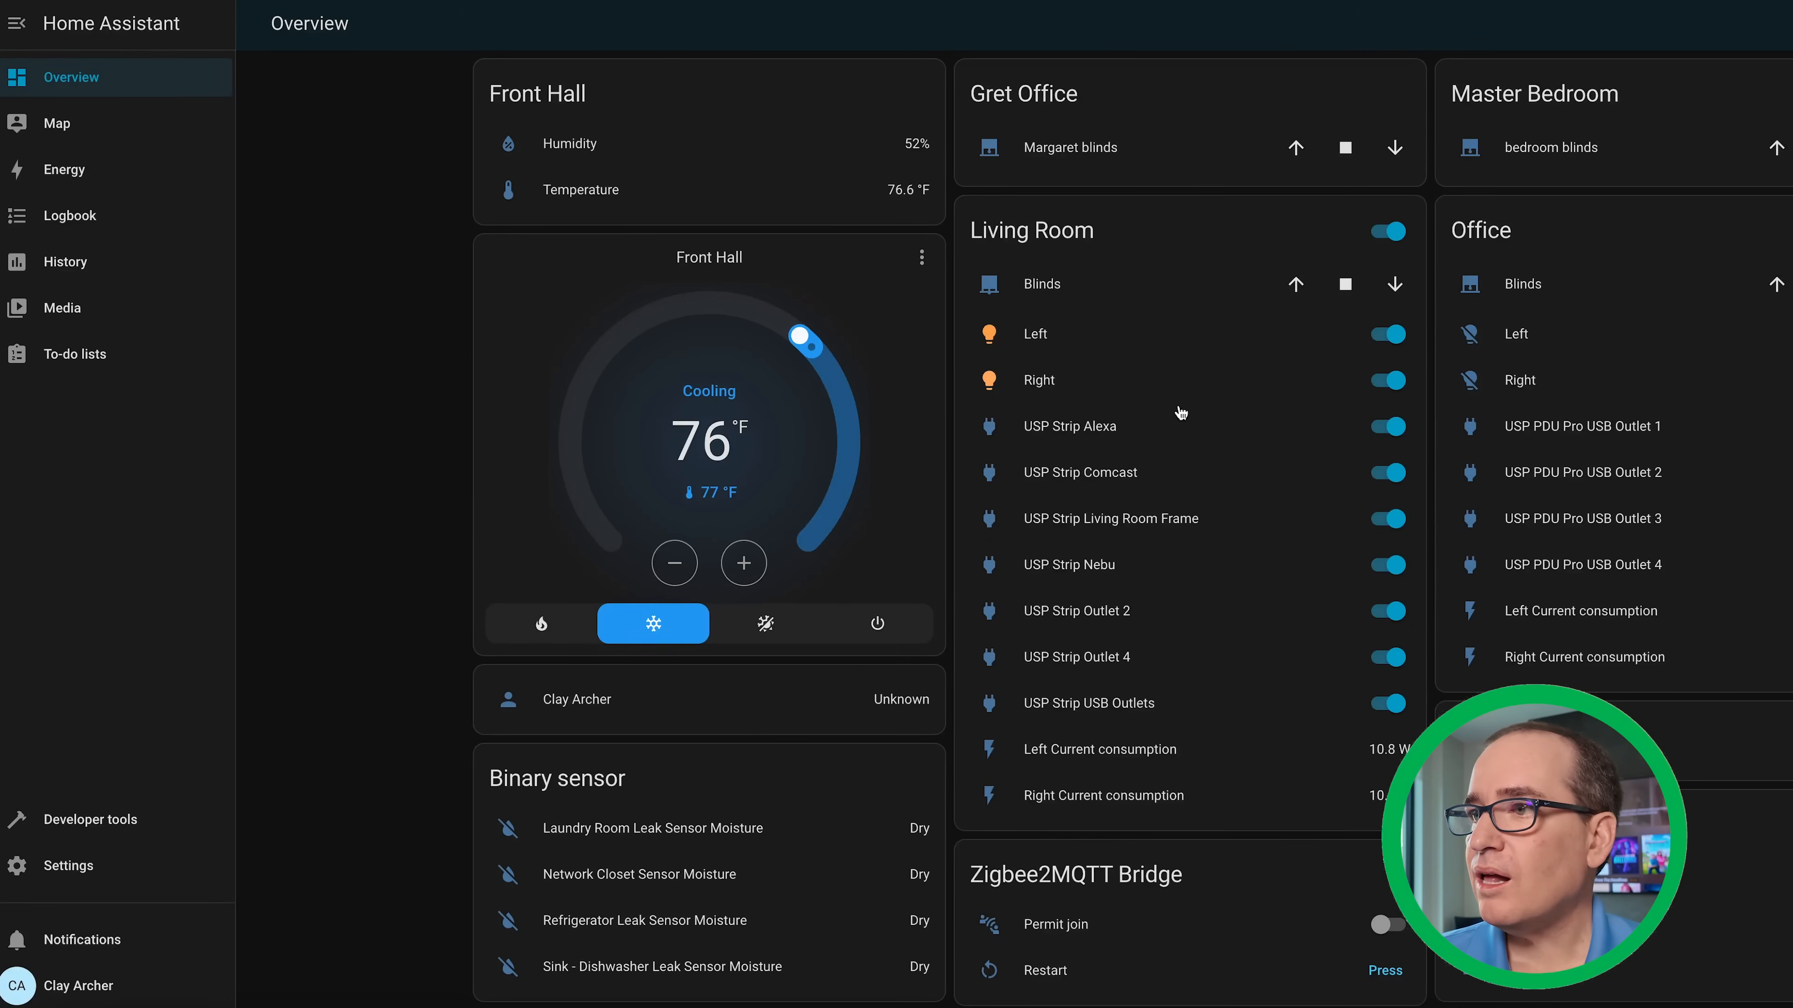
Switch off the Living Room Left and Right lights, dropping consumption to 0.0 W.
{"action": "left_click", "coordinate": [1386, 380]}
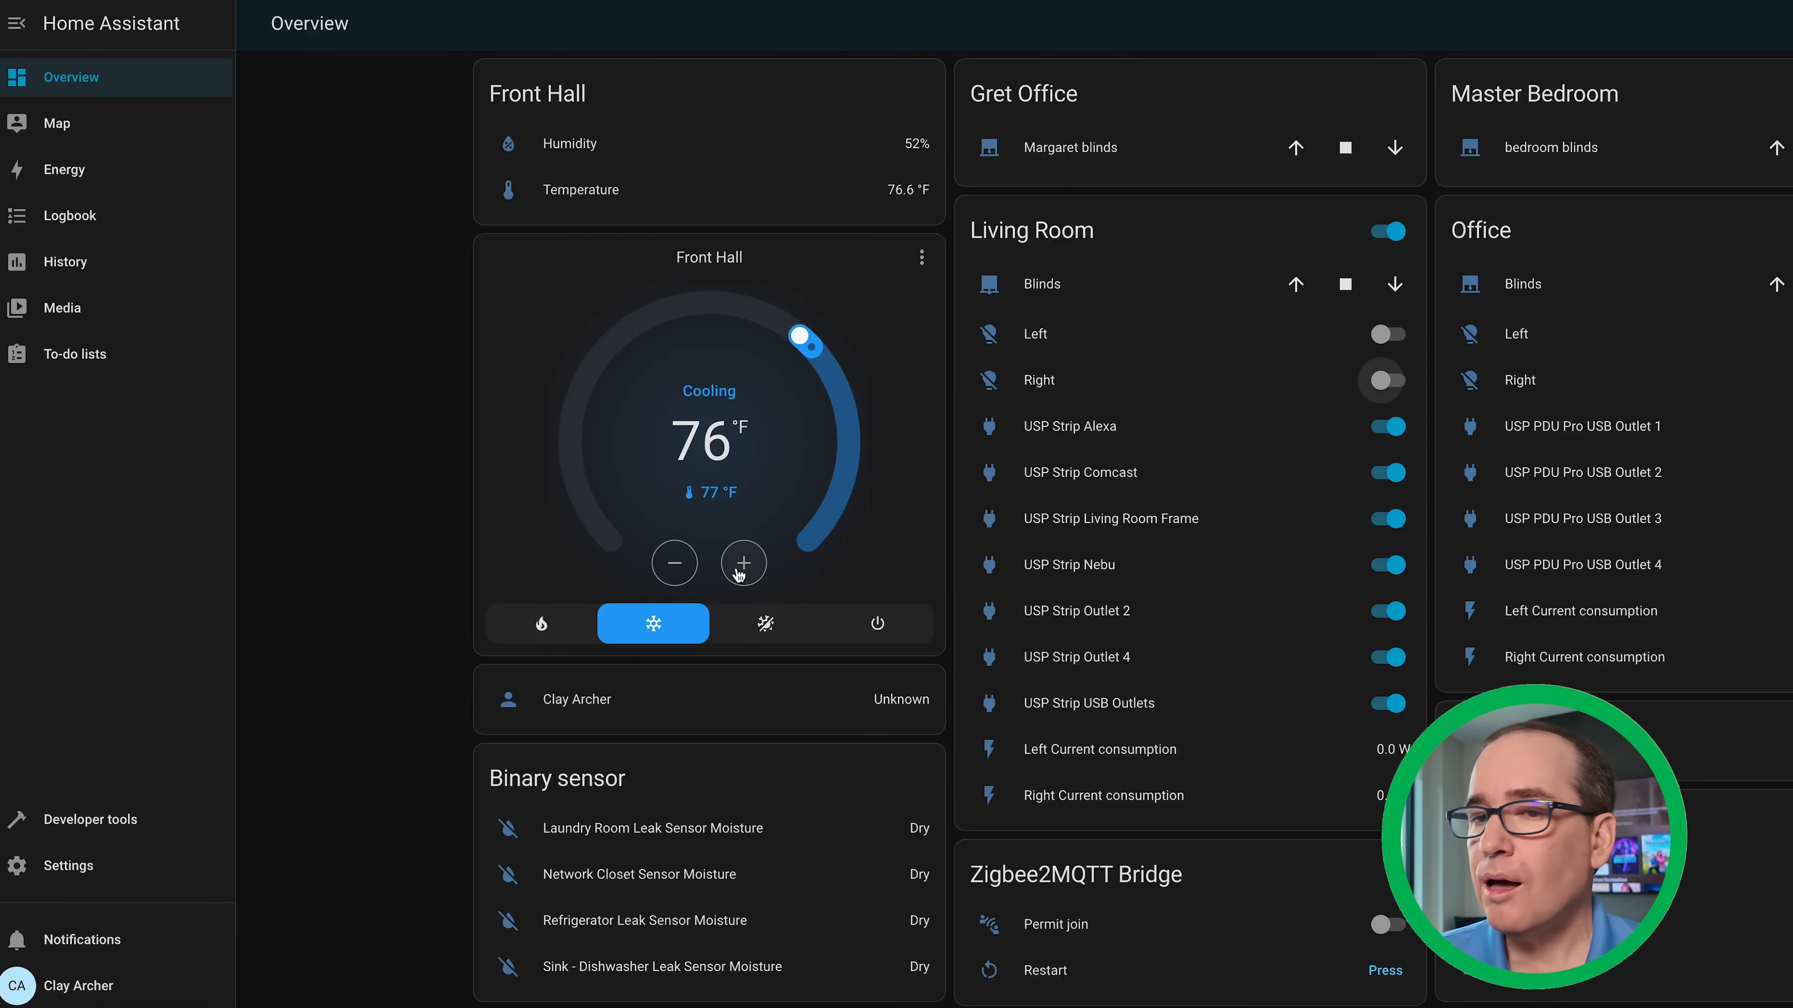
{"action": "mouse_move", "coordinate": [928, 450]}
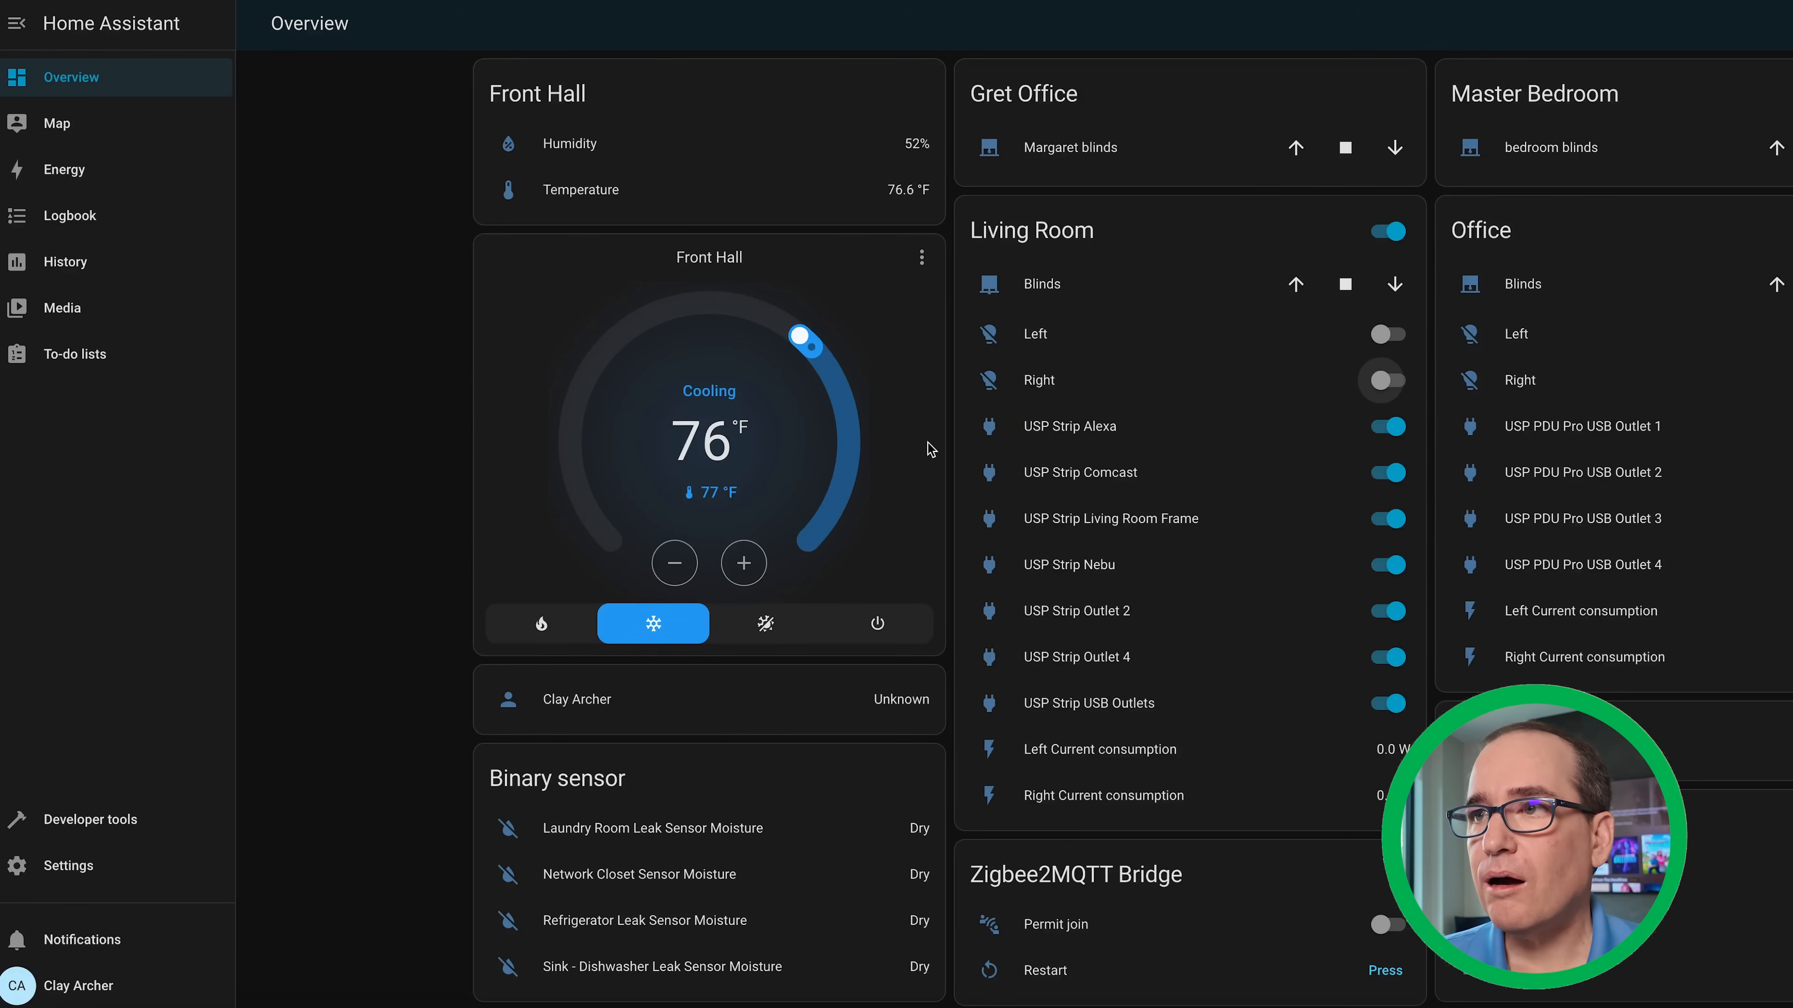
{"action": "mouse_move", "coordinate": [800, 229]}
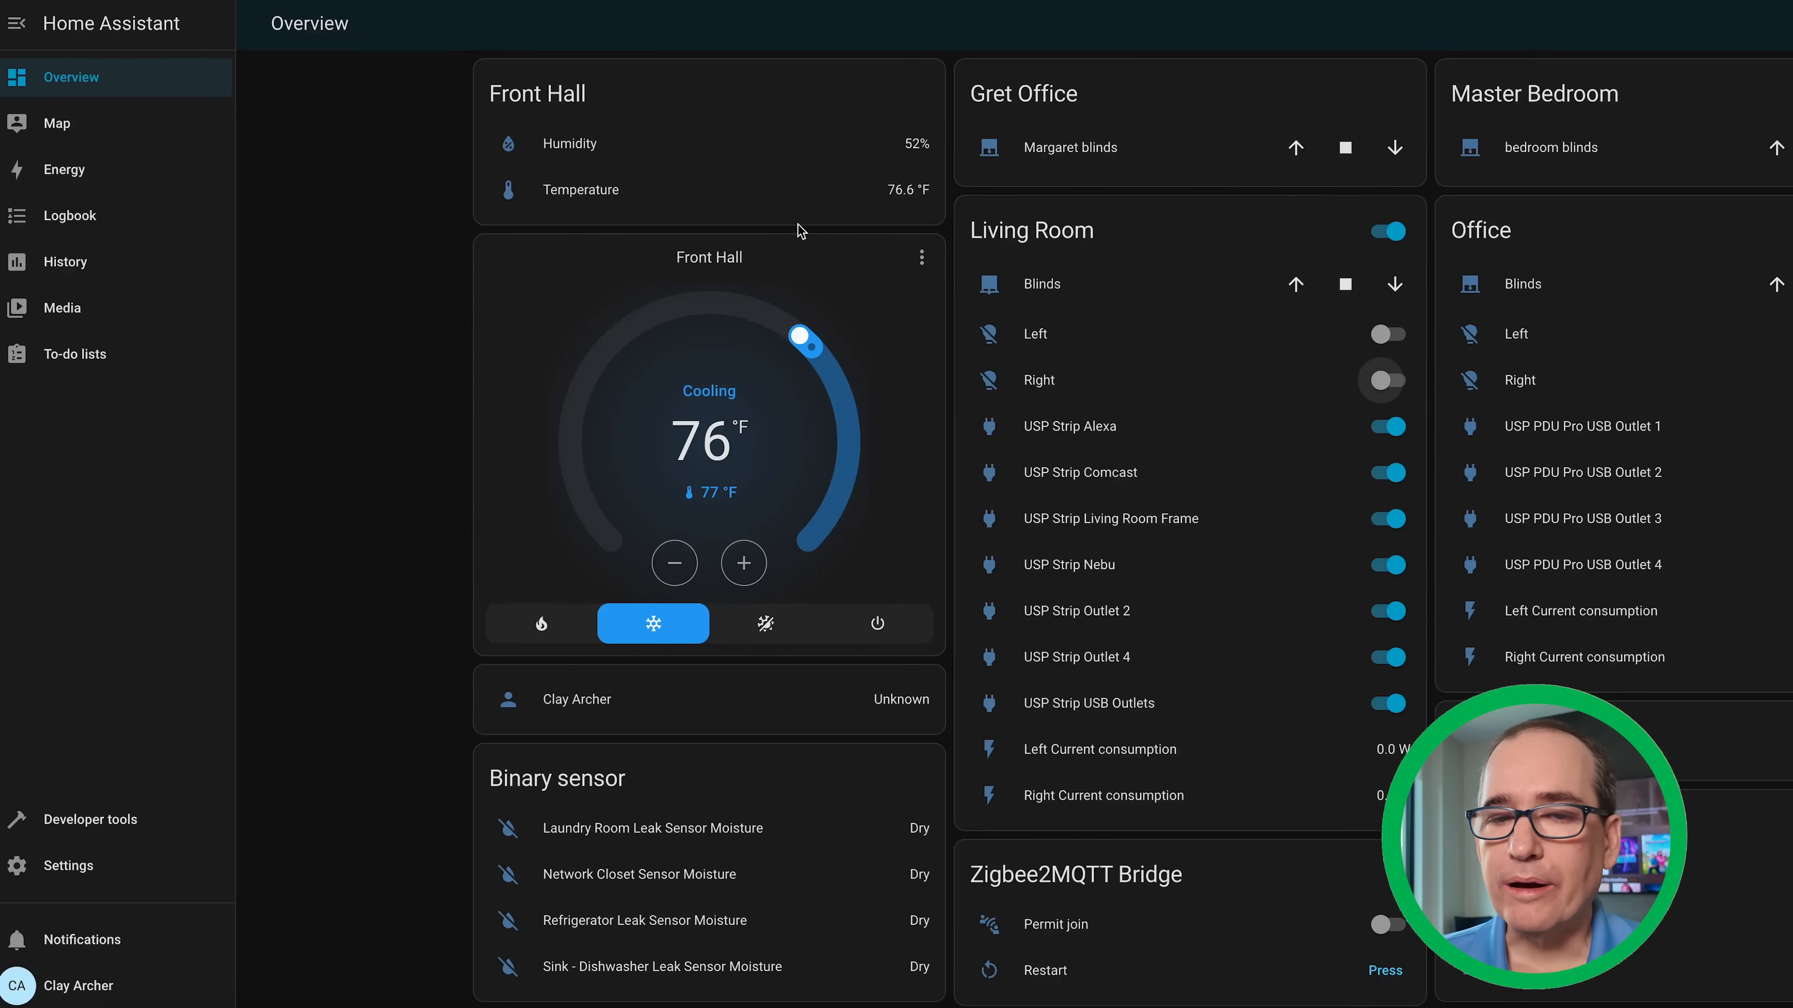
{"action": "mouse_move", "coordinate": [455, 23]}
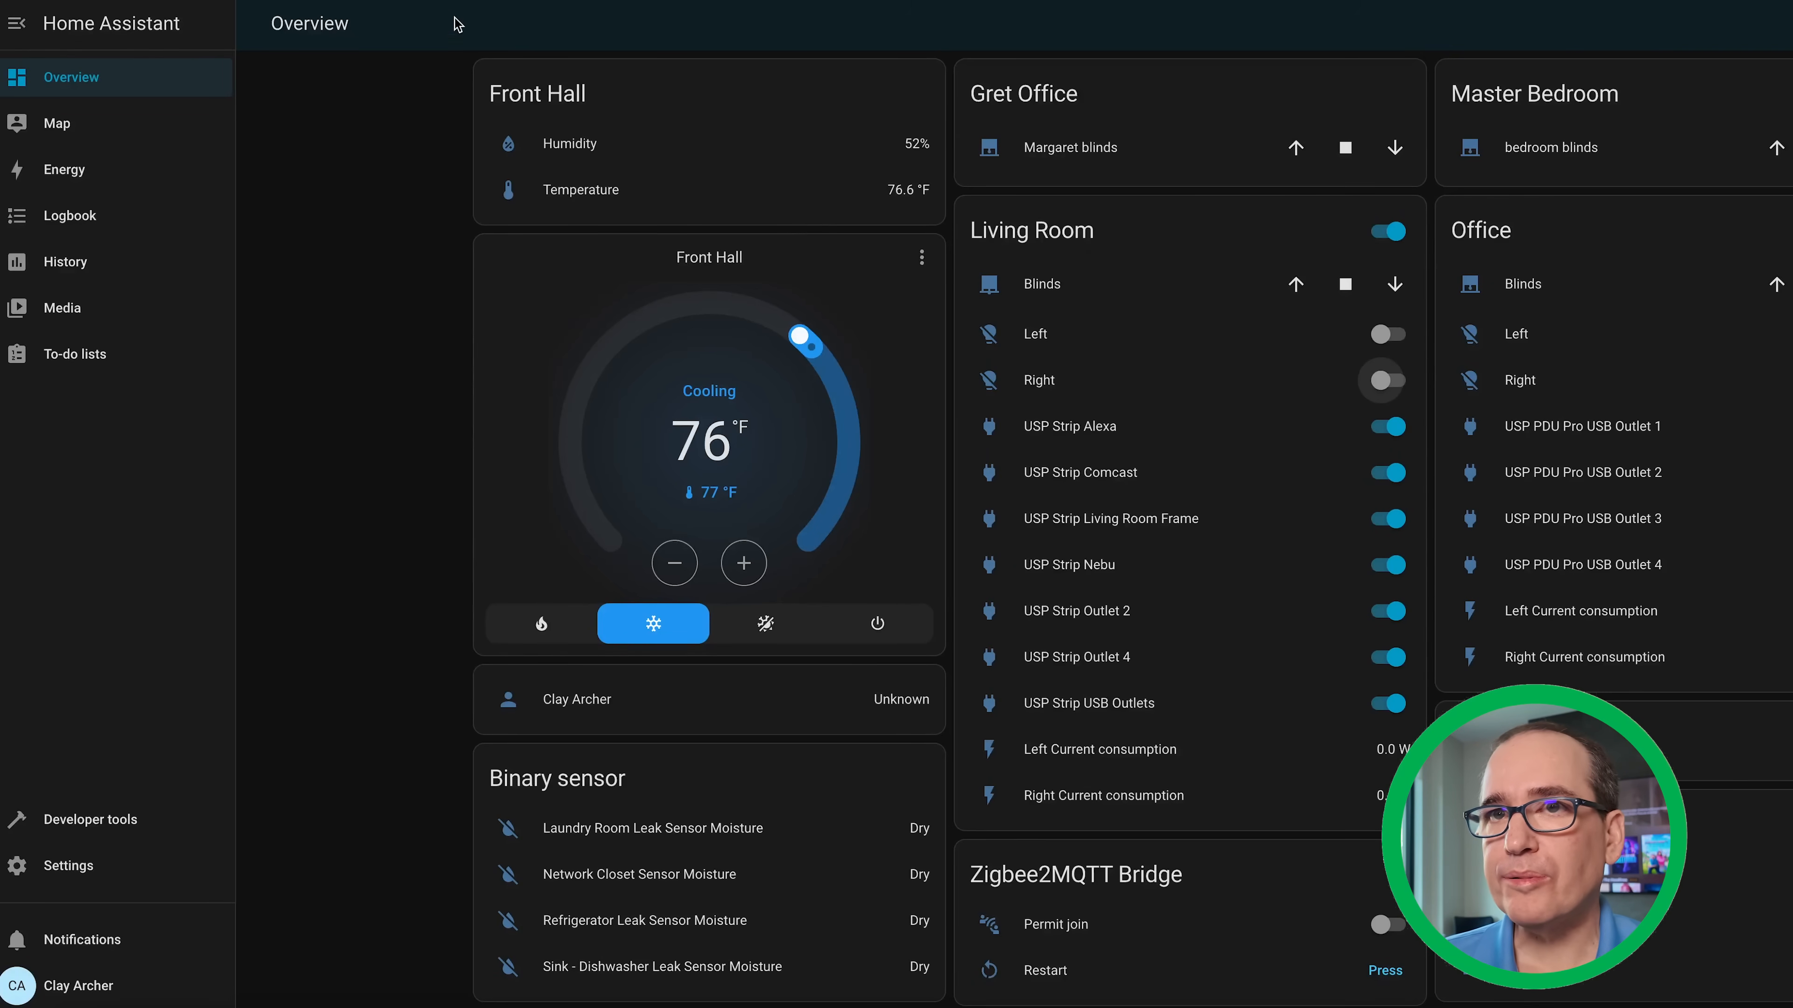